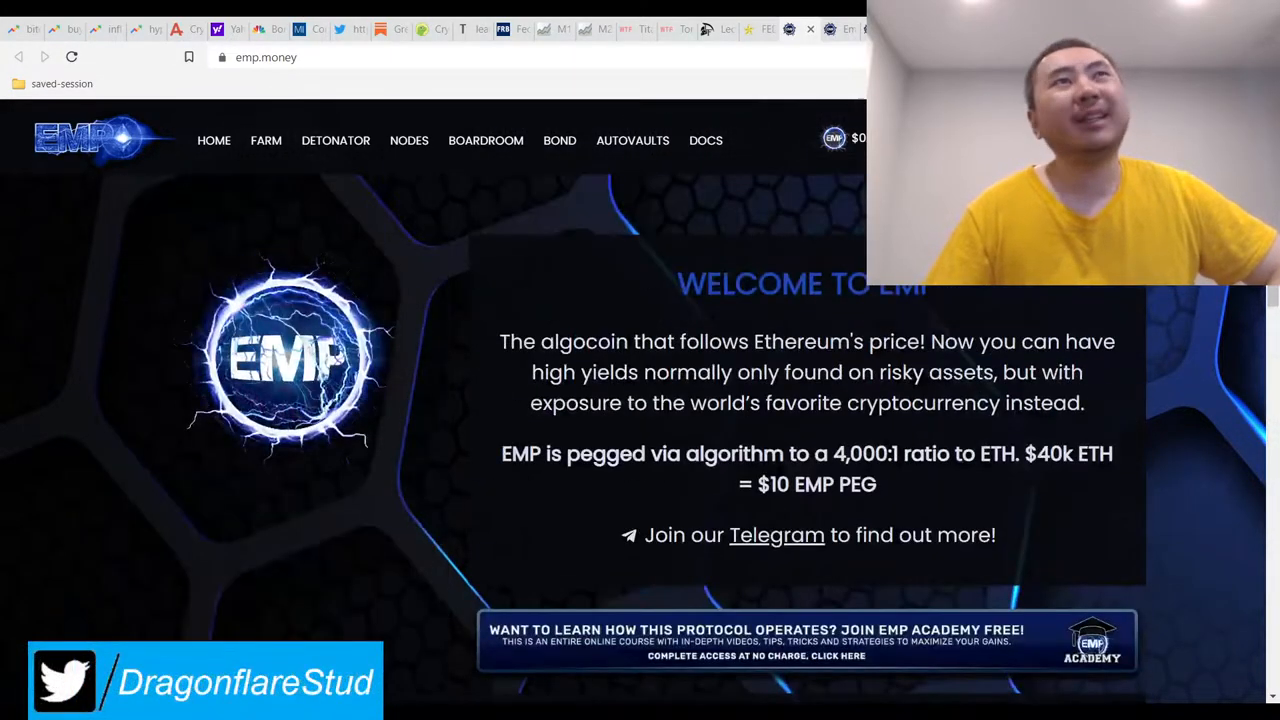
Scroll the What The Fork Tomb forks list to EMP Money's KYC, audit and 1.026 peg card.
scroll(down, 3)
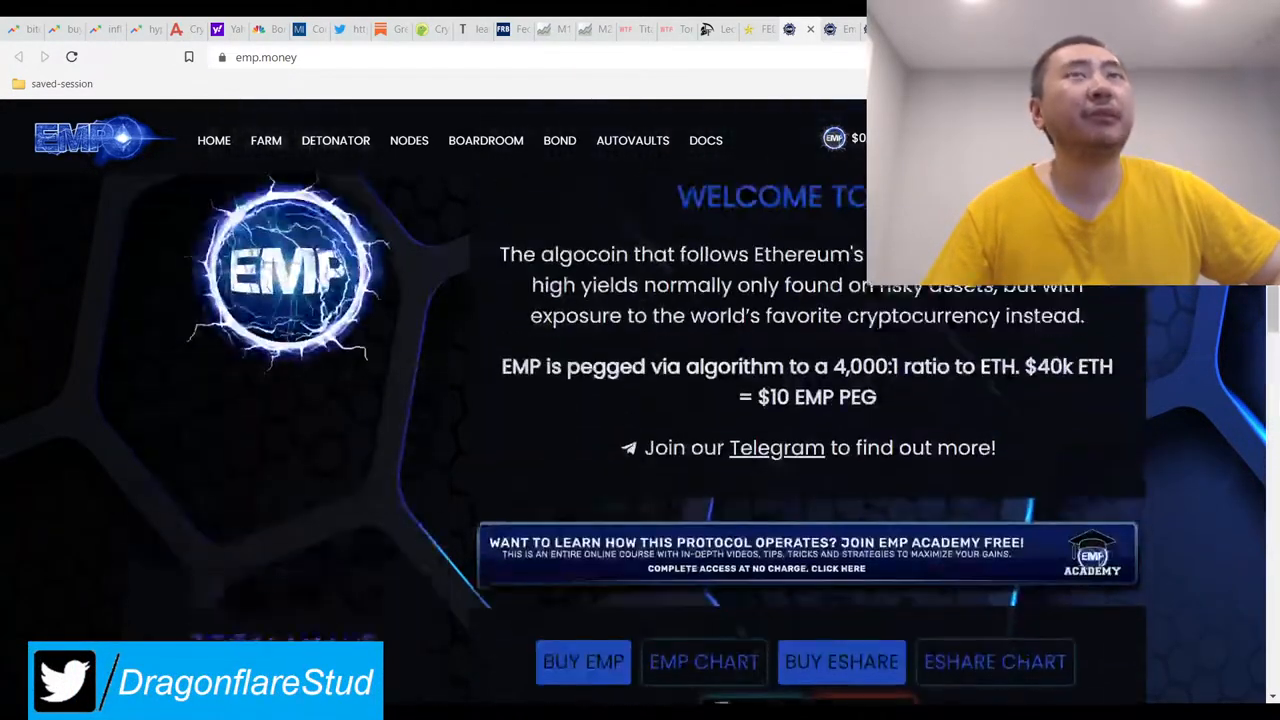
scroll(down, 3)
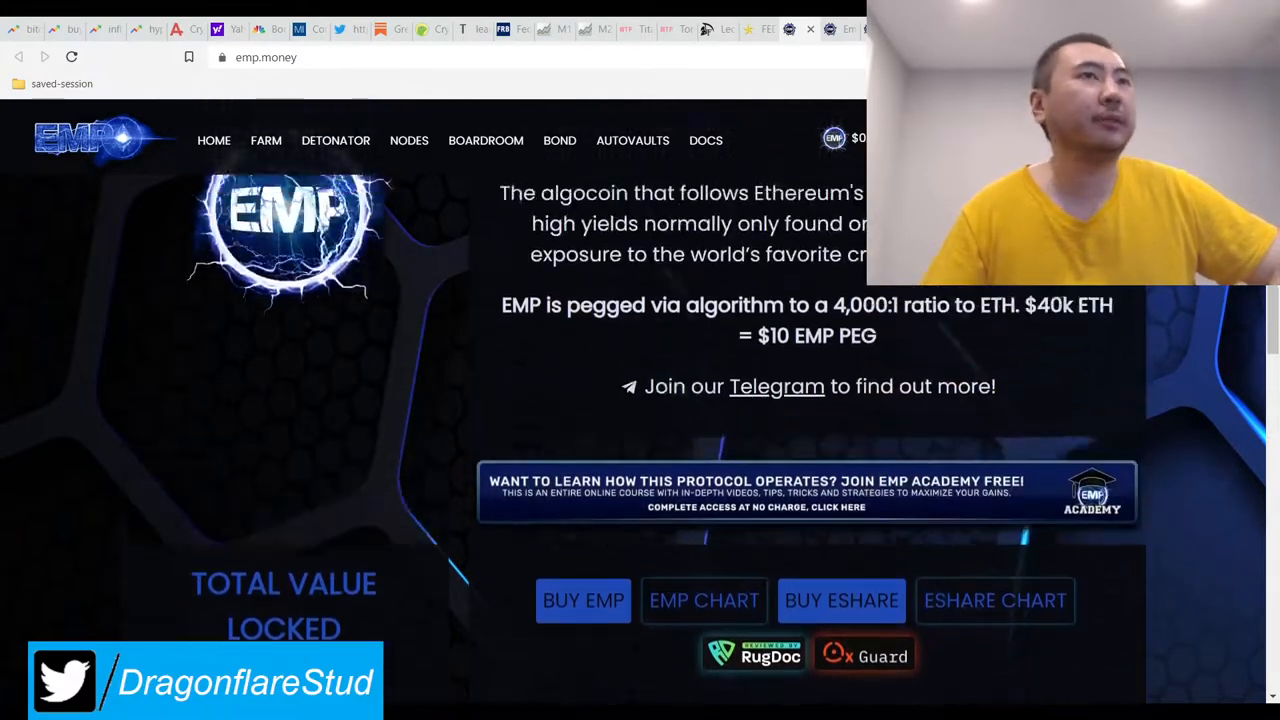
scroll(down, 3)
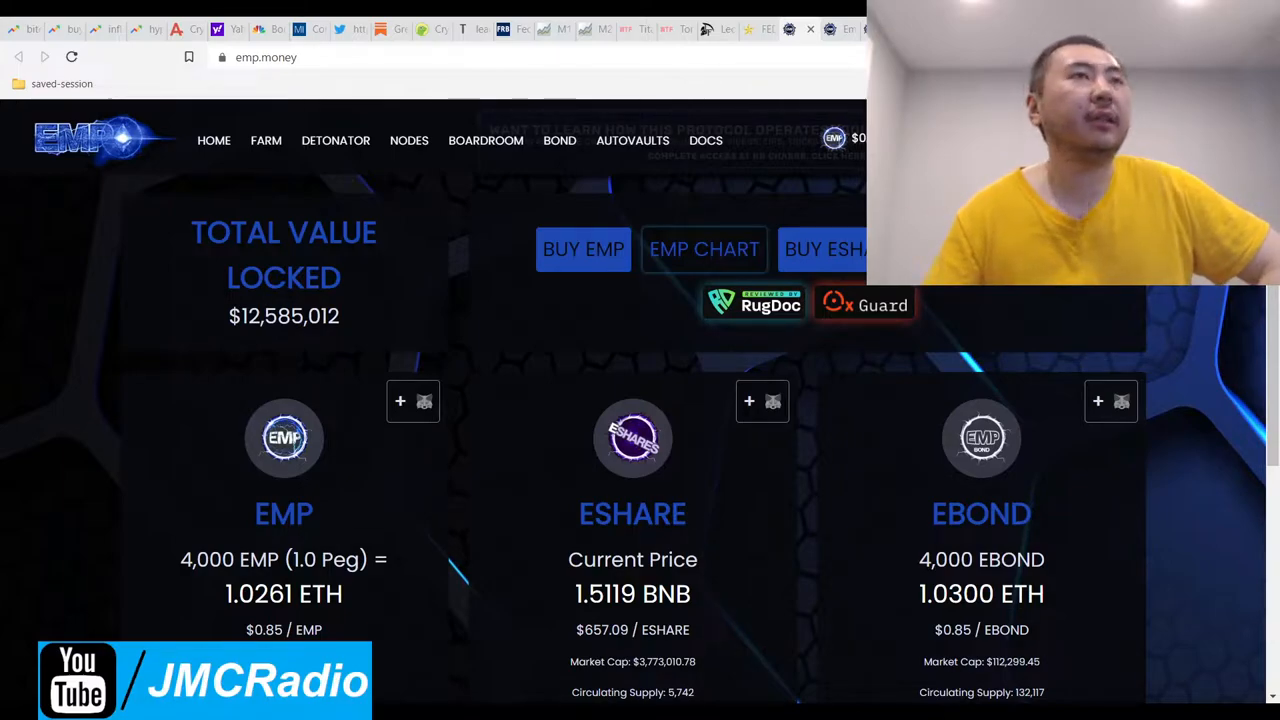
scroll(down, 3)
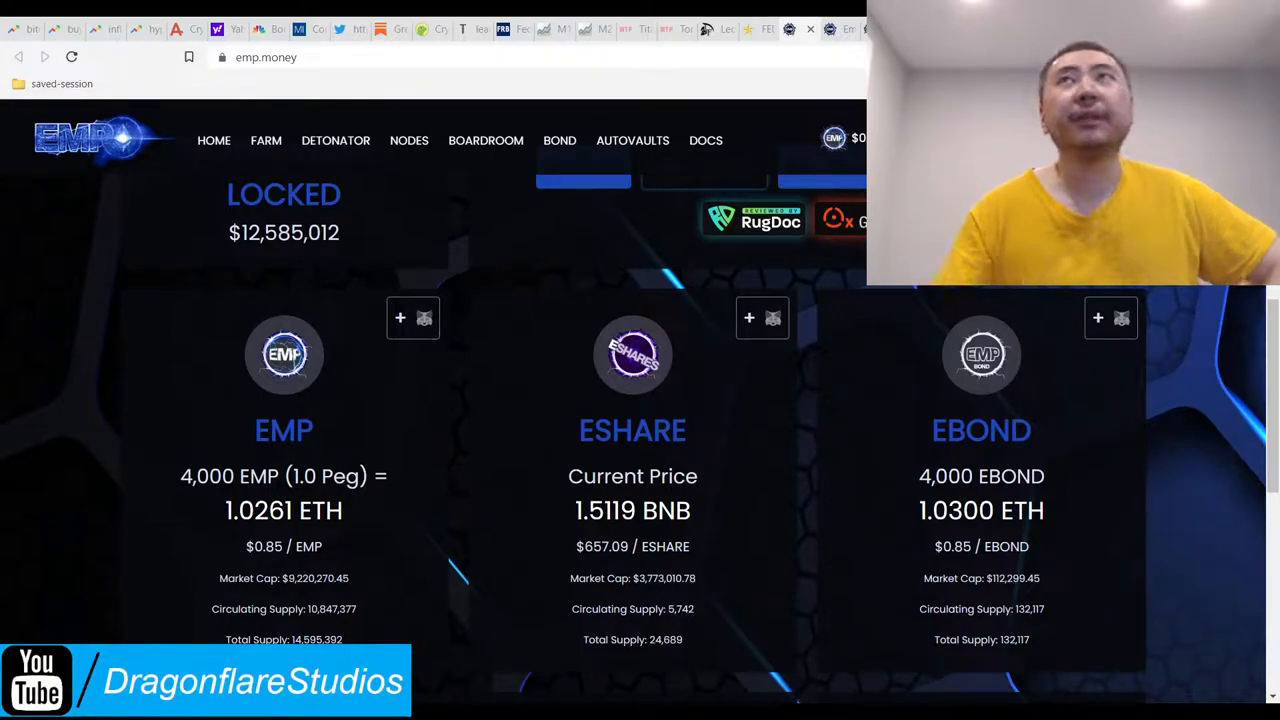
scroll(down, 3)
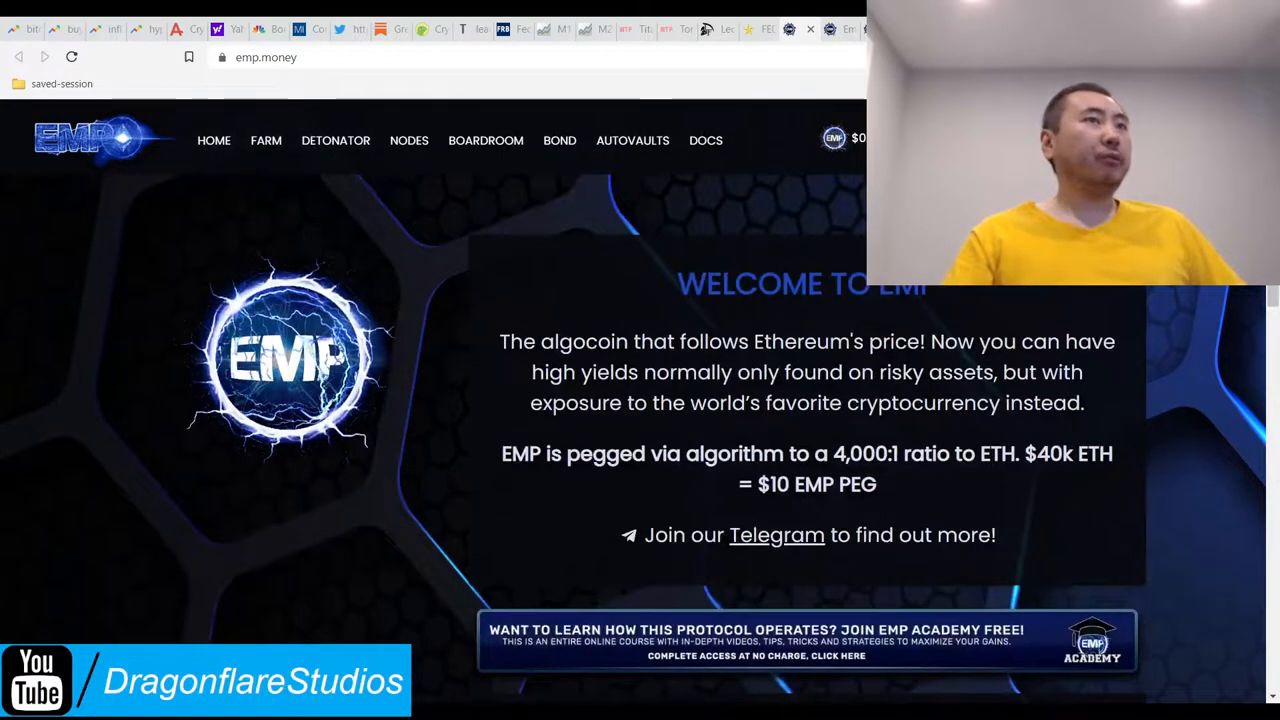
scroll(down, 3)
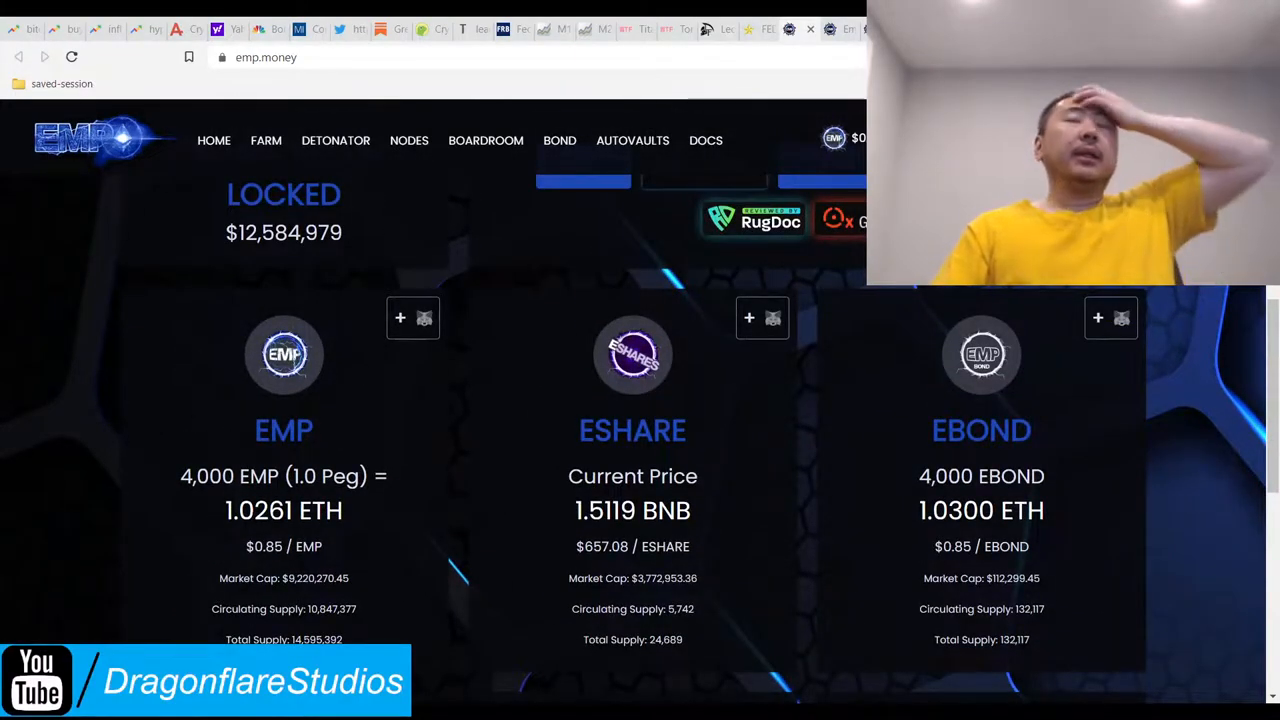
scroll(up, 3)
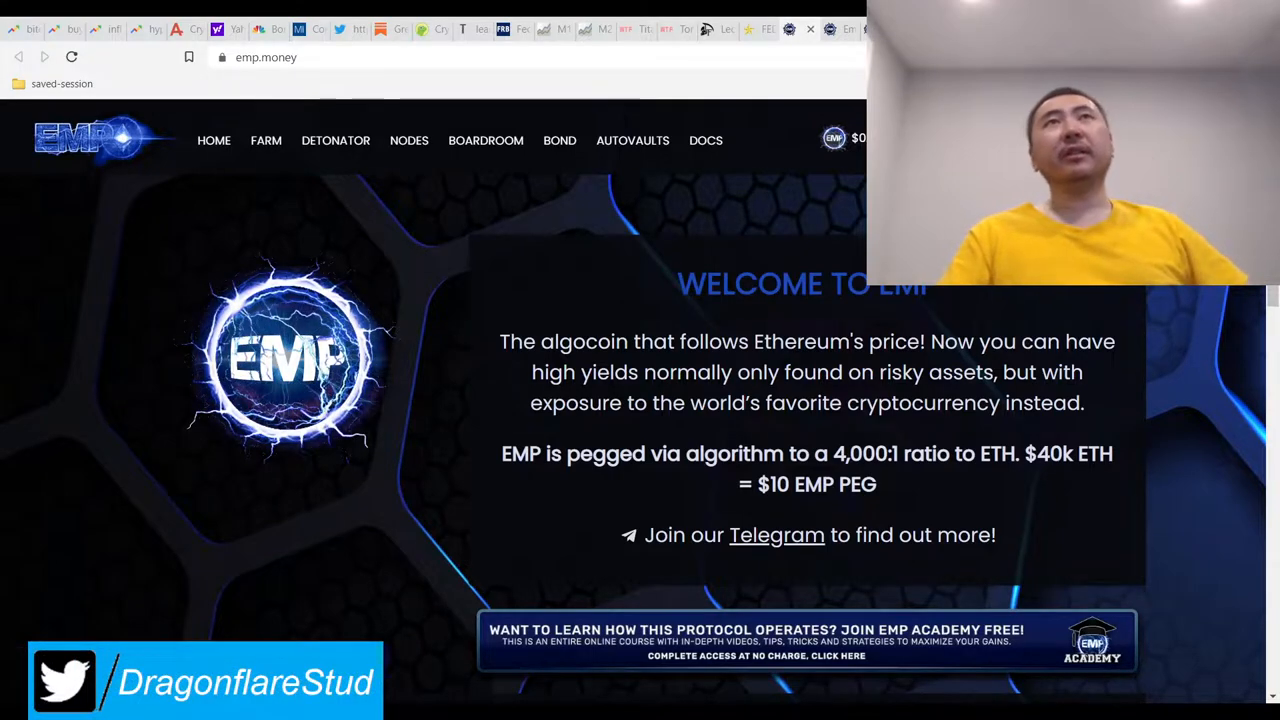
scroll(down, 3)
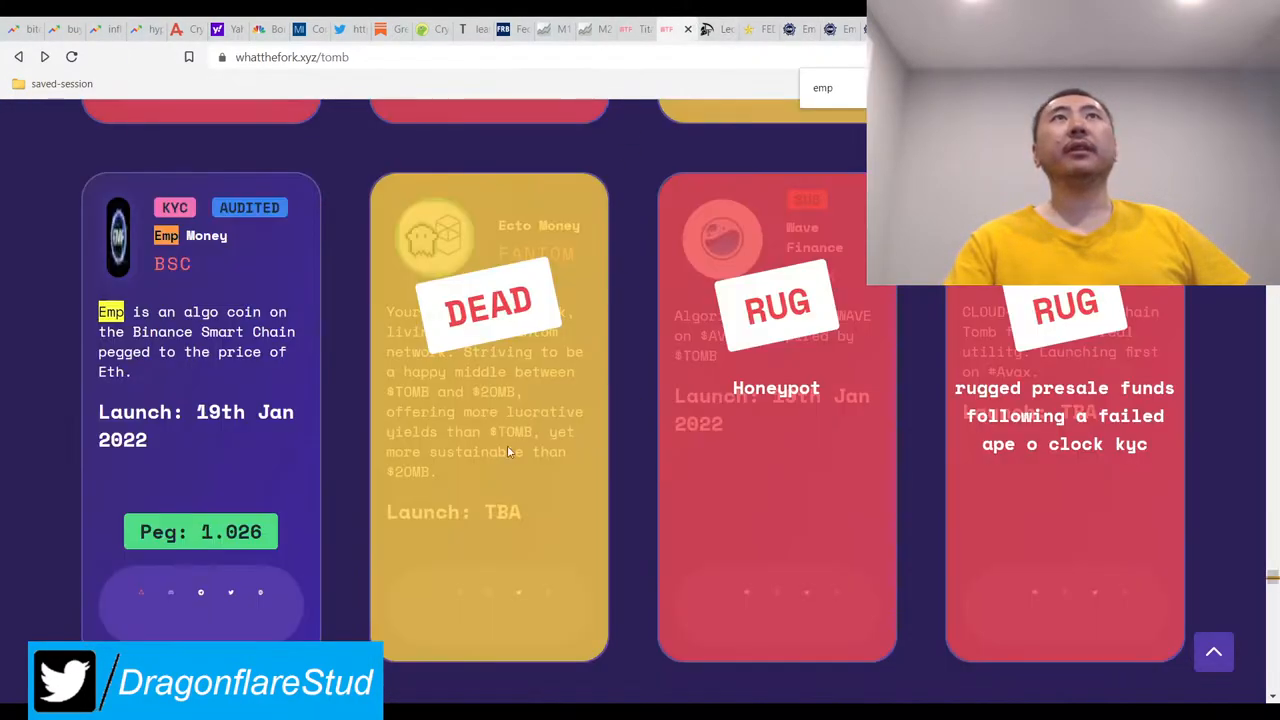
scroll(down, 3)
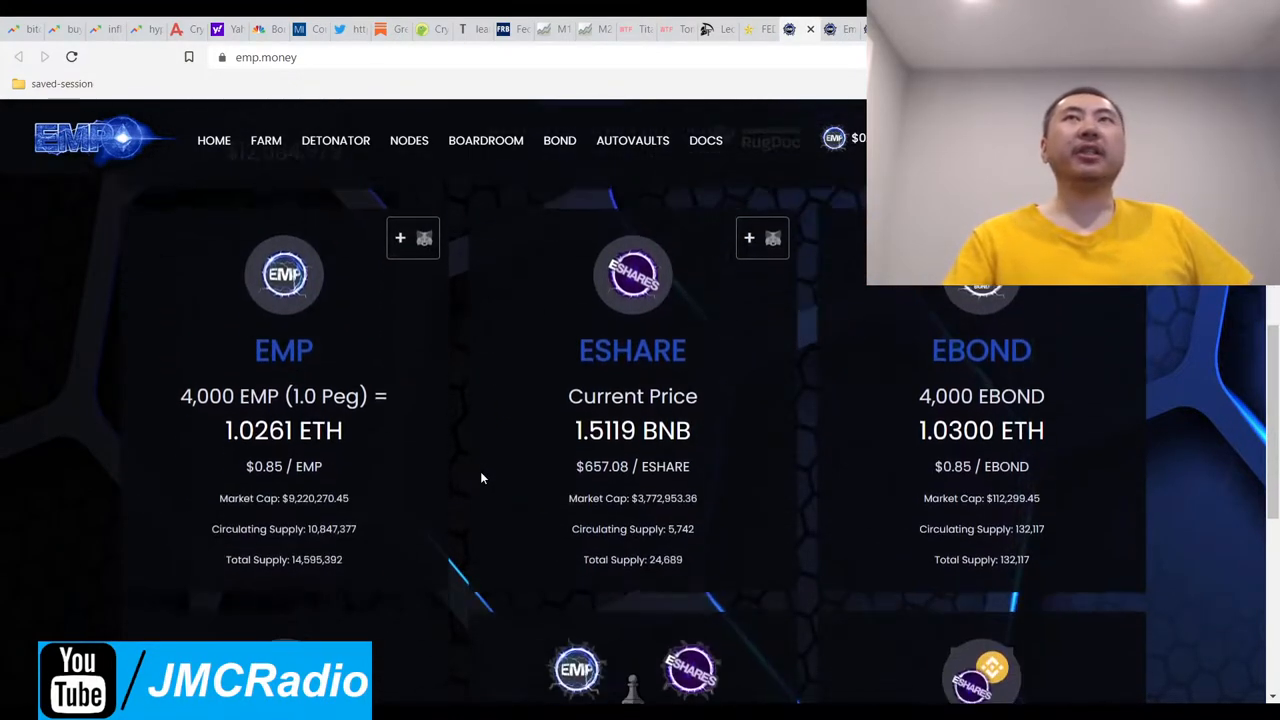
Scroll the emp.money home page, highlighting the sentence about how EMP is pegged.
scroll(down, 3)
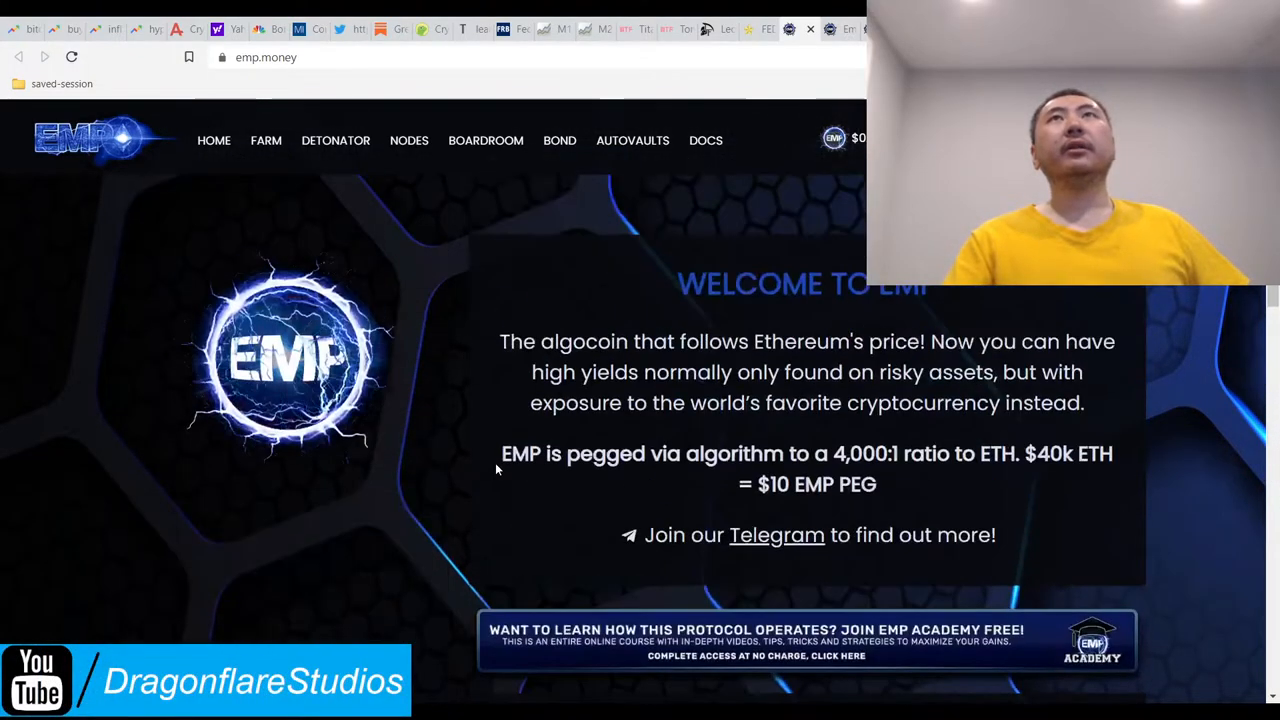
drag(631, 341, 805, 341)
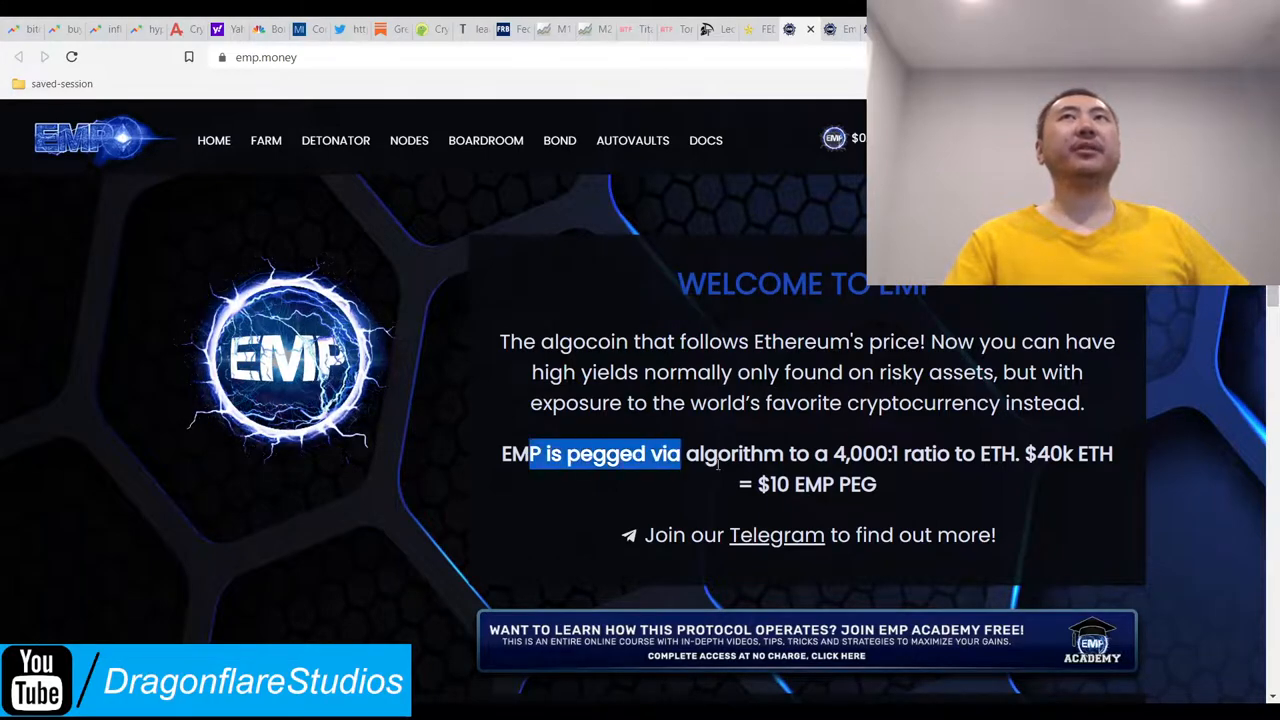
scroll(down, 3)
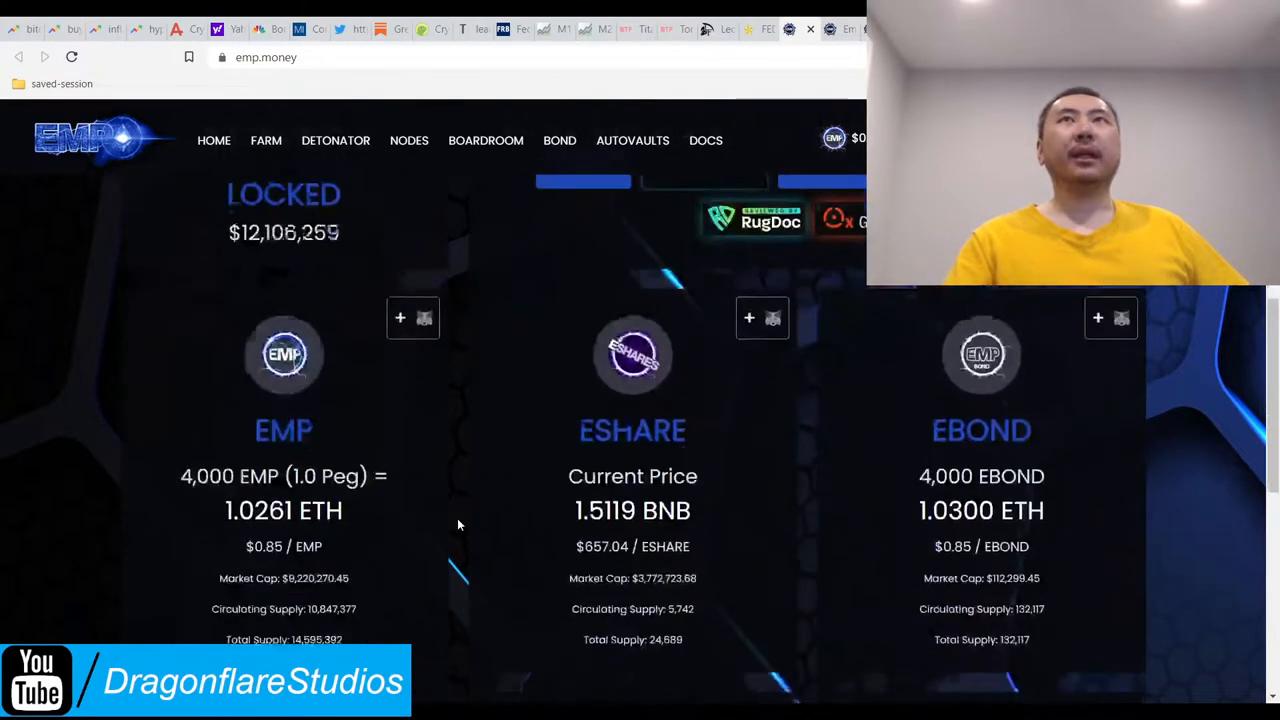
scroll(up, 3)
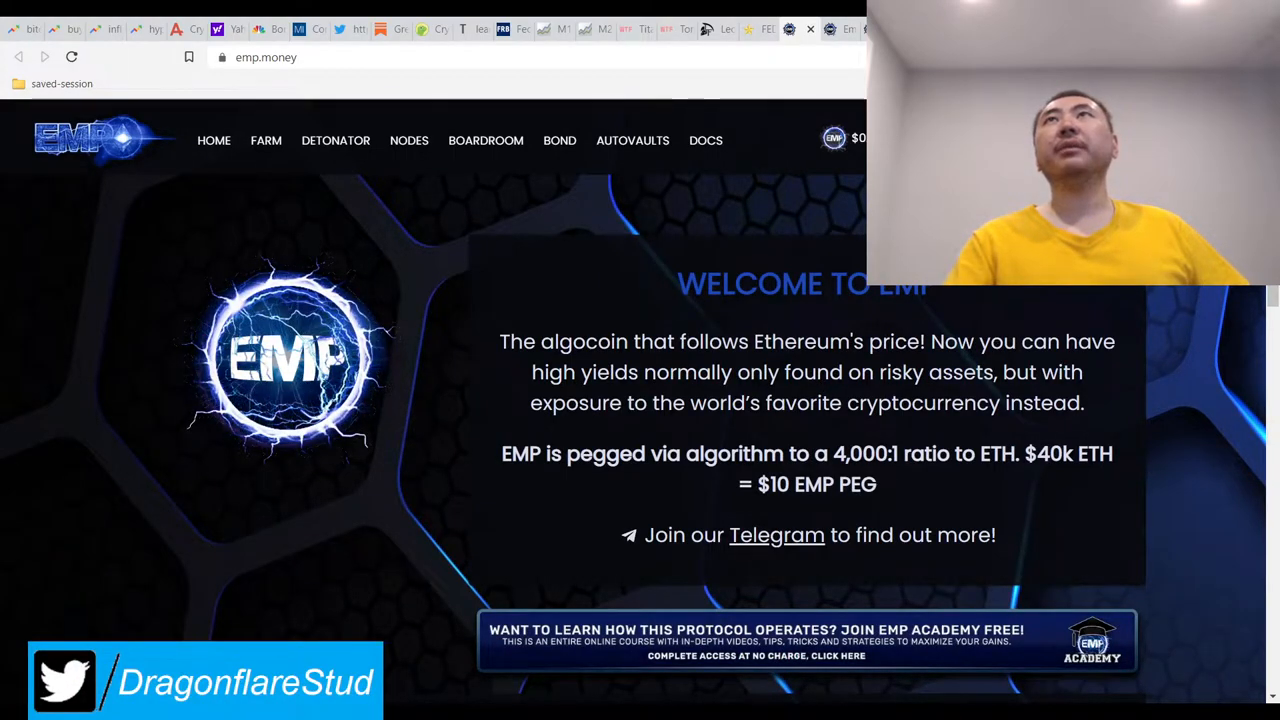
scroll(down, 3)
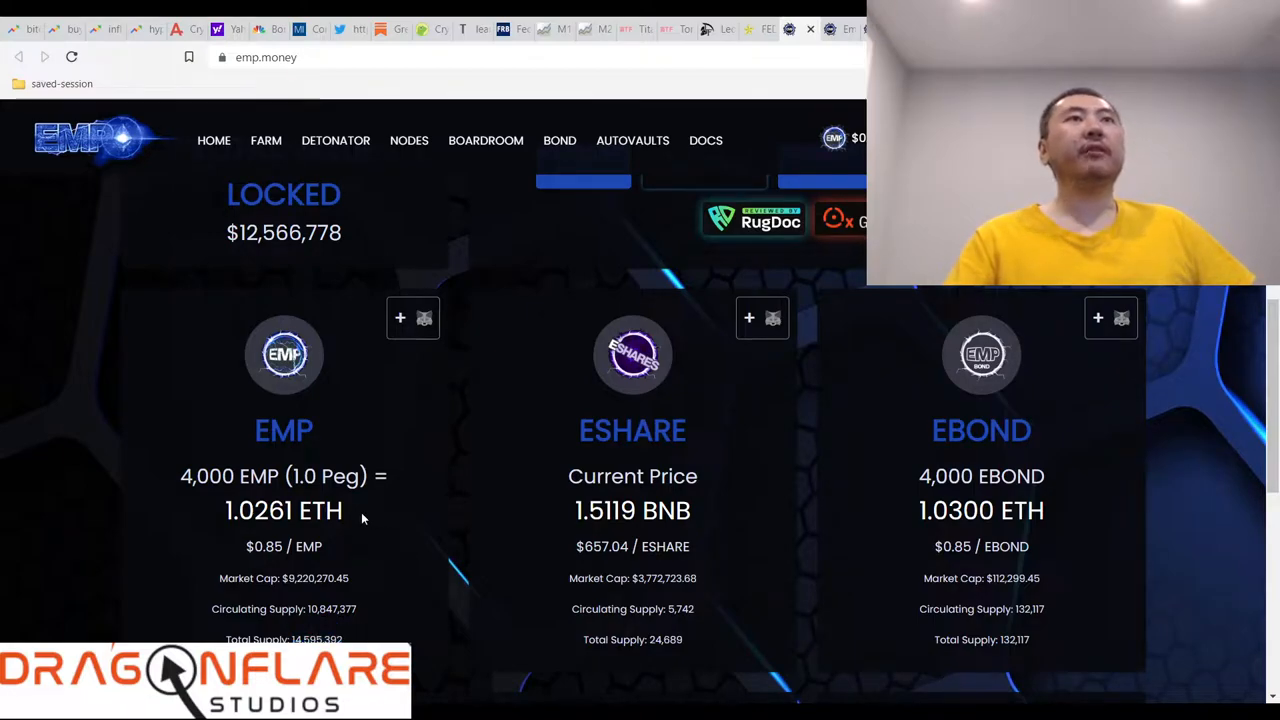
mouse_move(374, 561)
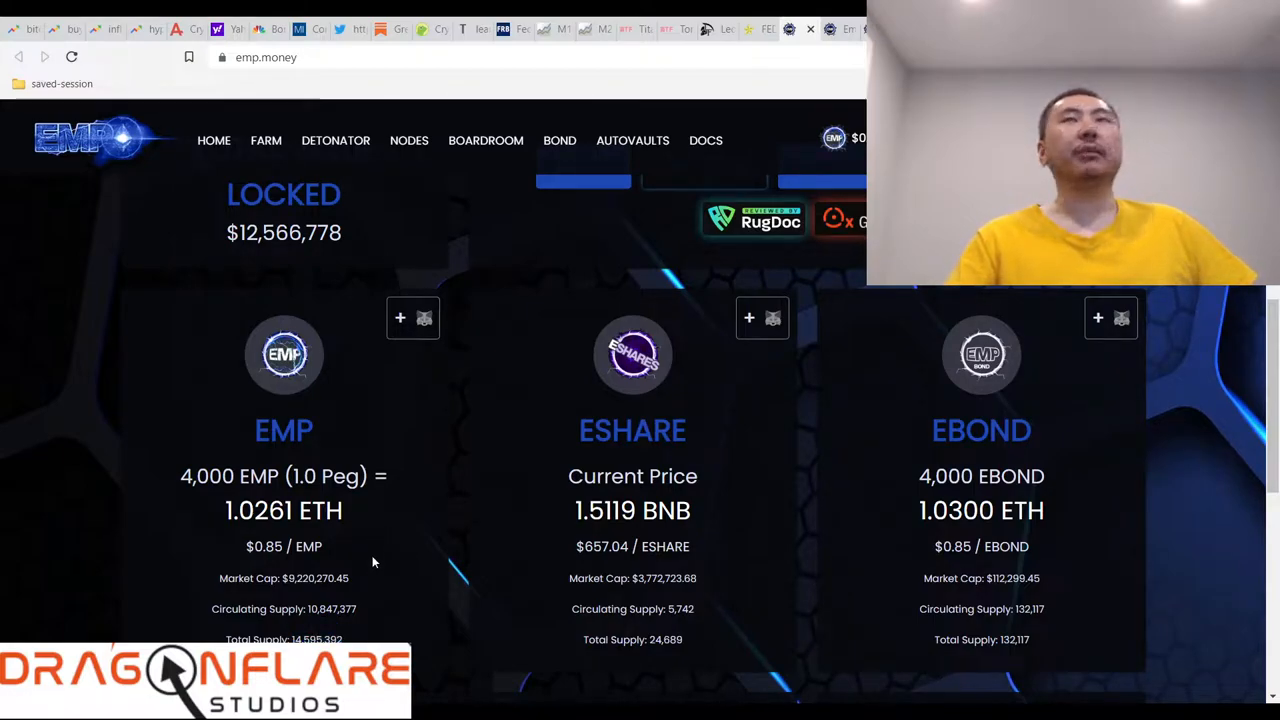
mouse_move(537, 530)
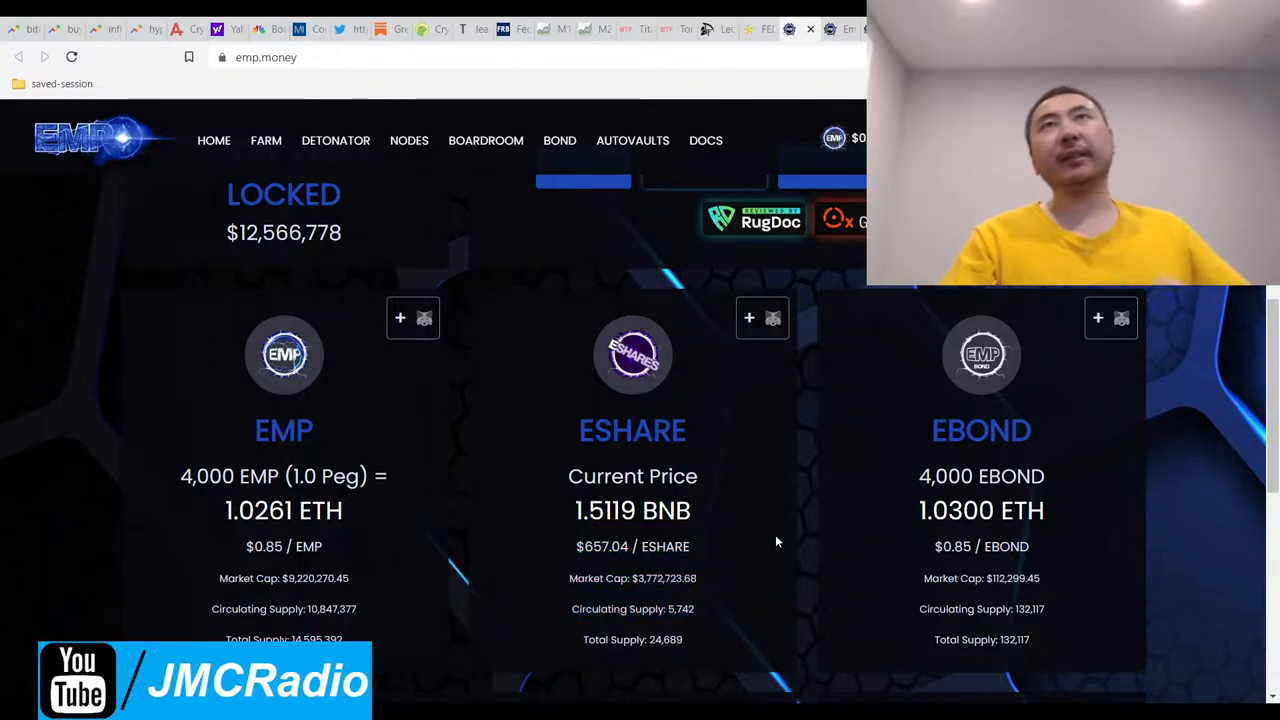
scroll(up, 3)
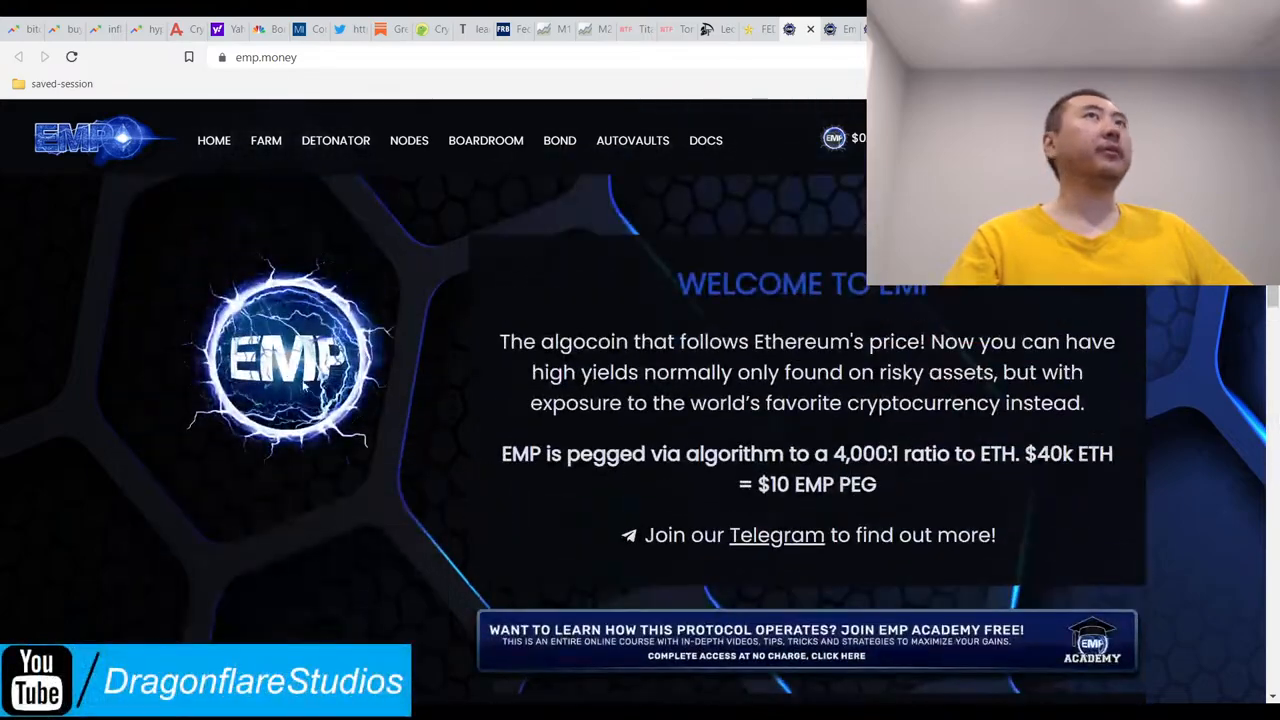
scroll(down, 3)
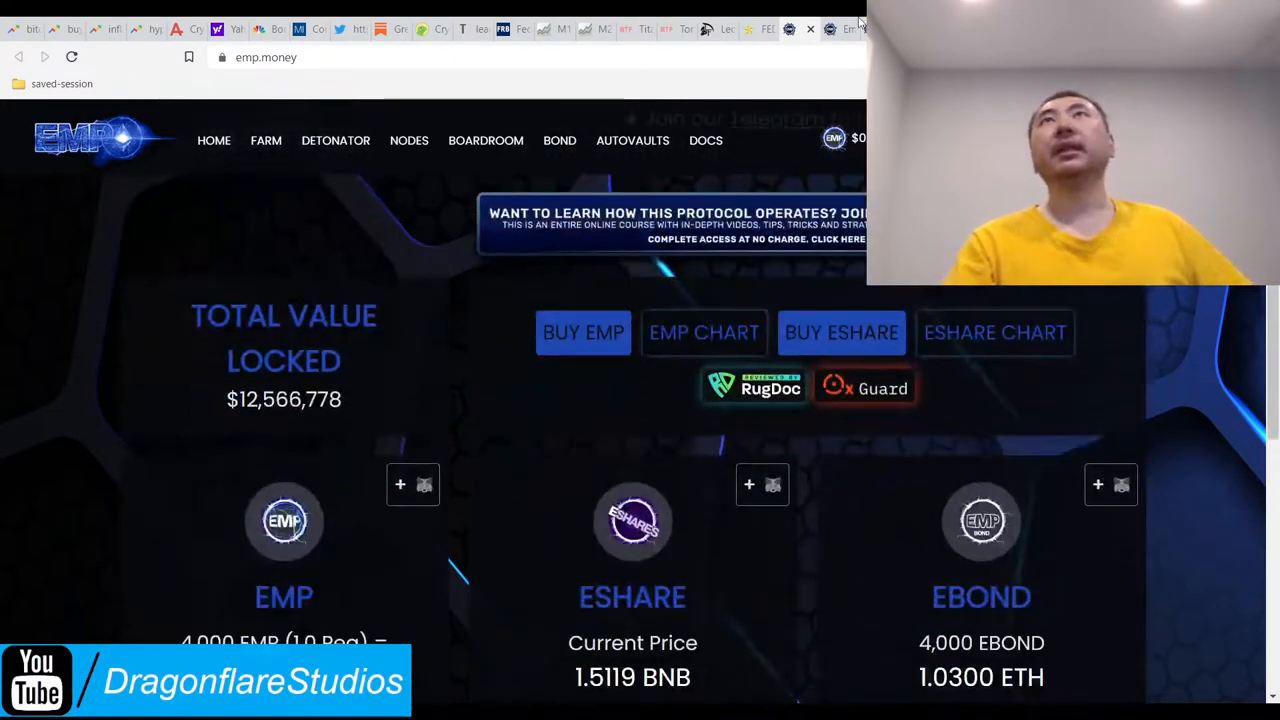
Visit the Boardroom, then view the EMP-ETH-LP farm details from the farm list.
click(335, 140)
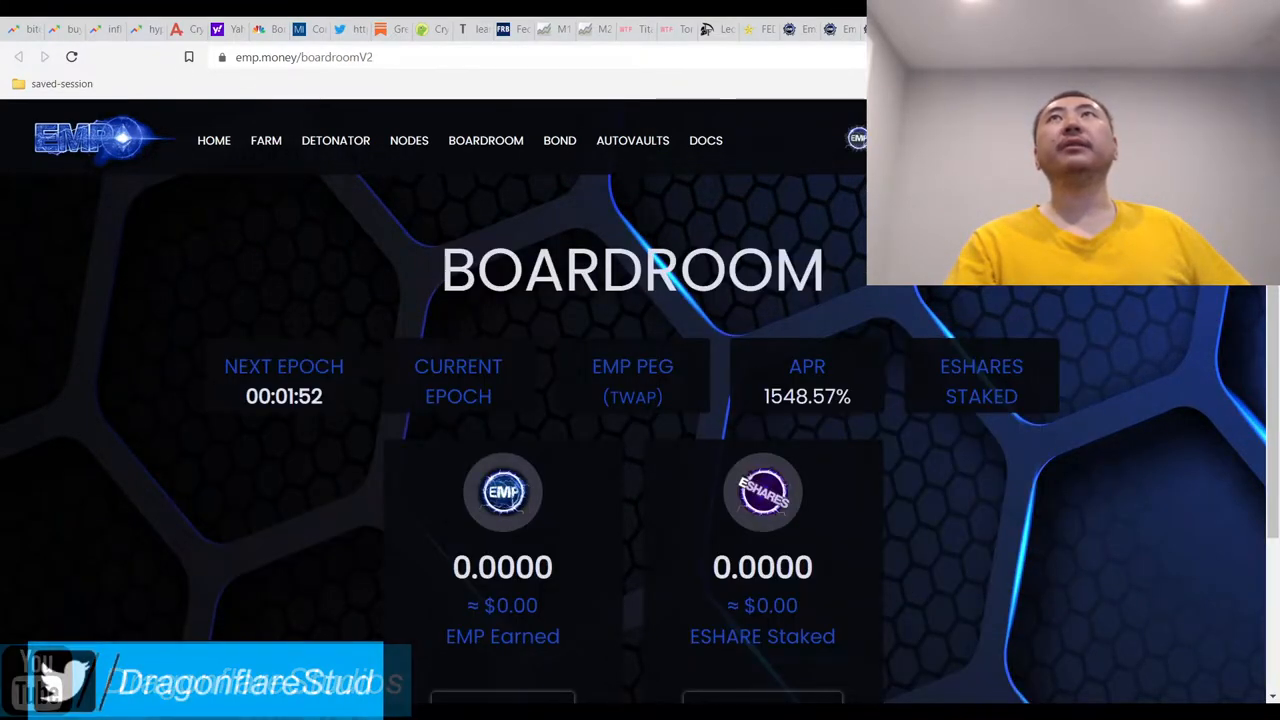
click(265, 140)
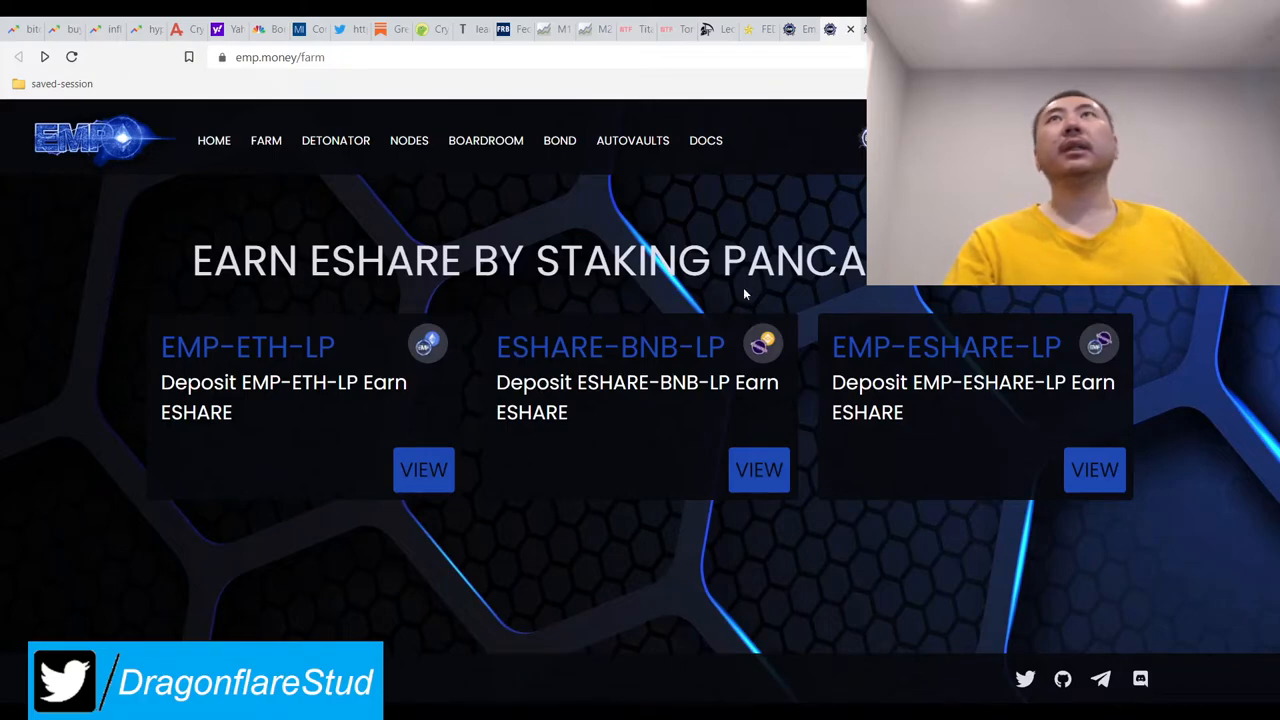
click(423, 470)
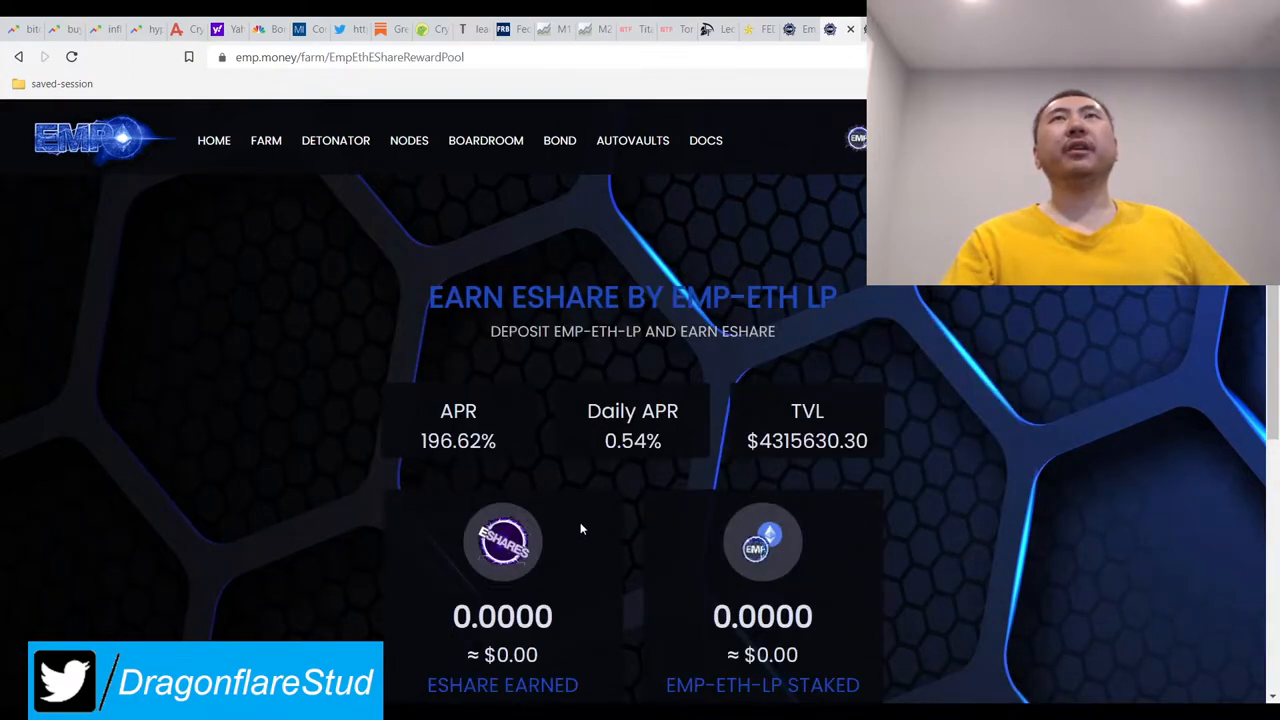
scroll(down, 3)
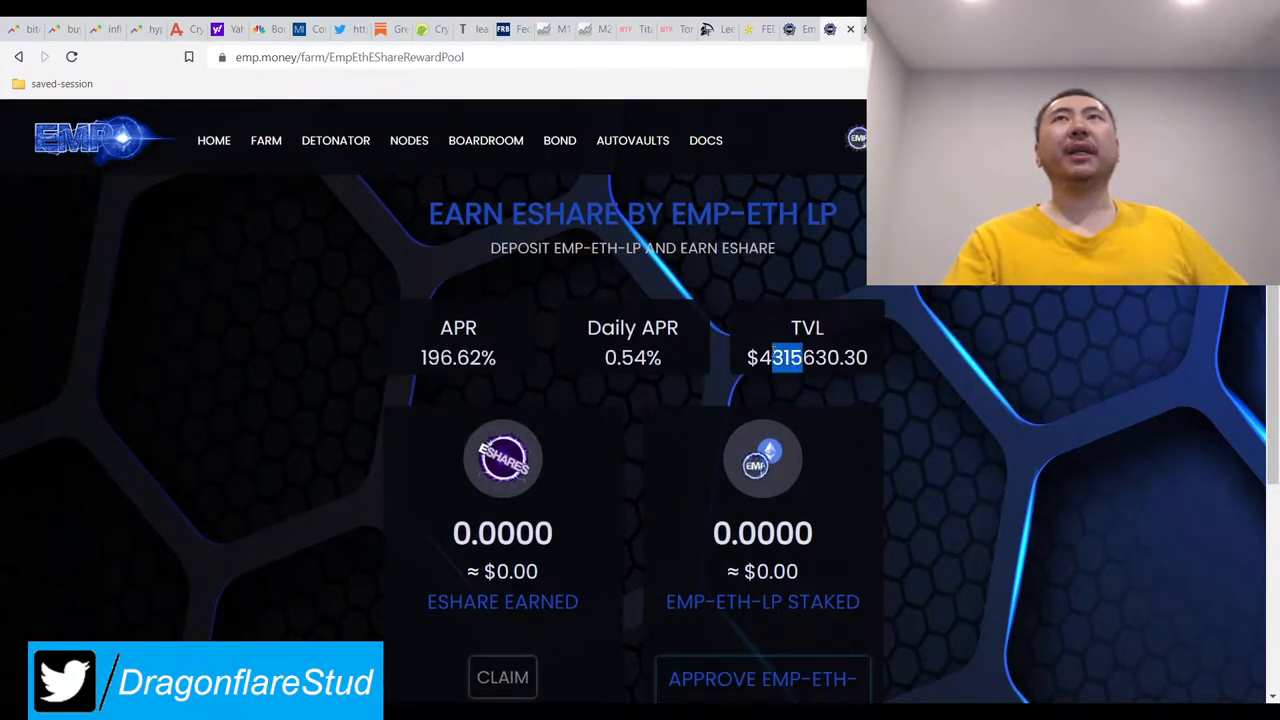
mouse_move(527, 357)
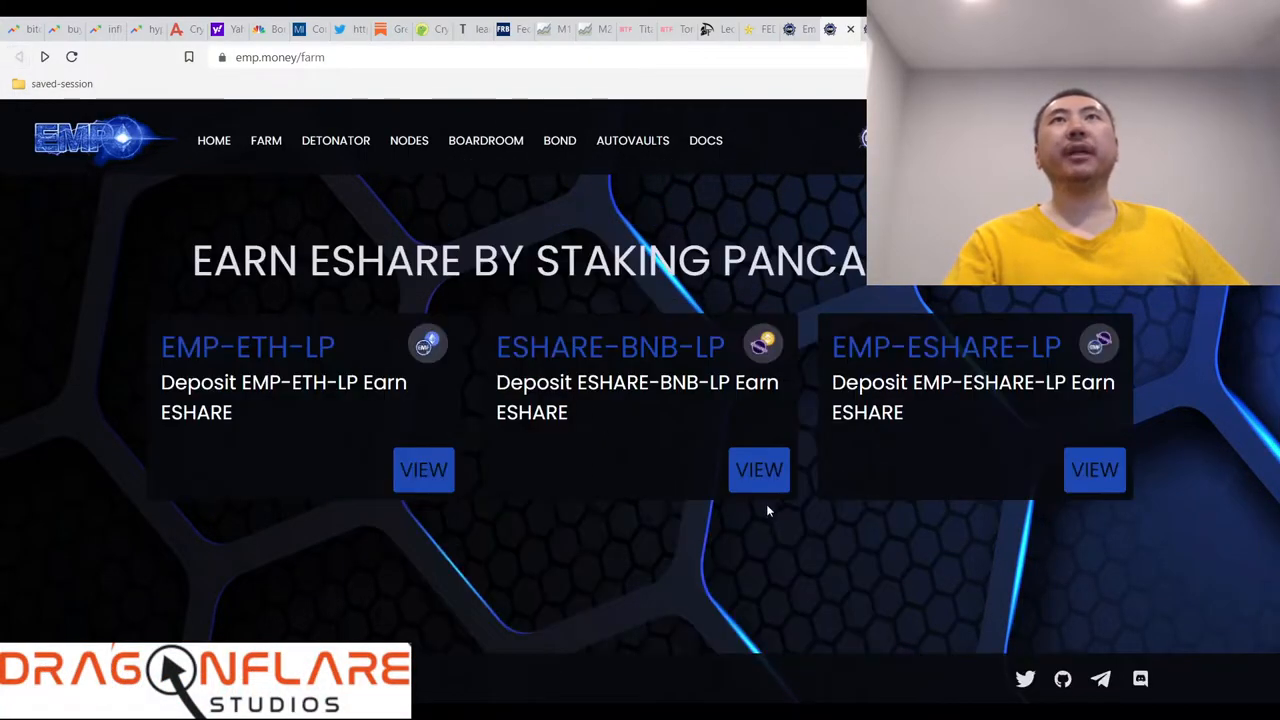
View the ESHARE-BNB-LP and EMP-ESHARE-LP farm details, then return to the farm list.
click(759, 470)
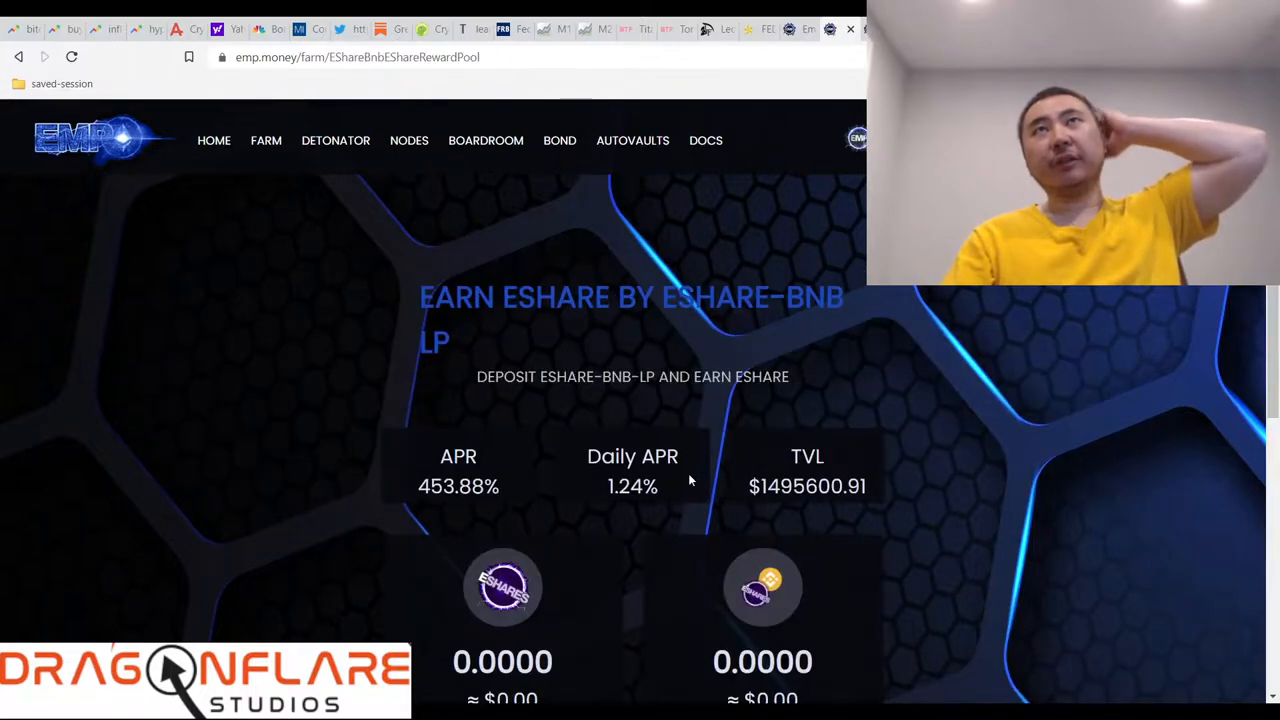
double_click(632, 486)
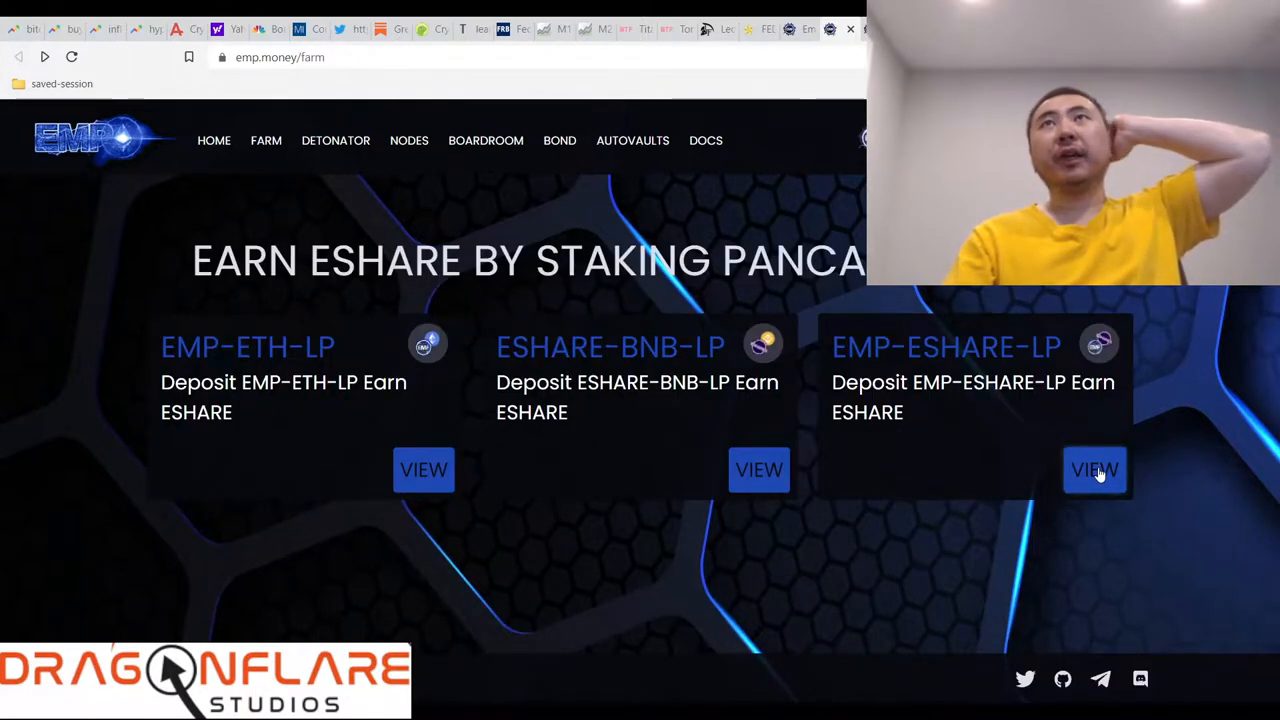
click(1094, 470)
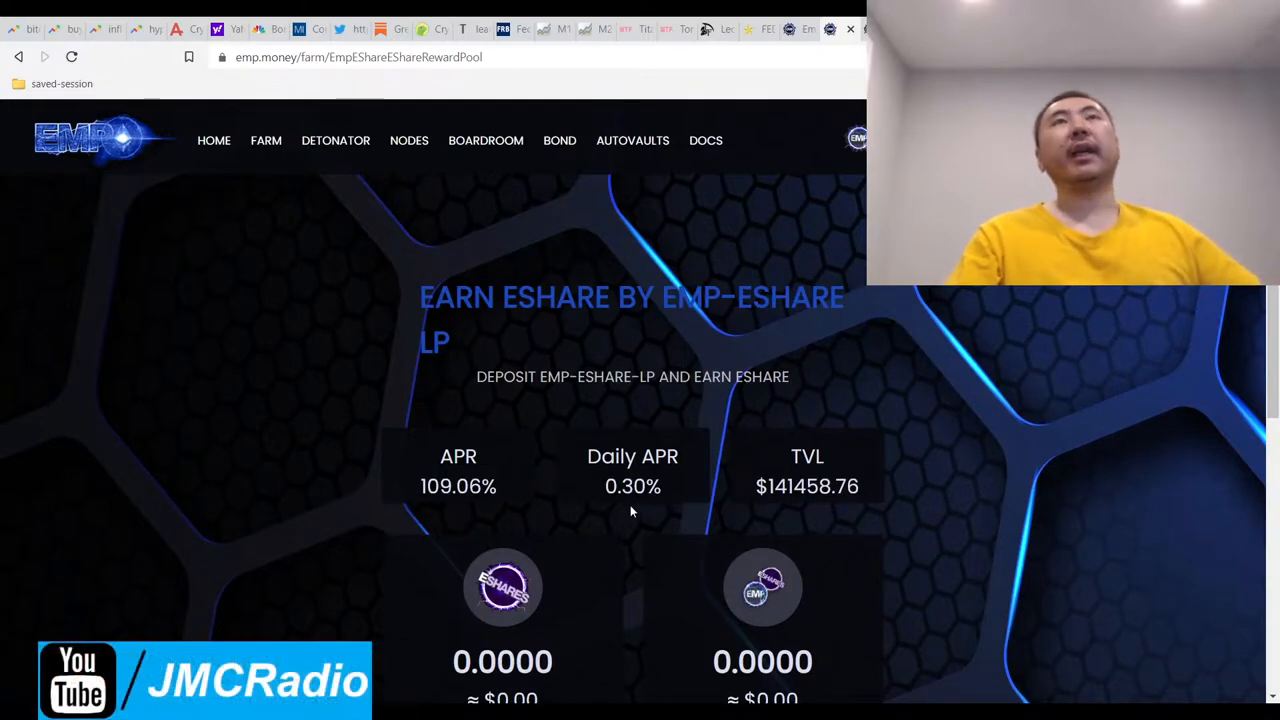
scroll(down, 3)
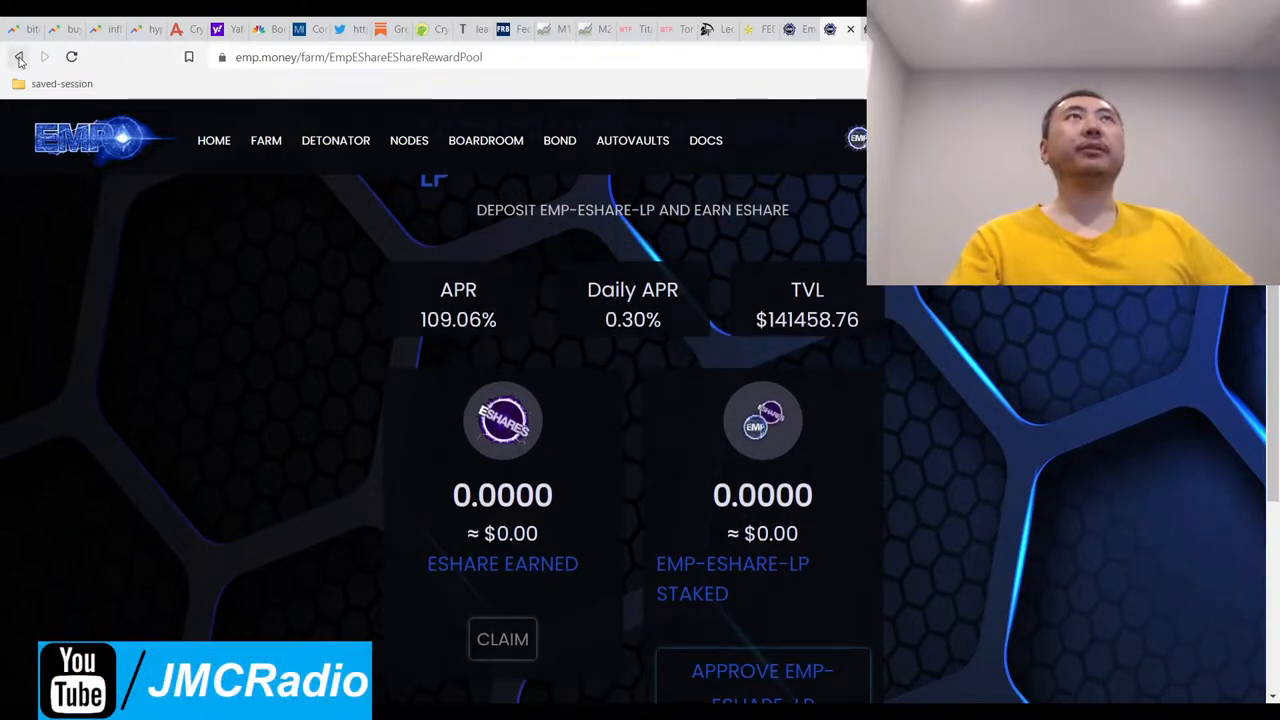
click(18, 57)
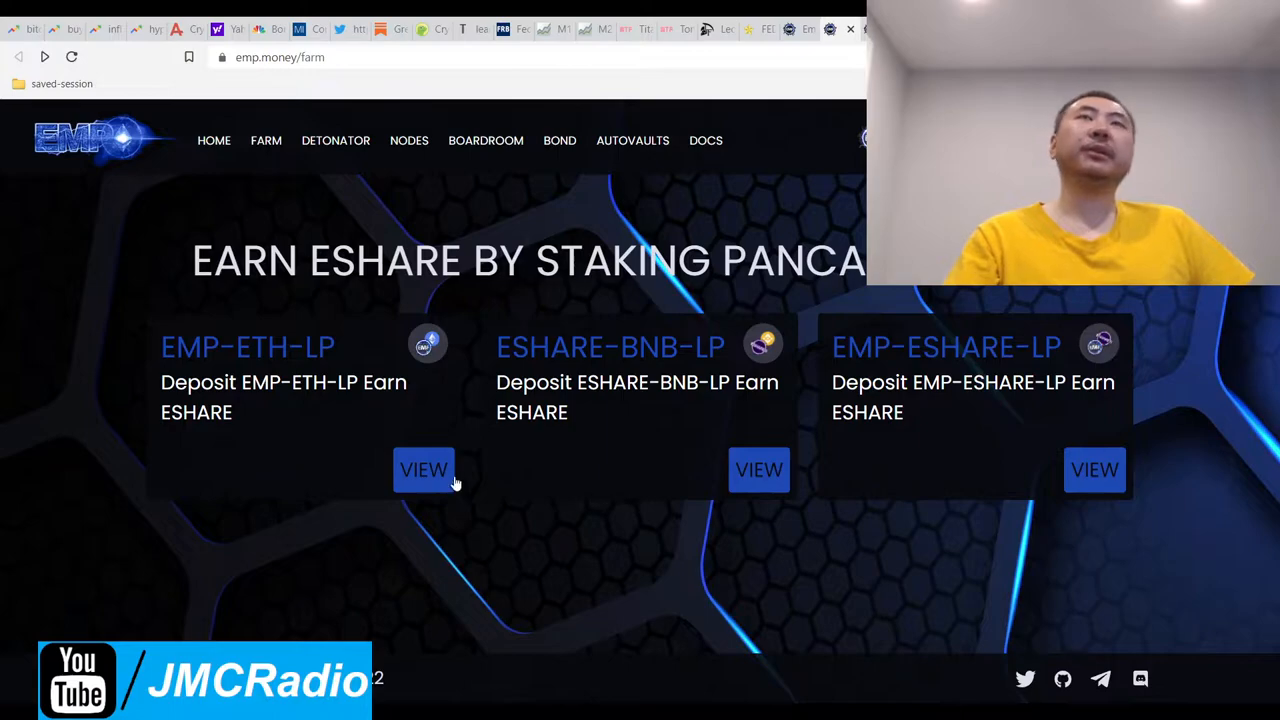
mouse_move(835, 210)
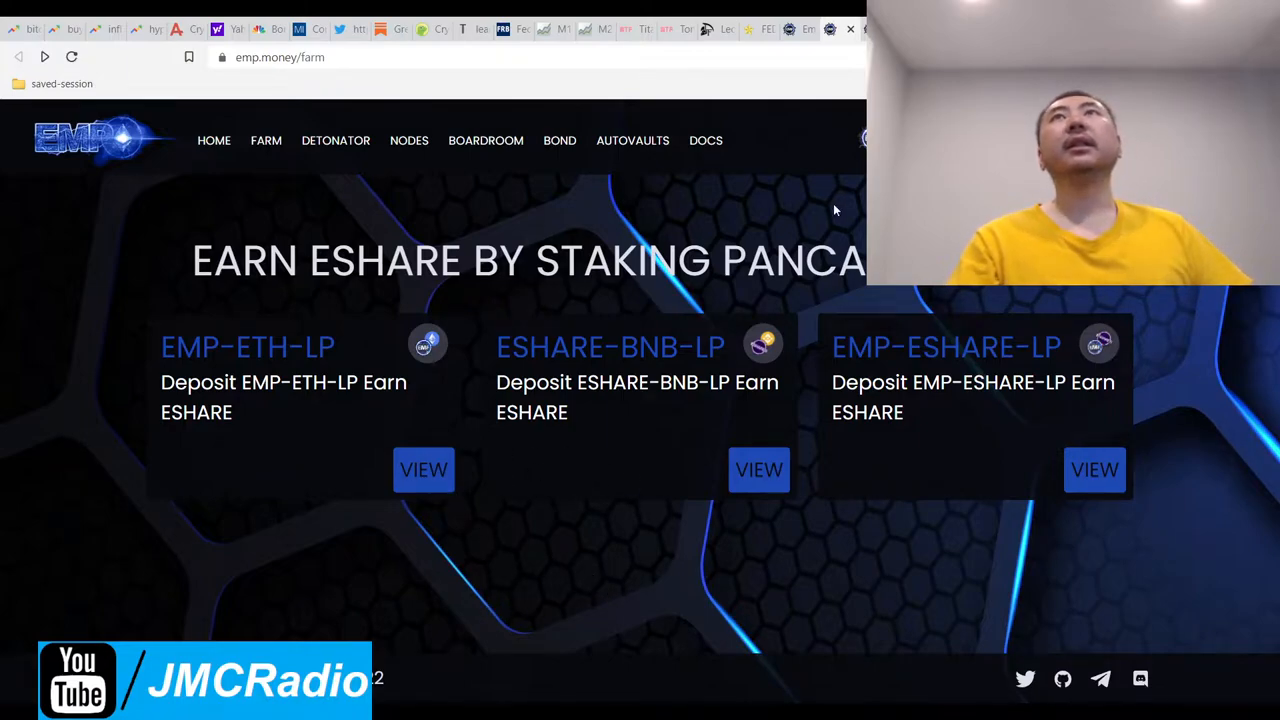
click(214, 140)
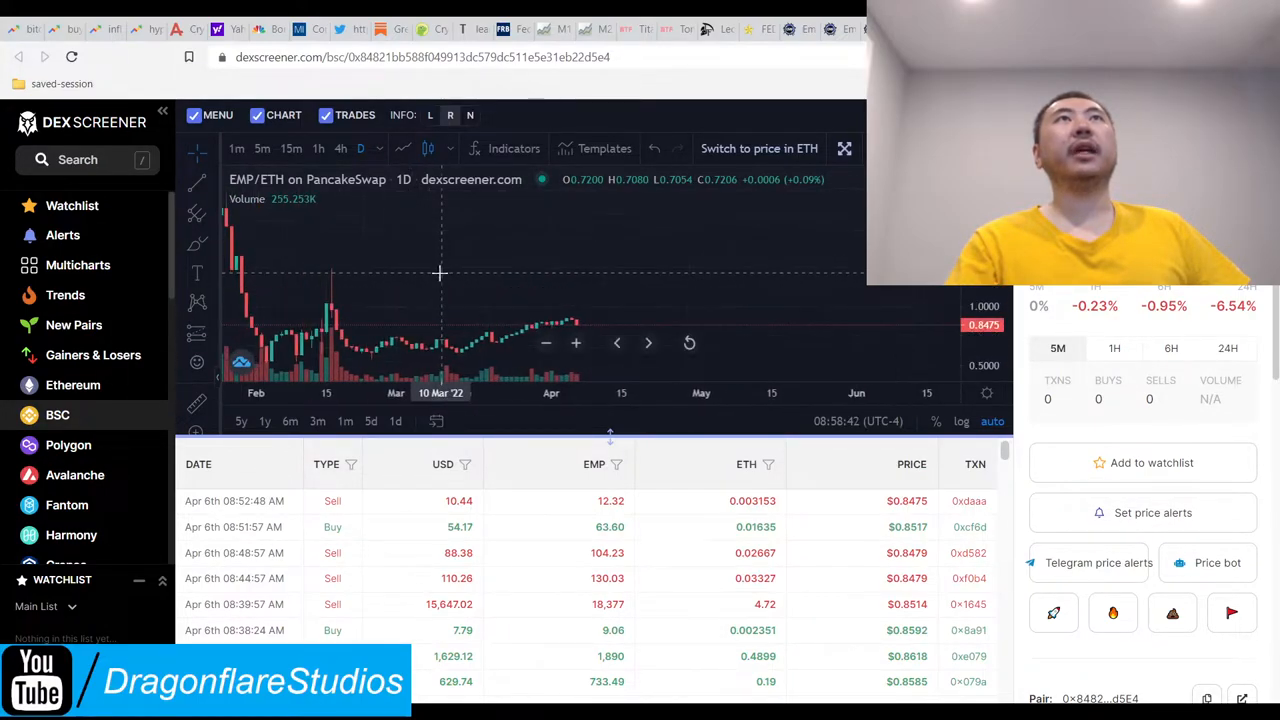
Drag across the DEX Screener chart while reviewing the EMP/ETH and ESHARE/WBNB pairs.
drag(440, 275, 622, 293)
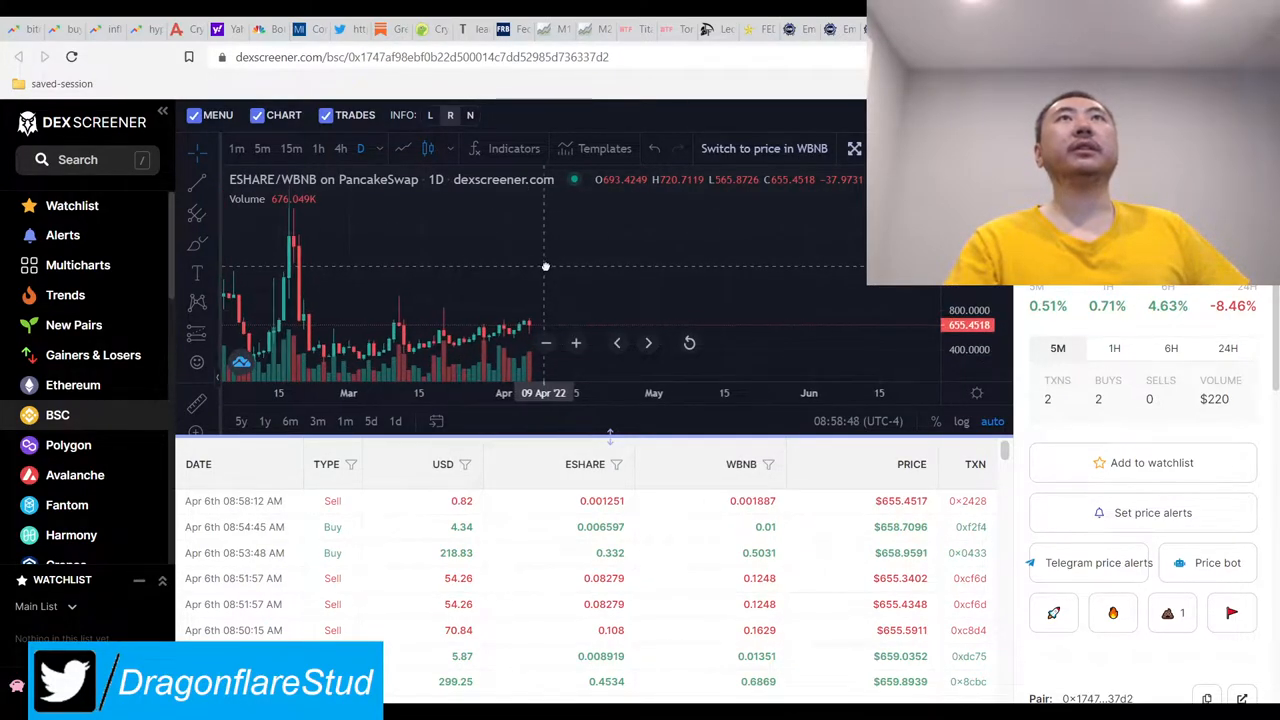
mouse_move(781, 355)
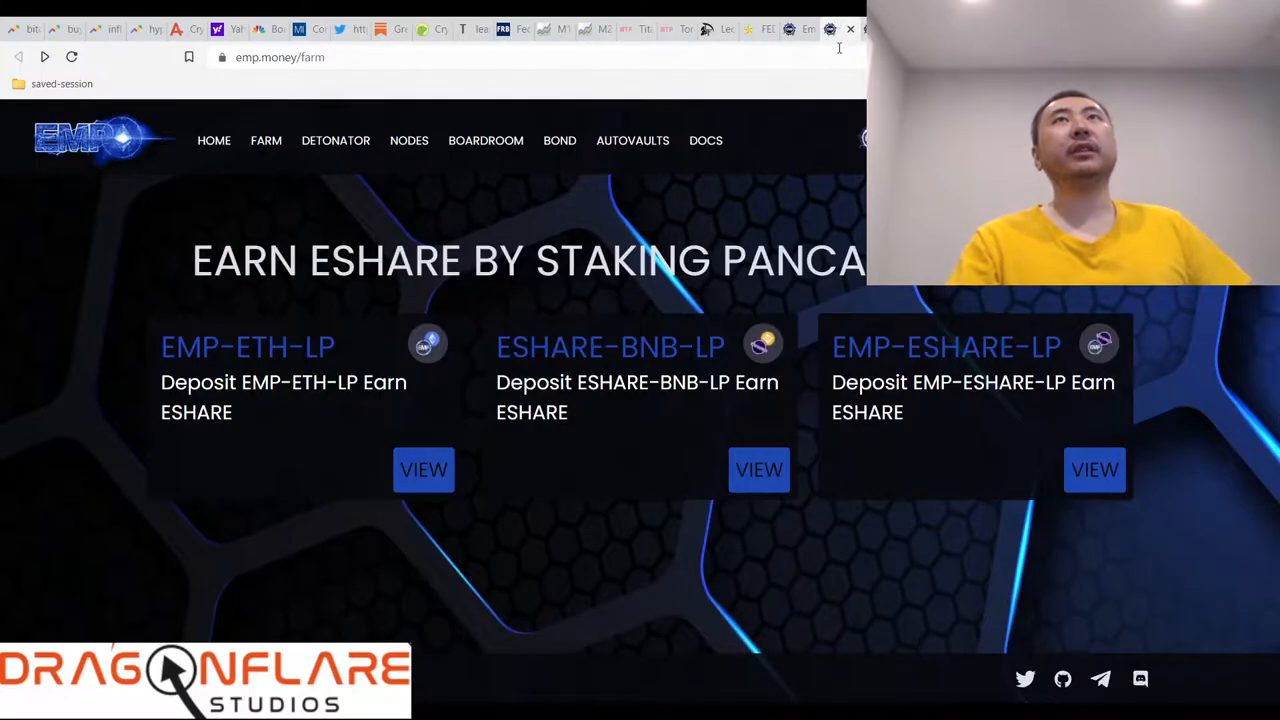
View the EMP-ETH-LP farm pool, then return to the Boardroom showing 1548.40% APR.
click(485, 140)
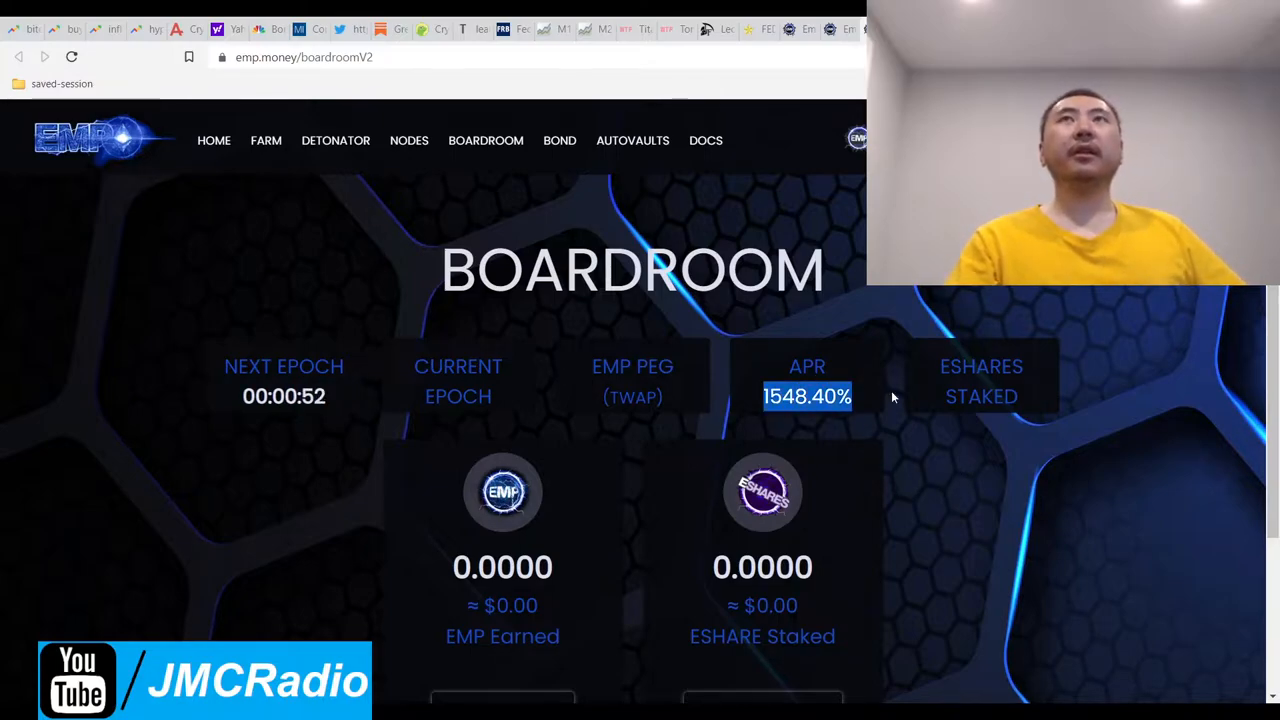
click(265, 140)
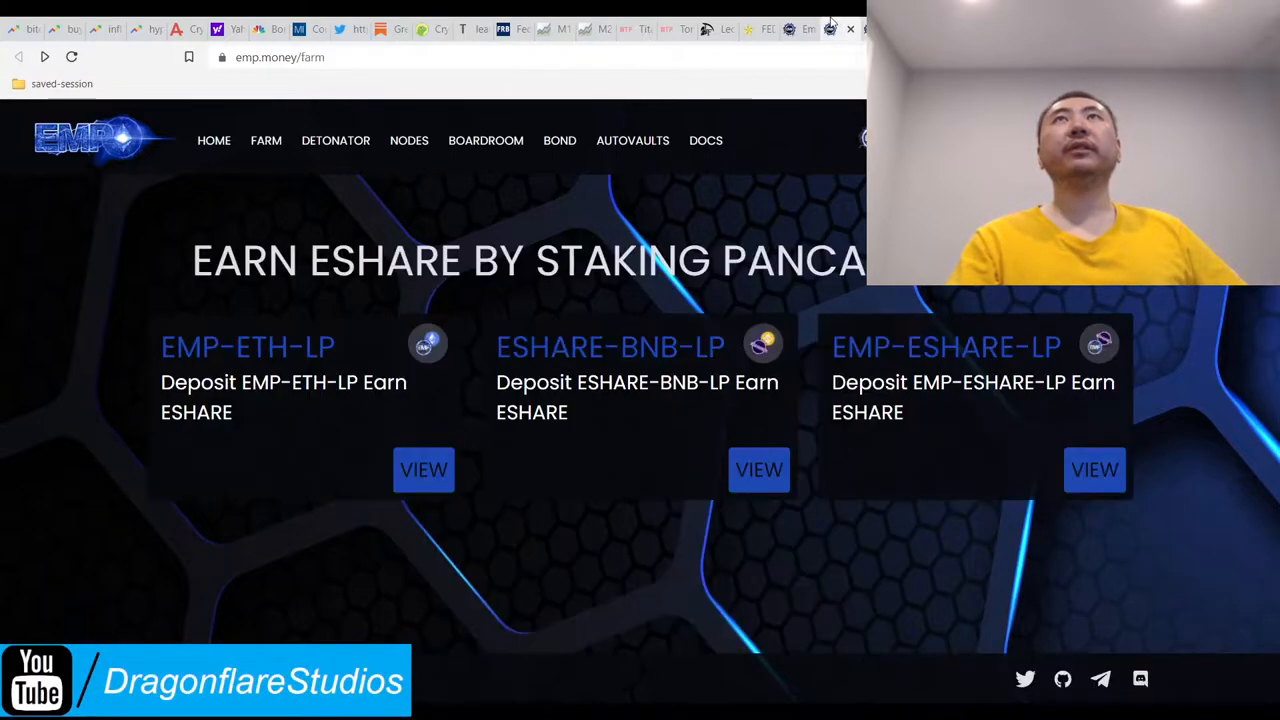
click(423, 470)
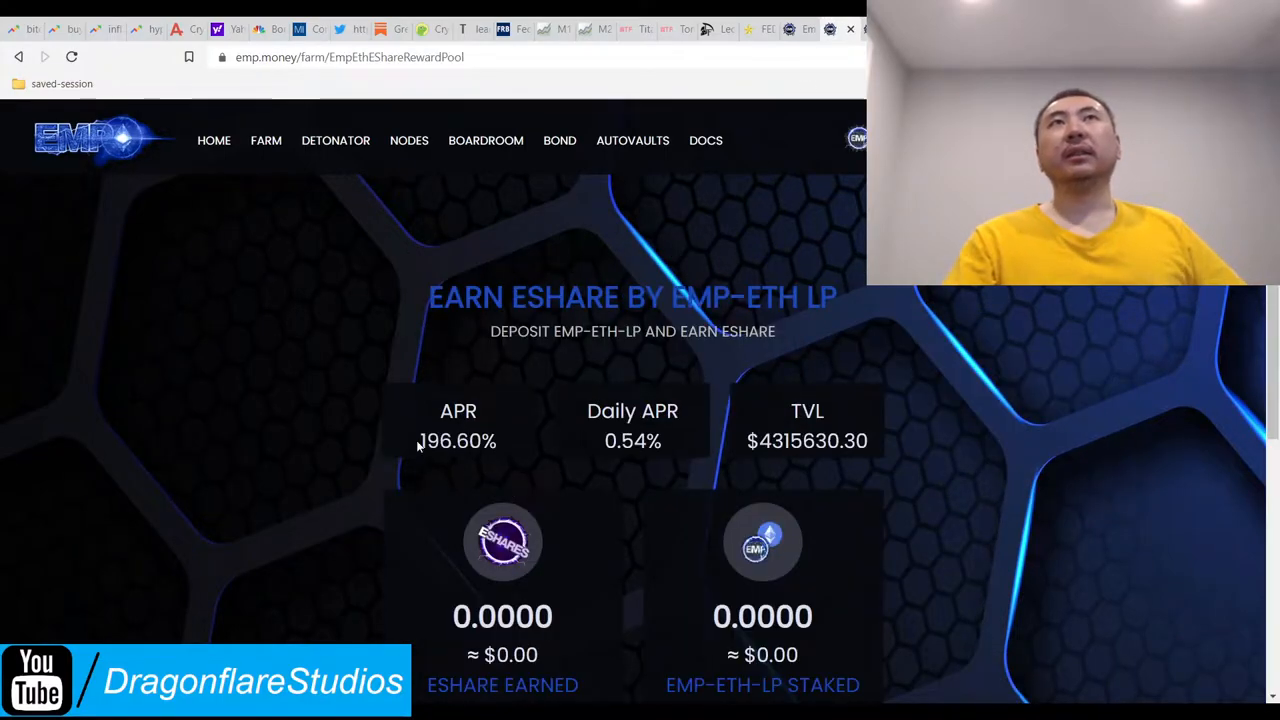
click(18, 56)
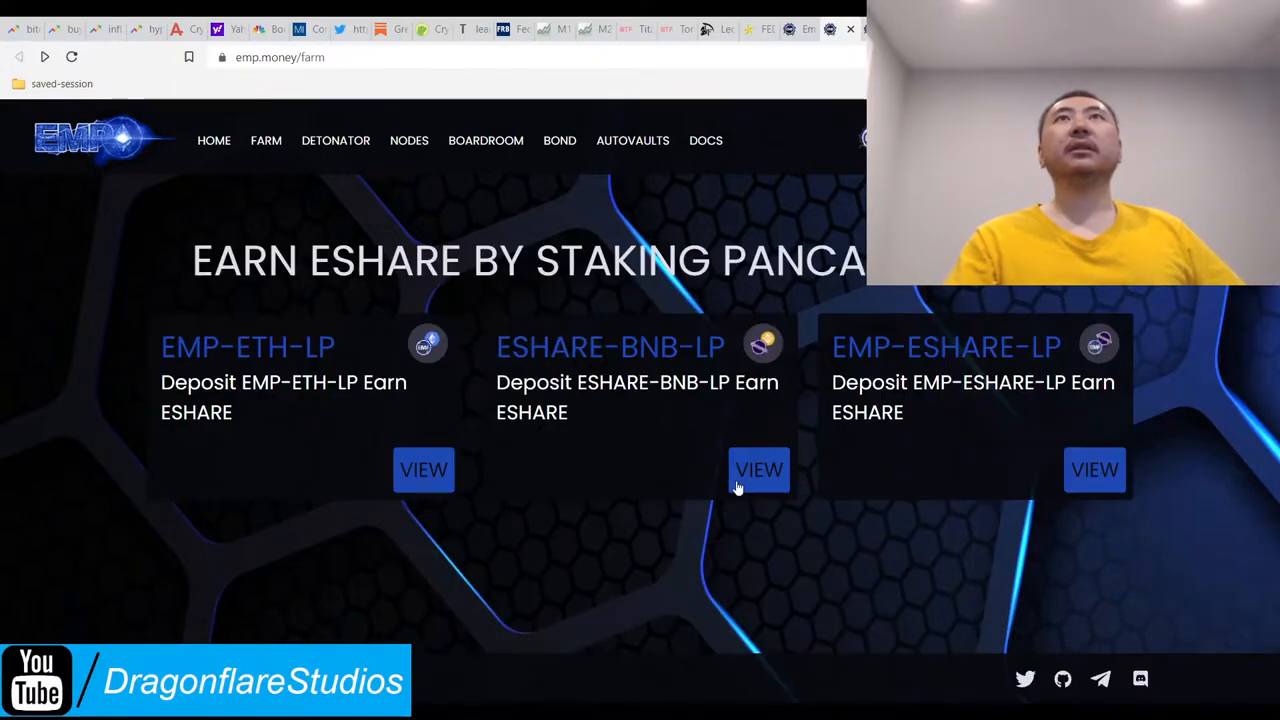
click(758, 470)
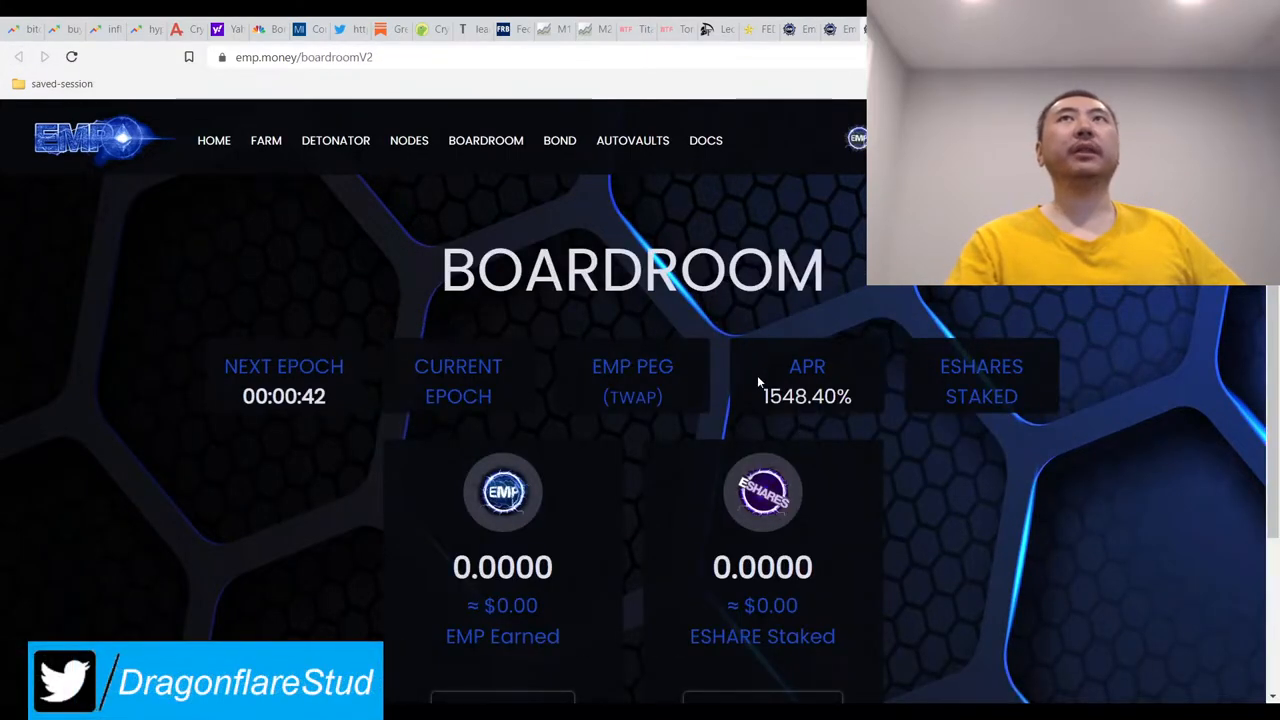
mouse_move(867, 412)
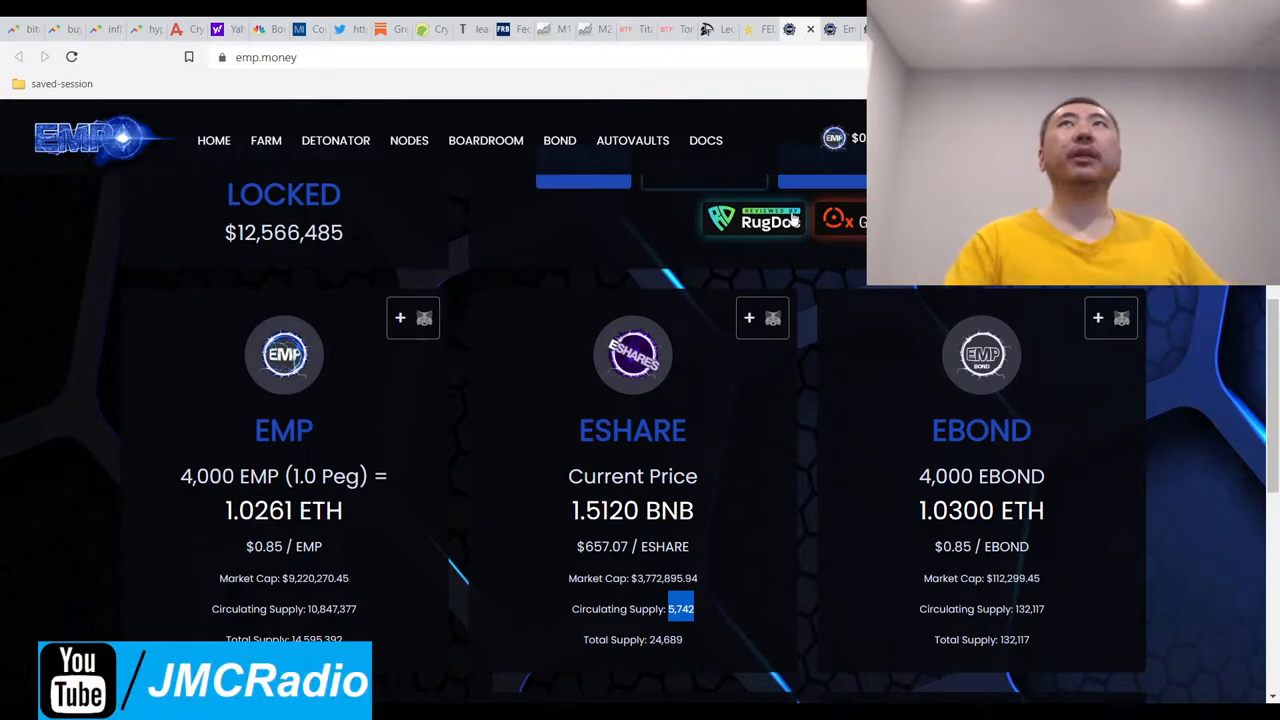
Open the Detonator page with its 365% return offer and 26,993.42 pool balance.
click(485, 140)
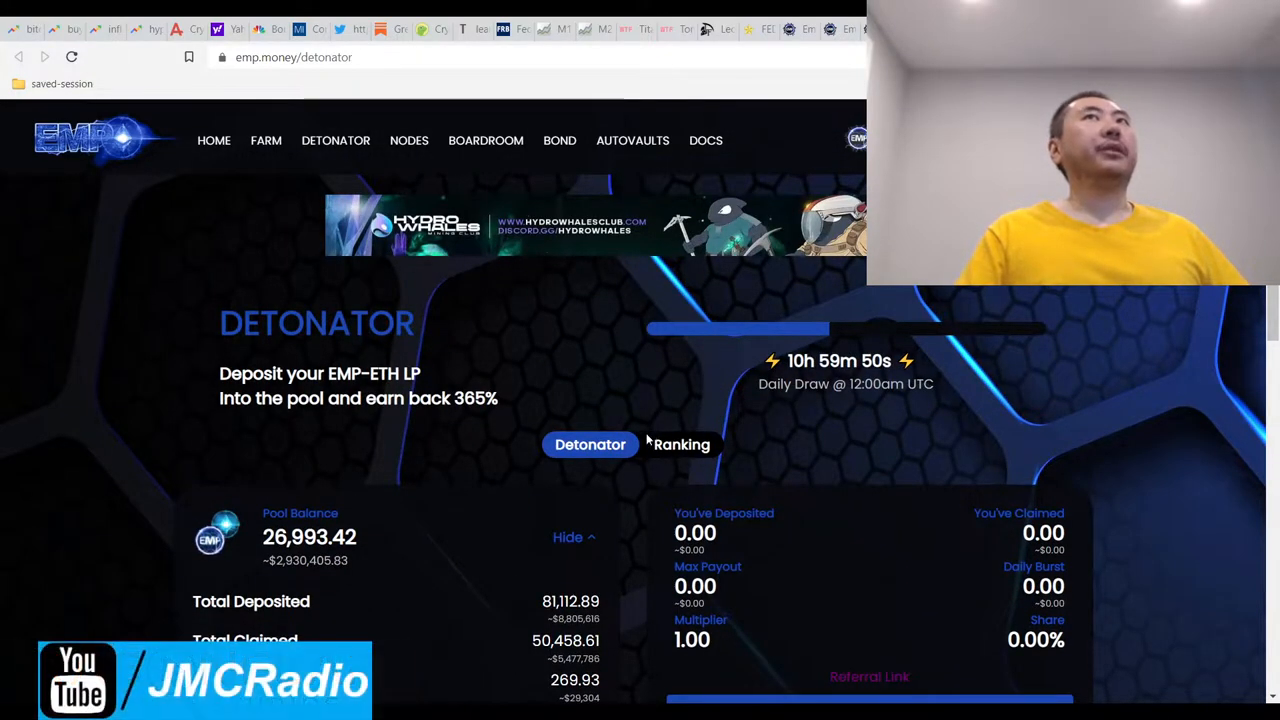
Look through the Detonator depositor ranking, then return to the pool overview.
click(681, 444)
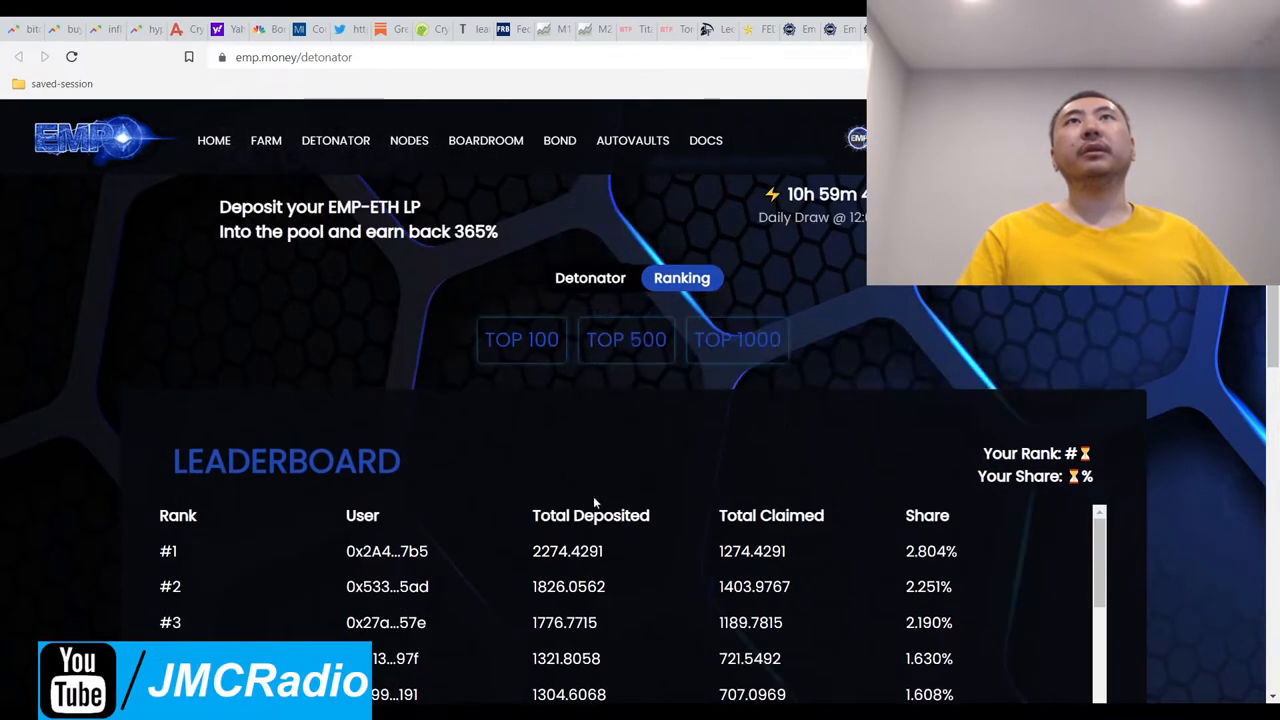
scroll(down, 3)
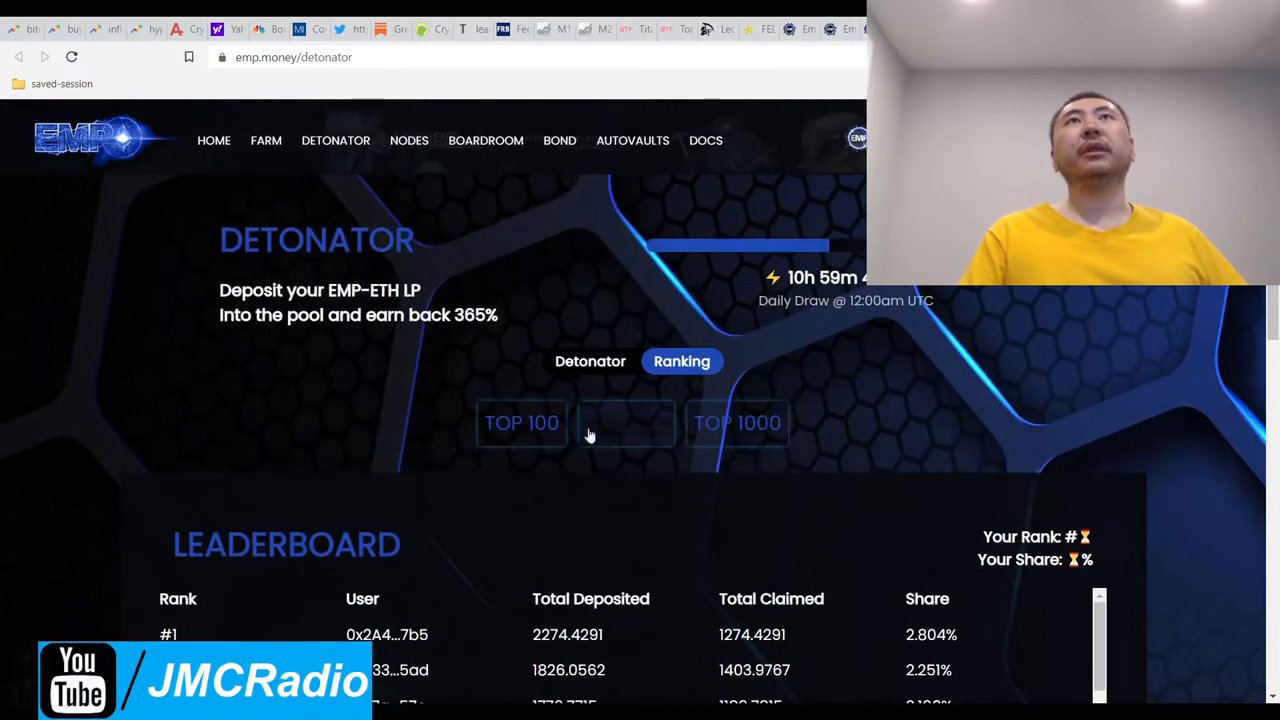
click(590, 361)
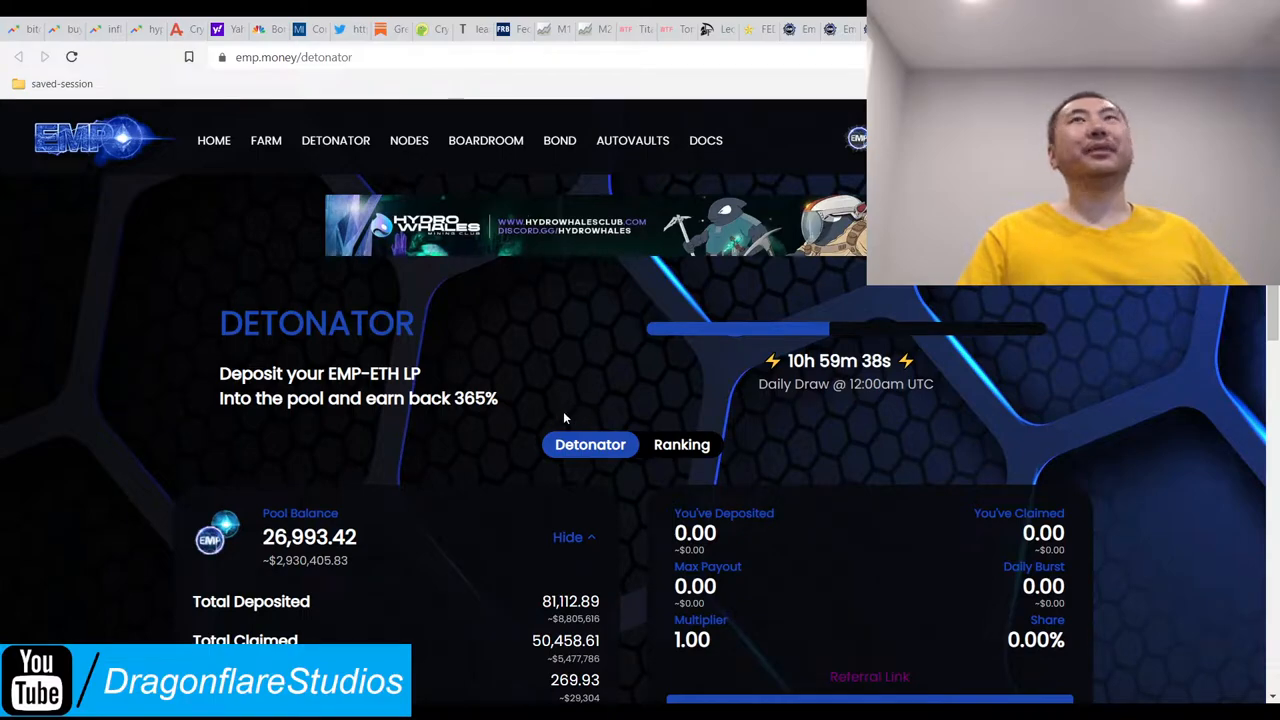
Scroll through deposit, claim and 1,177-user stats, highlighting the largest prize value, to the lottery section.
scroll(down, 3)
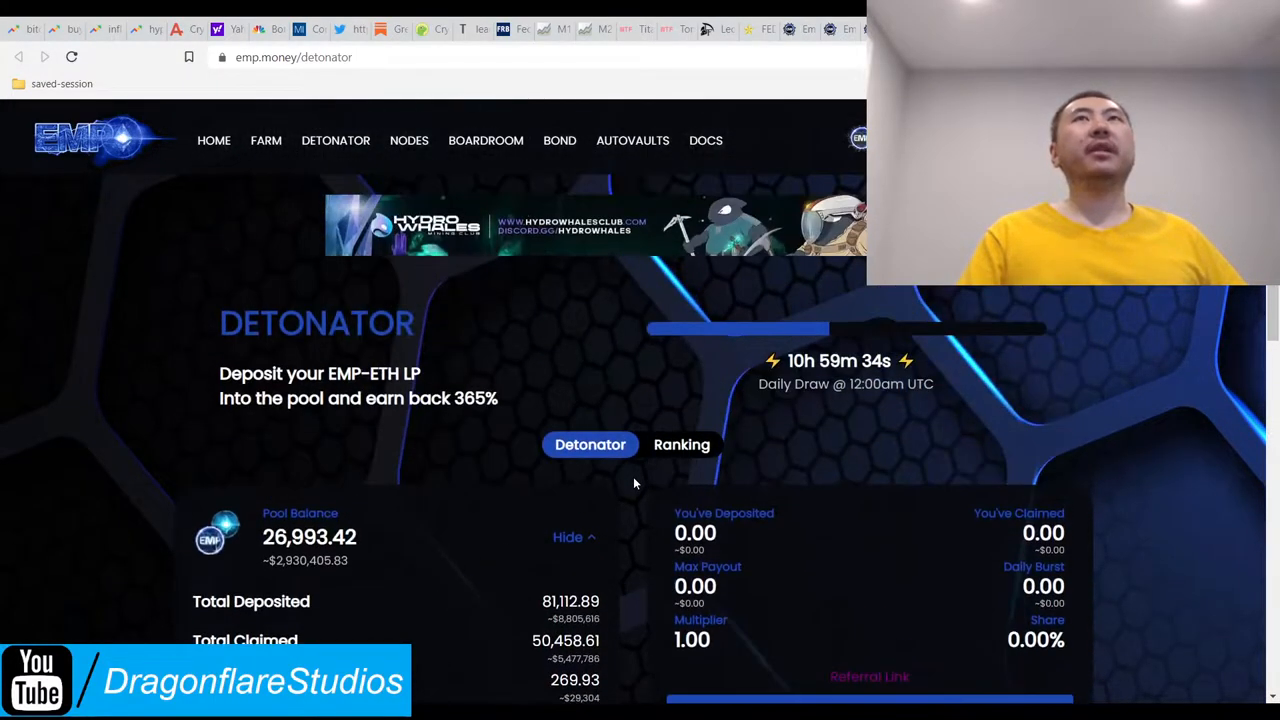
scroll(down, 3)
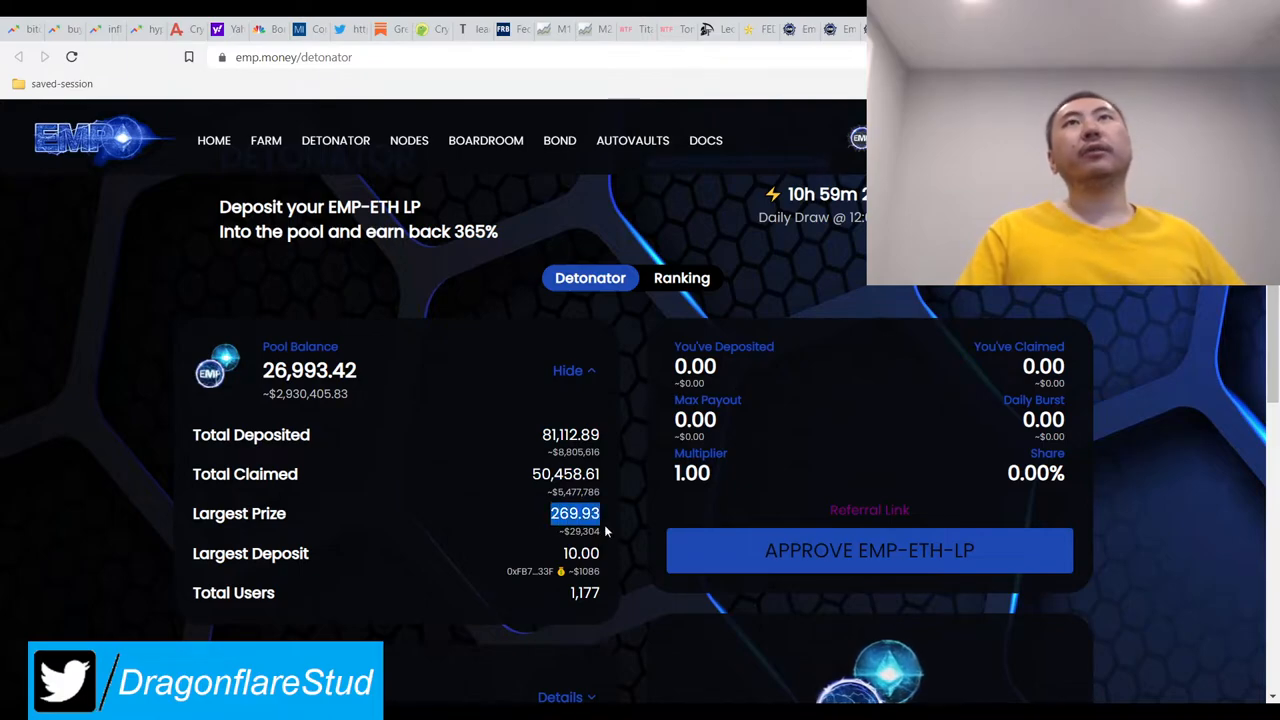
mouse_move(613, 560)
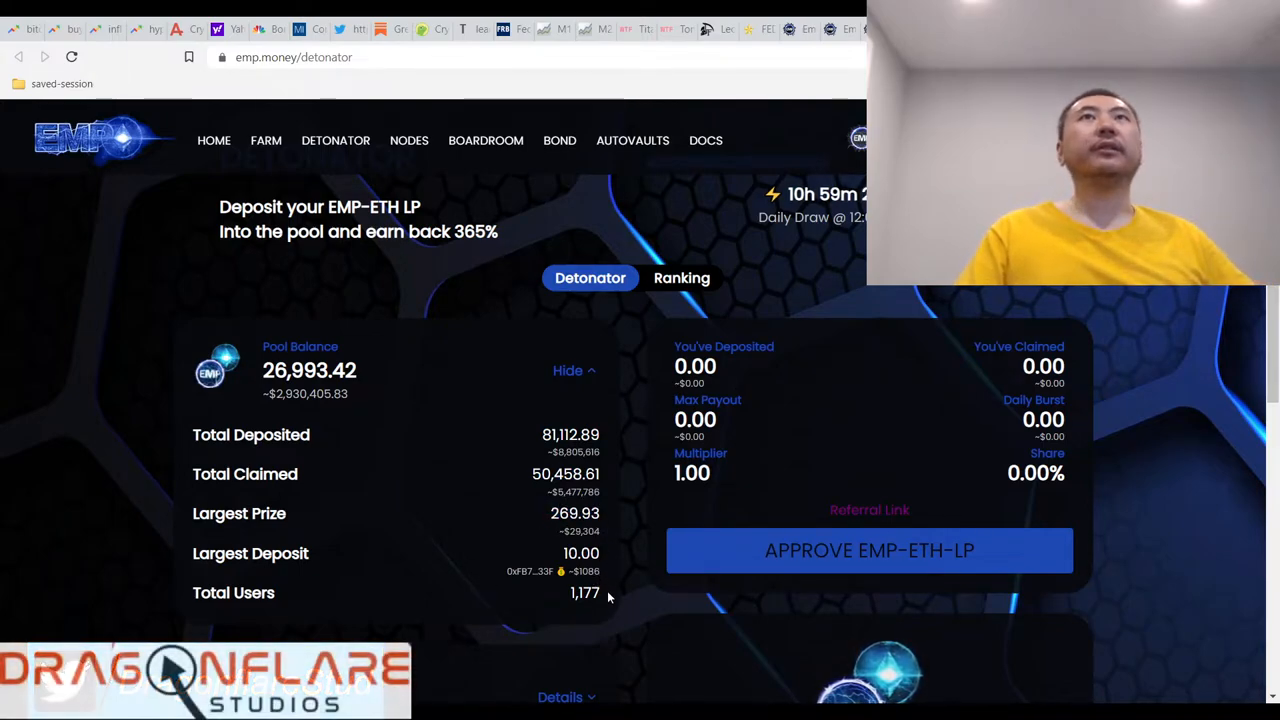
double_click(585, 593)
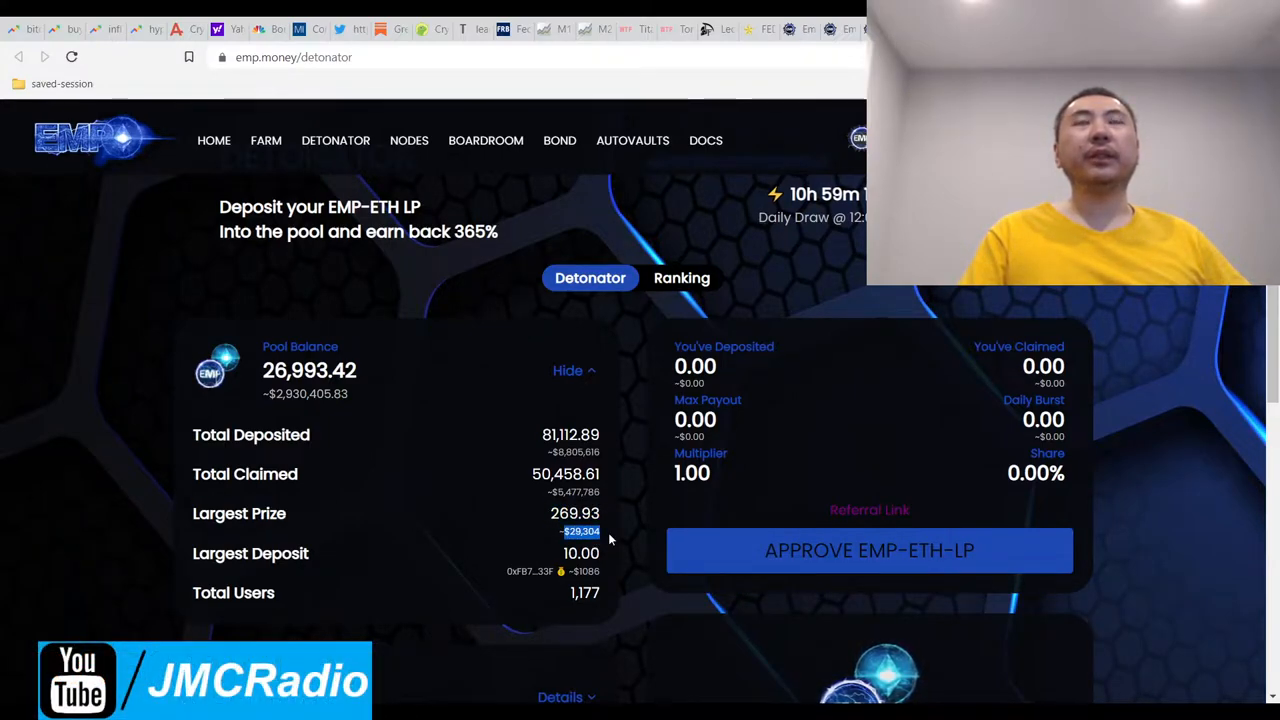
mouse_move(605, 515)
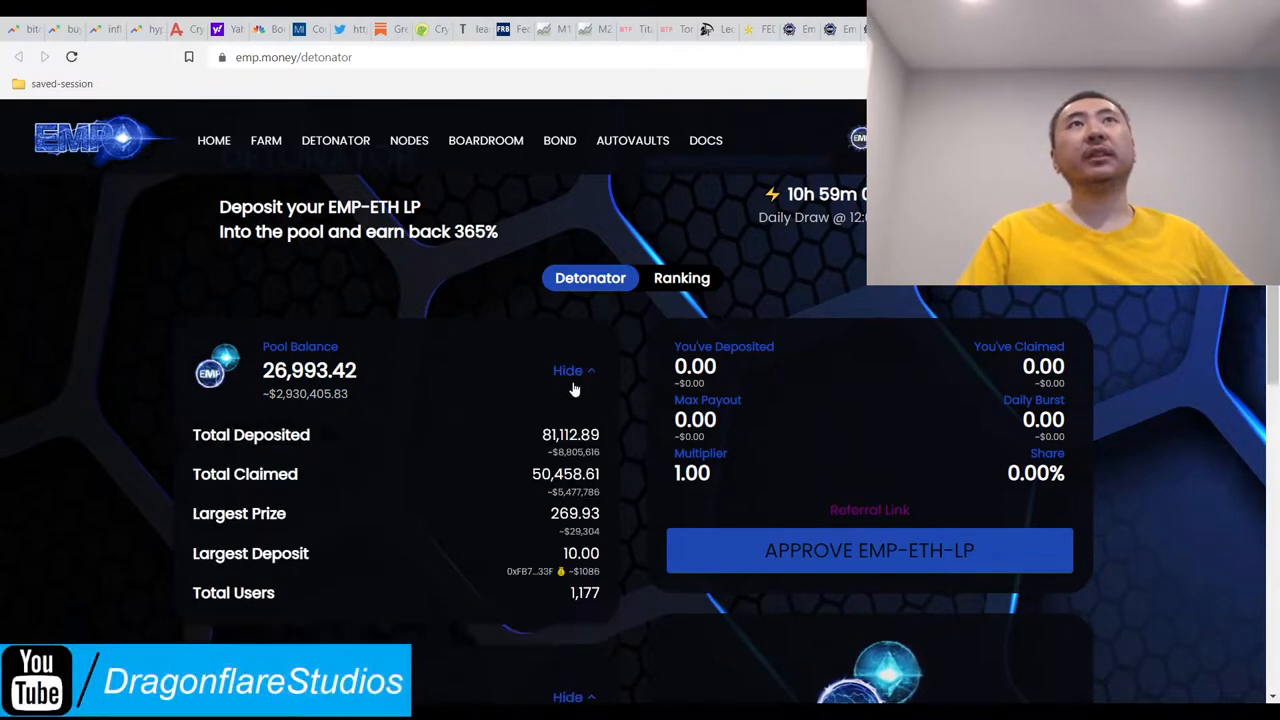
scroll(down, 3)
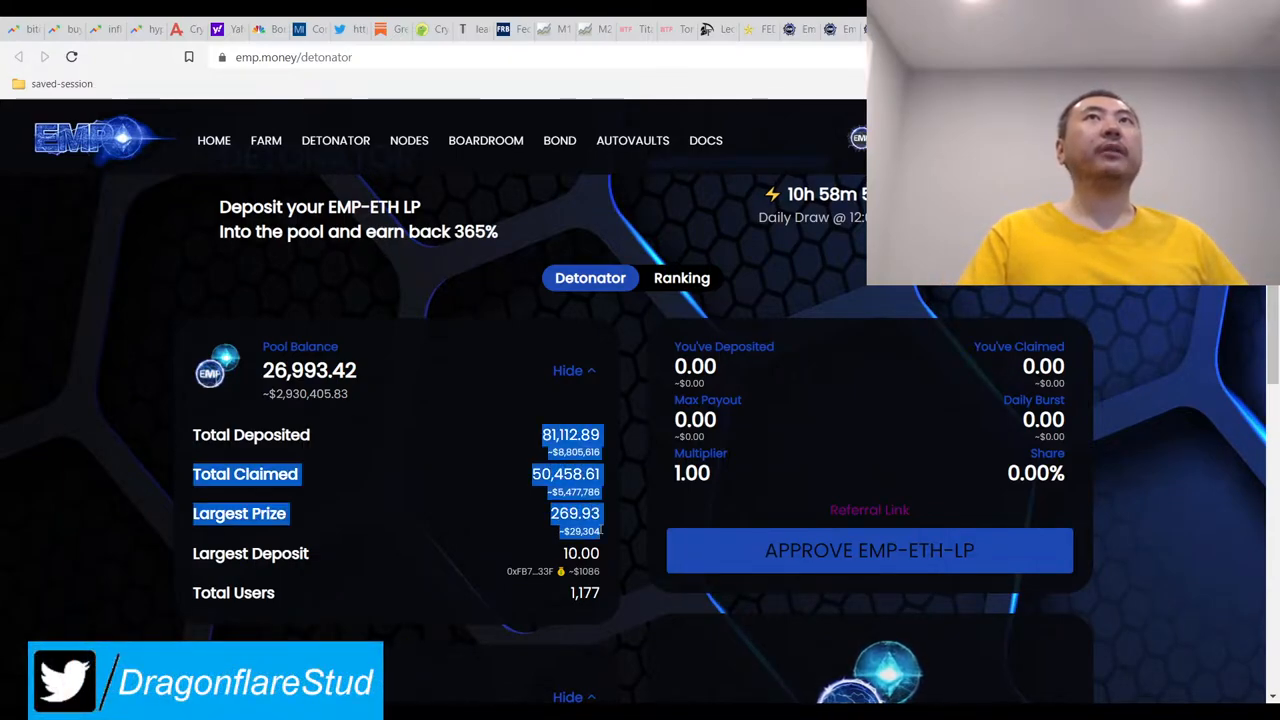
scroll(down, 3)
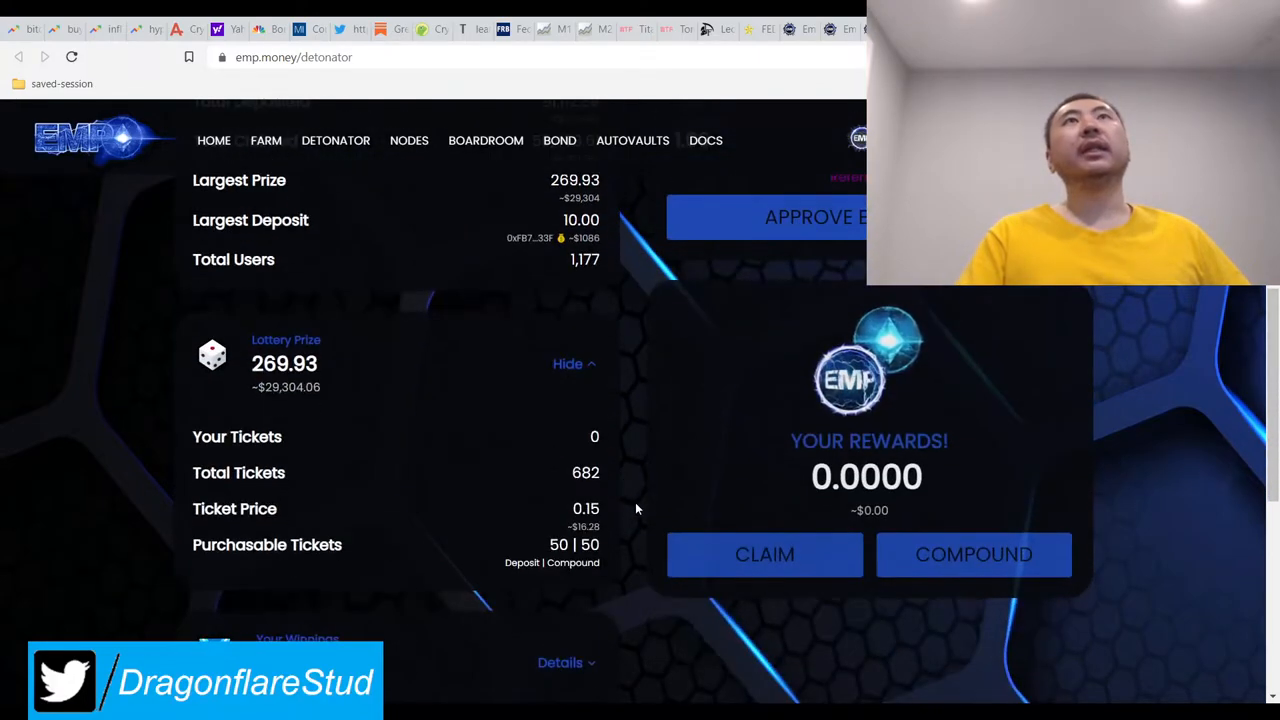
Highlight the lottery ticket price's dollar value and collapse the lottery prize details.
scroll(down, 3)
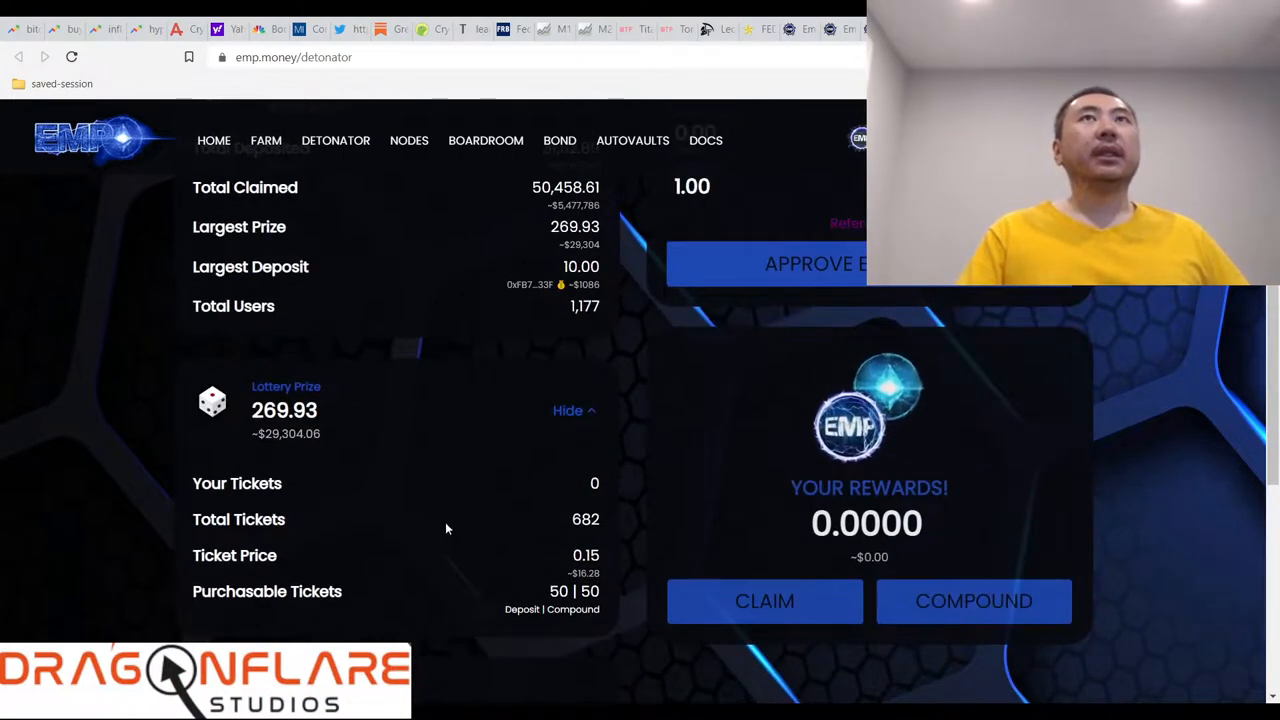
double_click(258, 519)
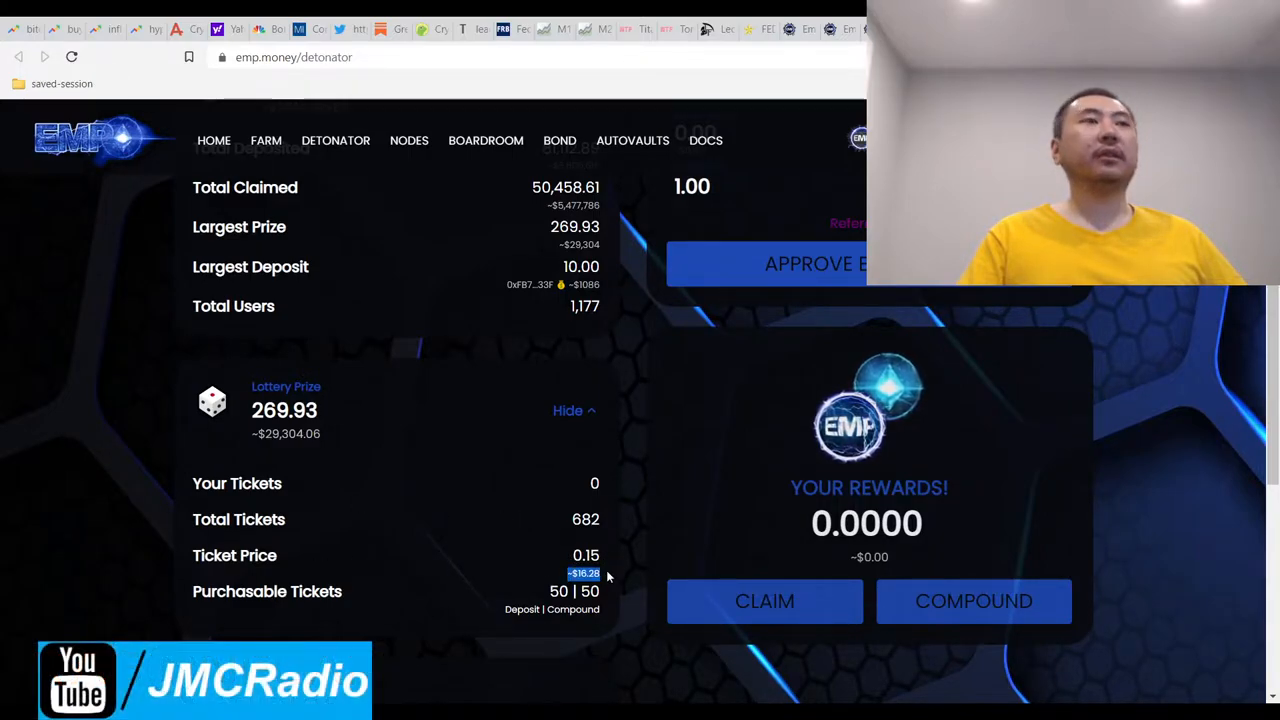
scroll(down, 3)
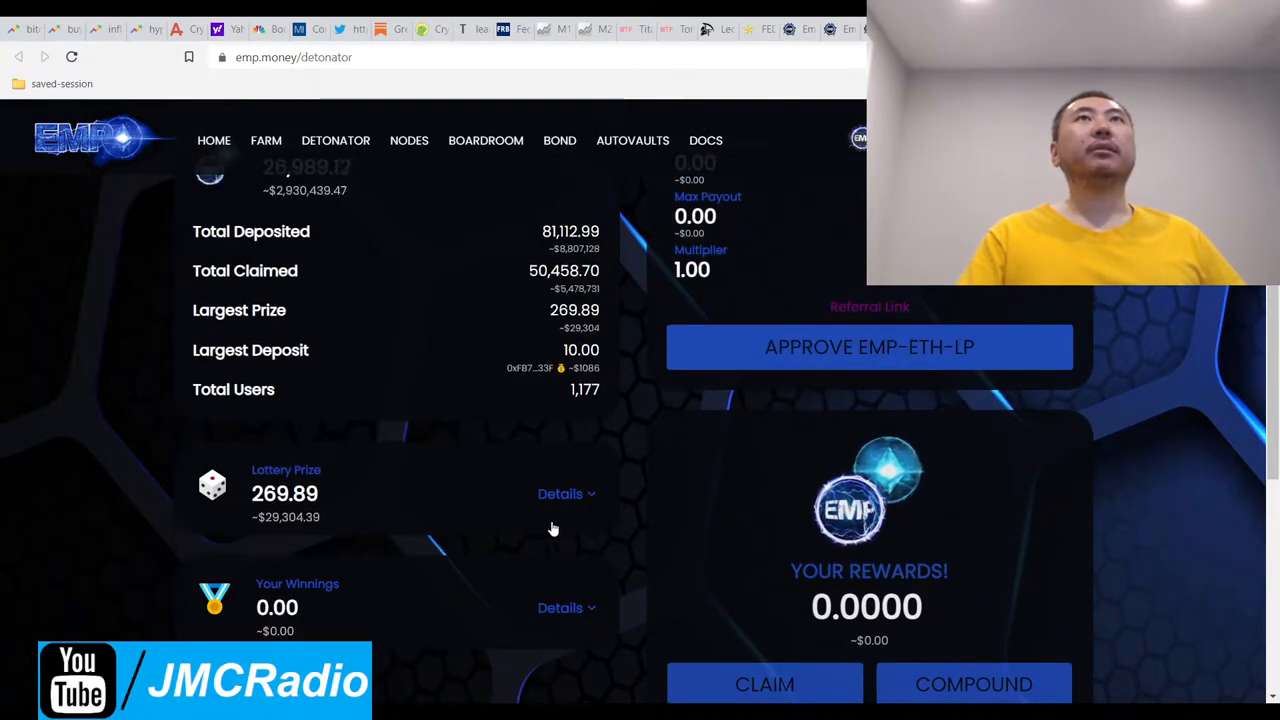
click(560, 493)
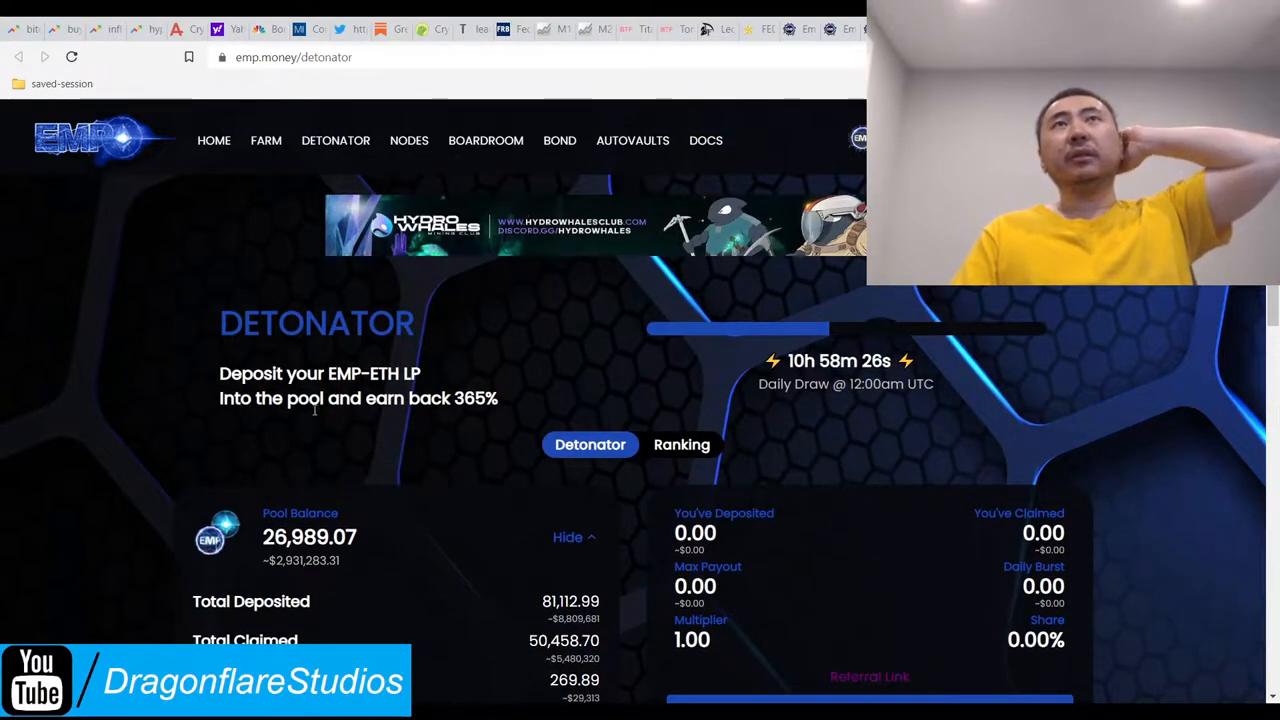
Scroll further down the Detonator page to the Your Rewards panels.
scroll(down, 3)
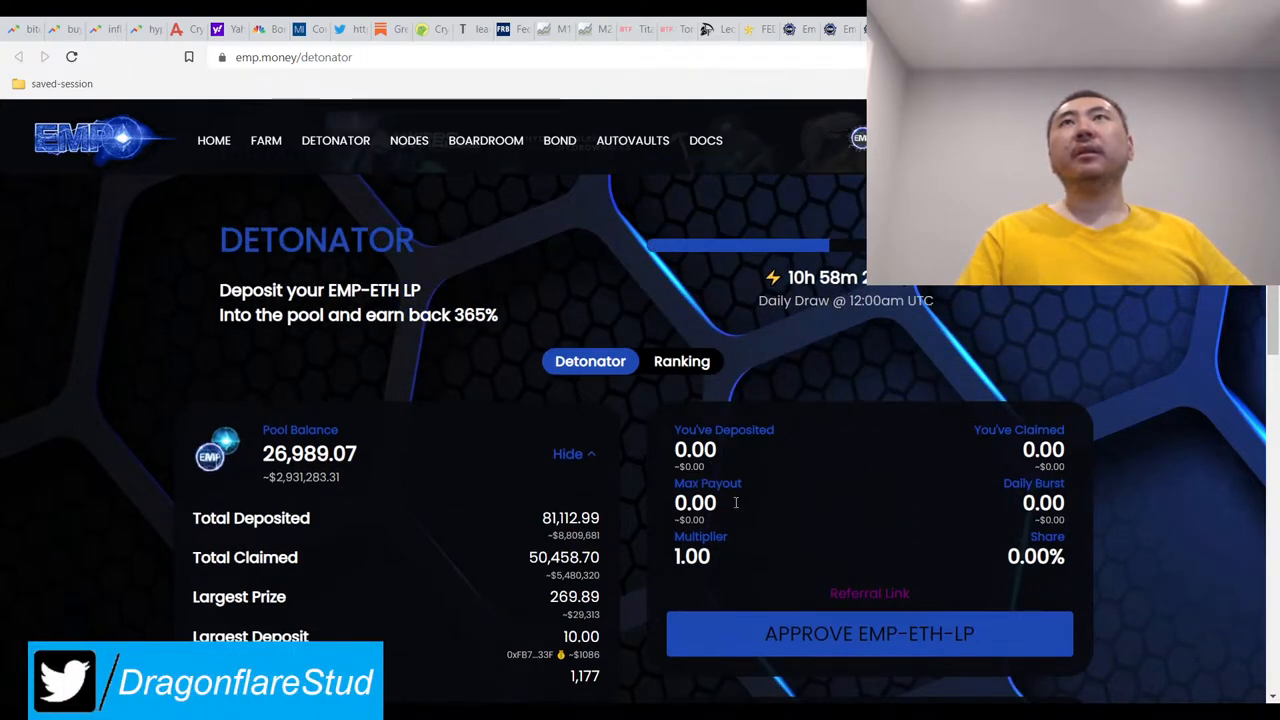
scroll(down, 3)
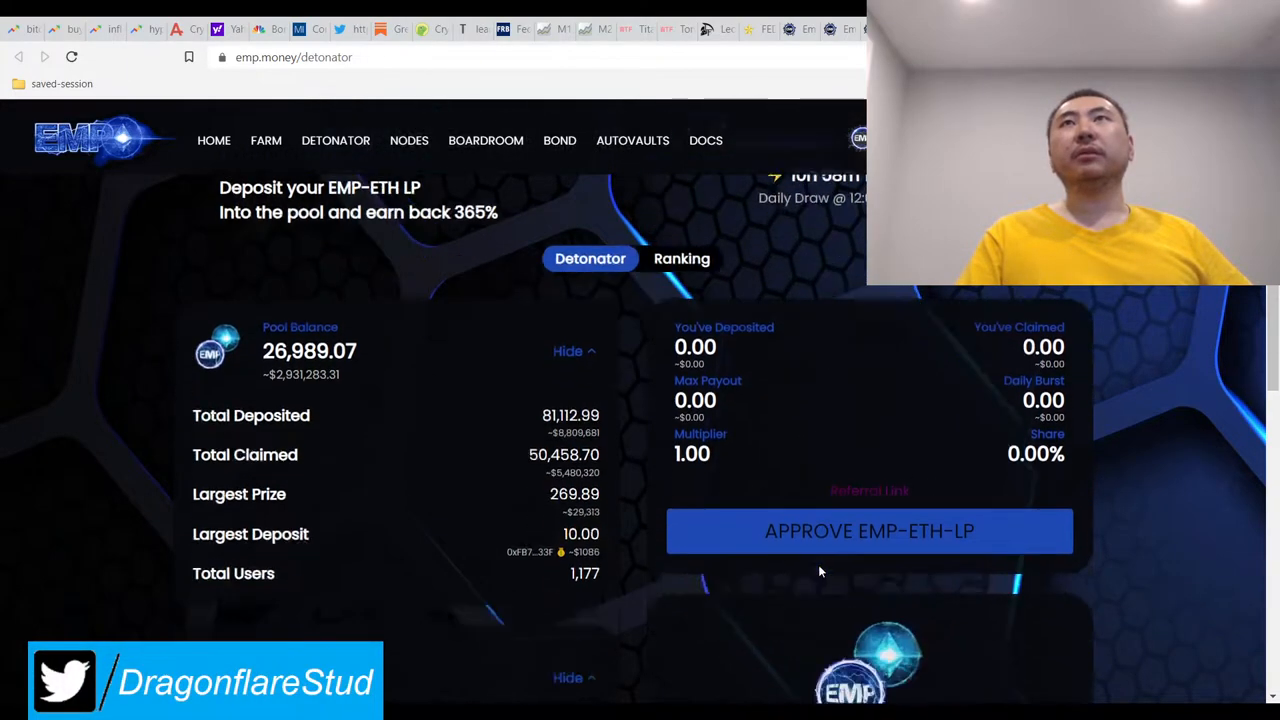
scroll(down, 3)
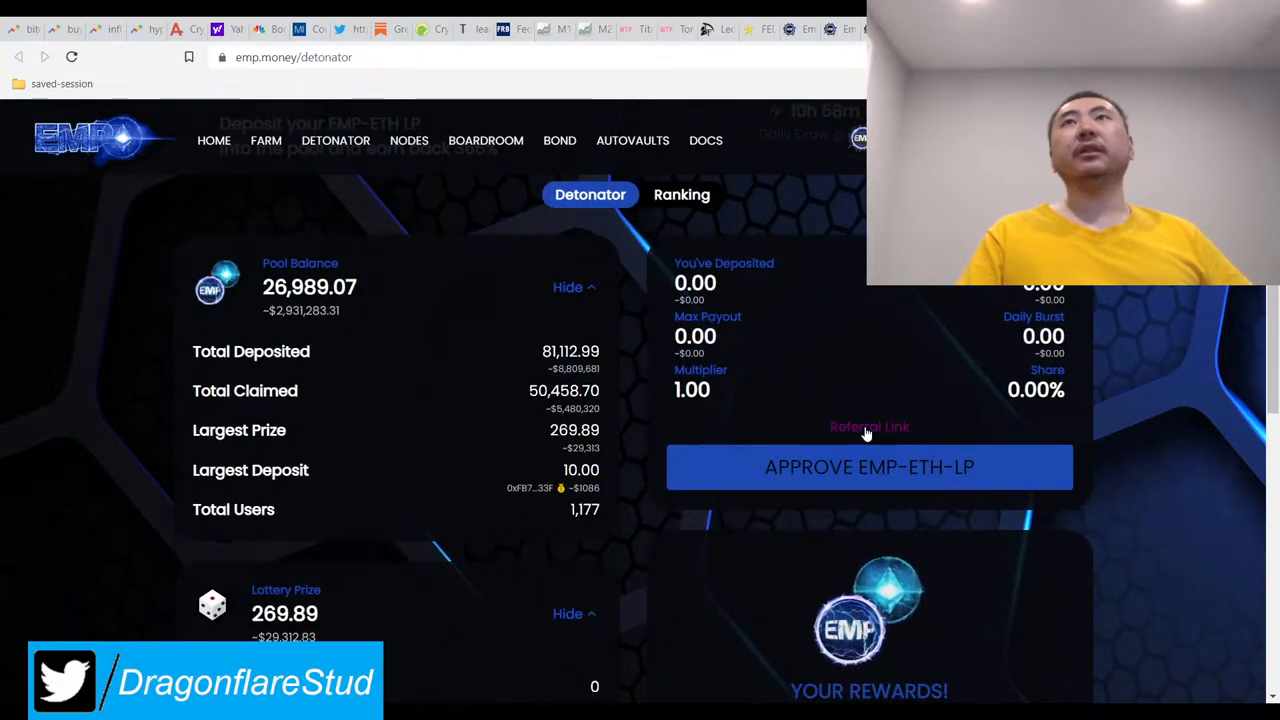
scroll(down, 3)
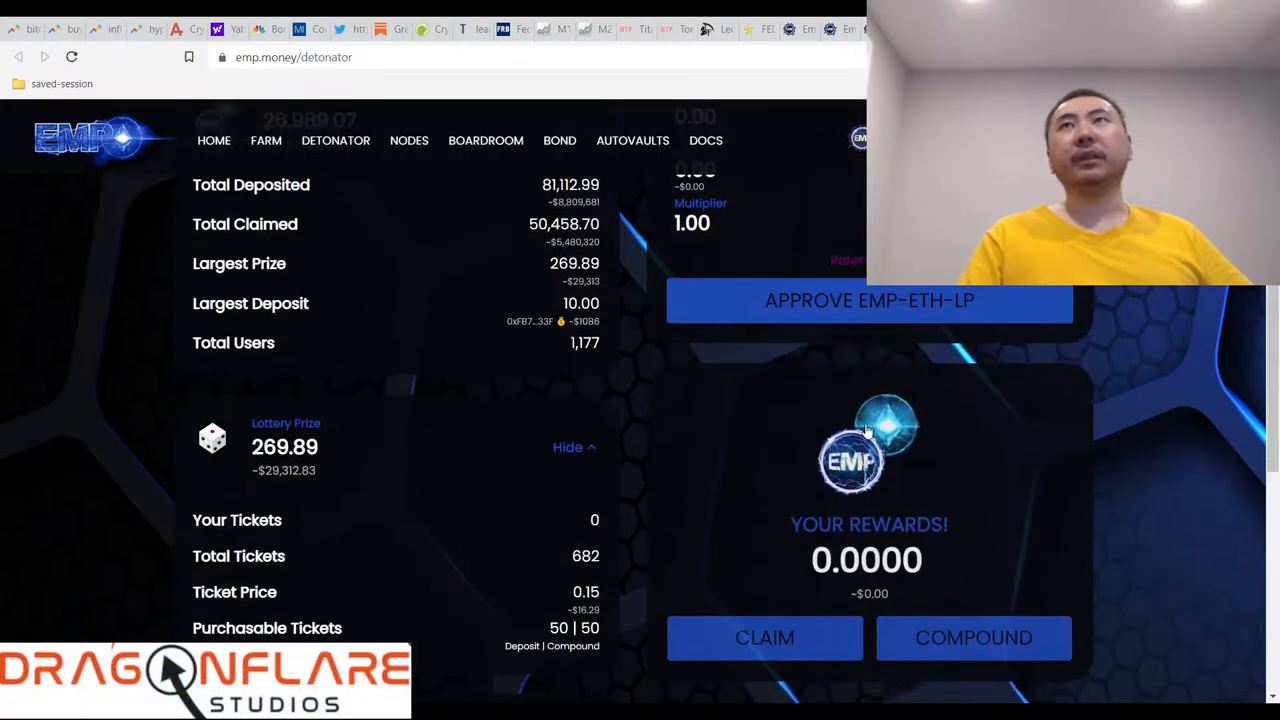
scroll(down, 3)
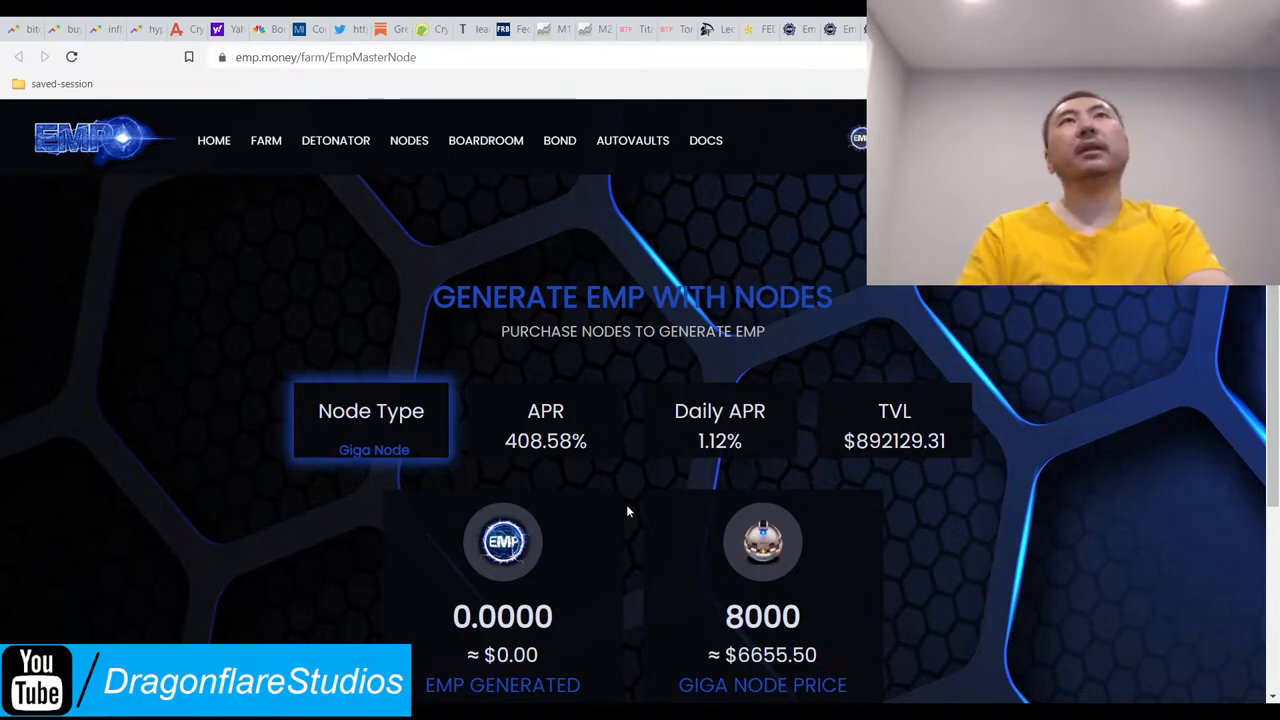
Scroll the Nodes page to Giga Node's $892,129.91 TVL and 8000 EMP price.
scroll(down, 3)
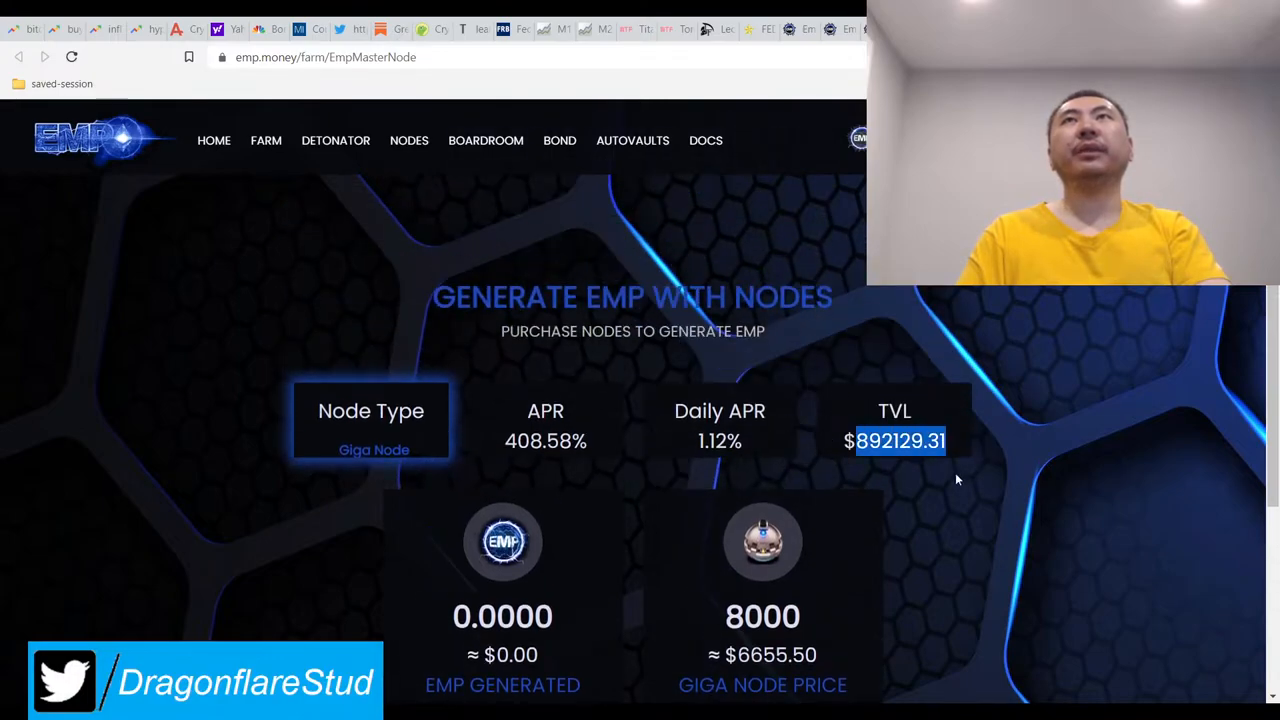
scroll(down, 3)
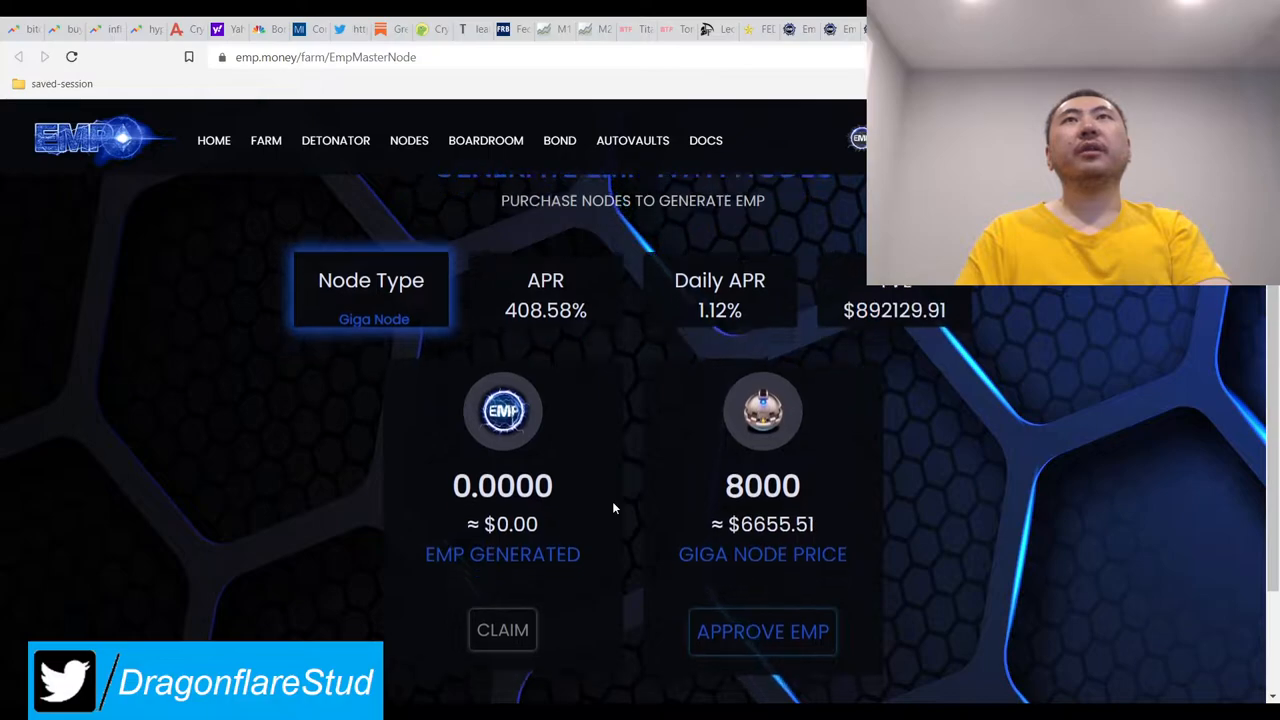
scroll(down, 3)
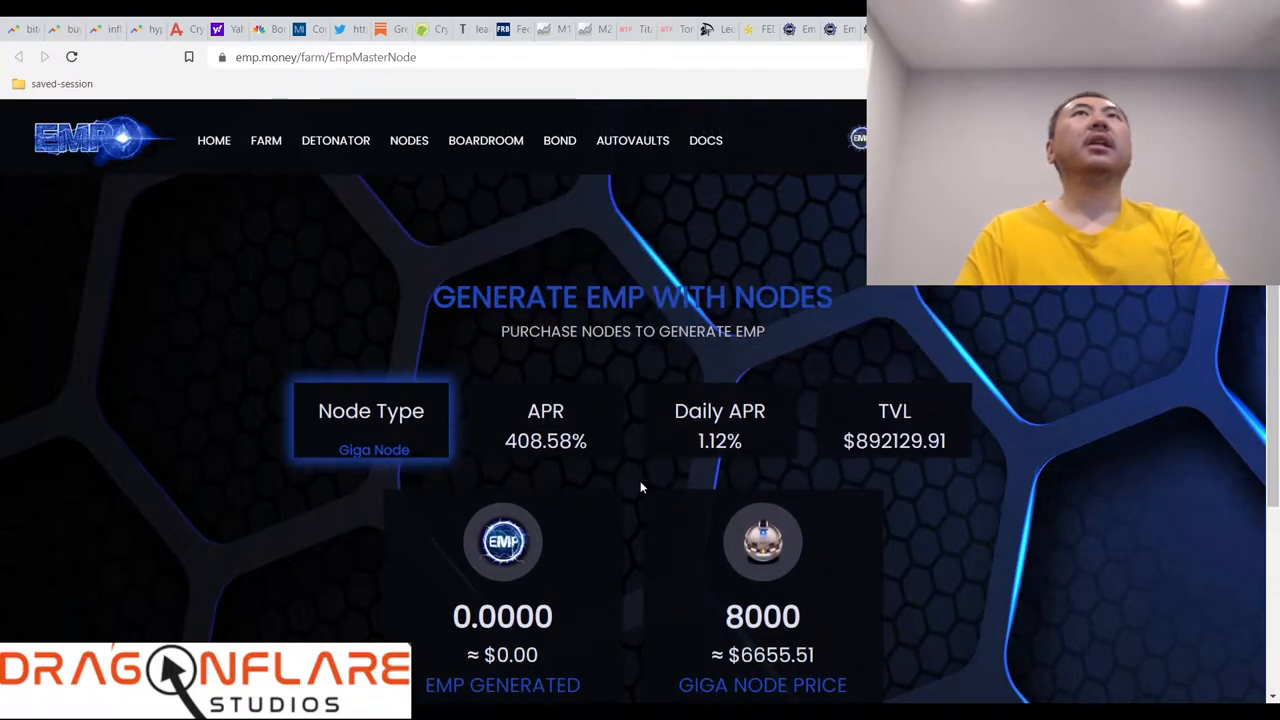
Compare tiers in the Node Type dropdown, settling on Nano Node (500 EMP, 279.06% APR).
click(371, 418)
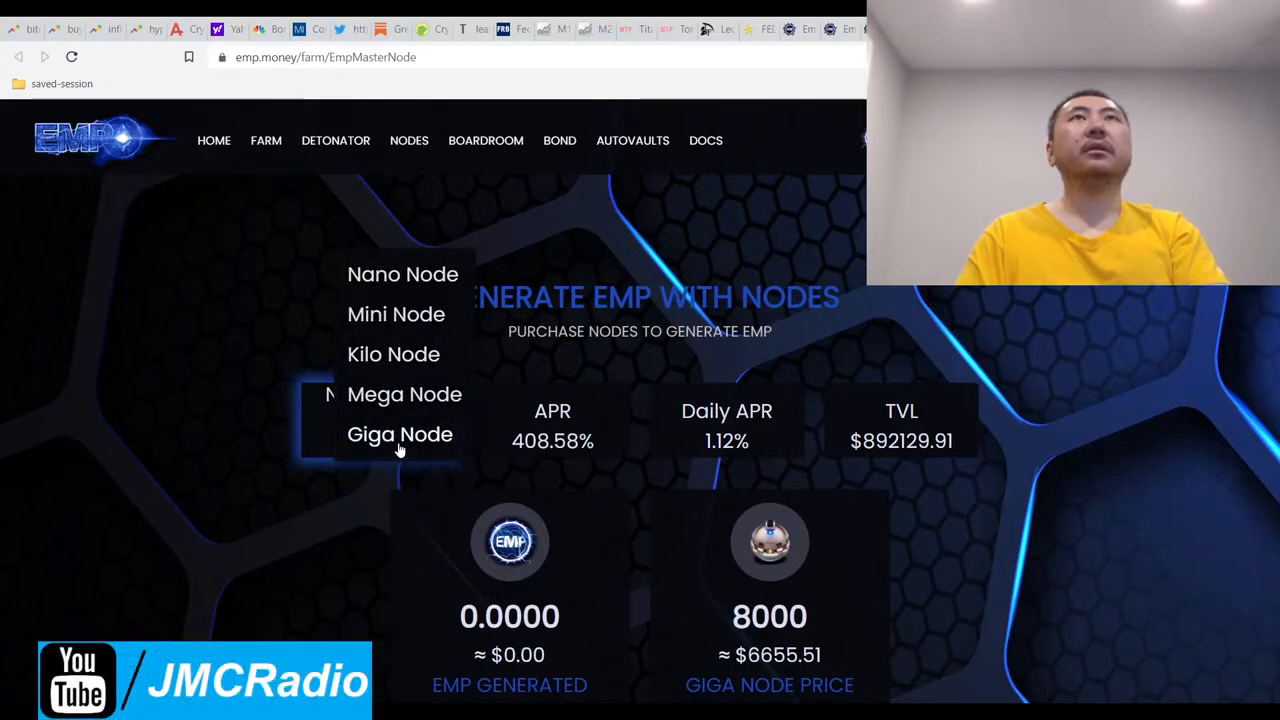
mouse_move(404, 394)
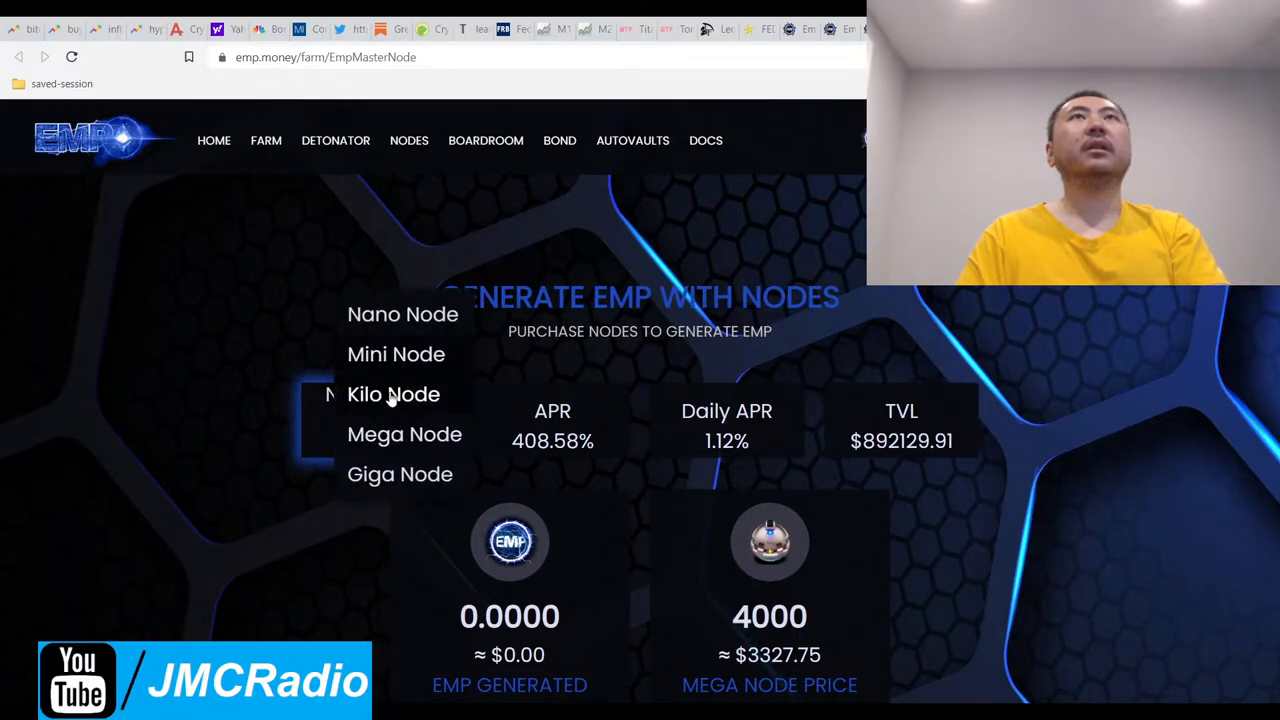
click(396, 354)
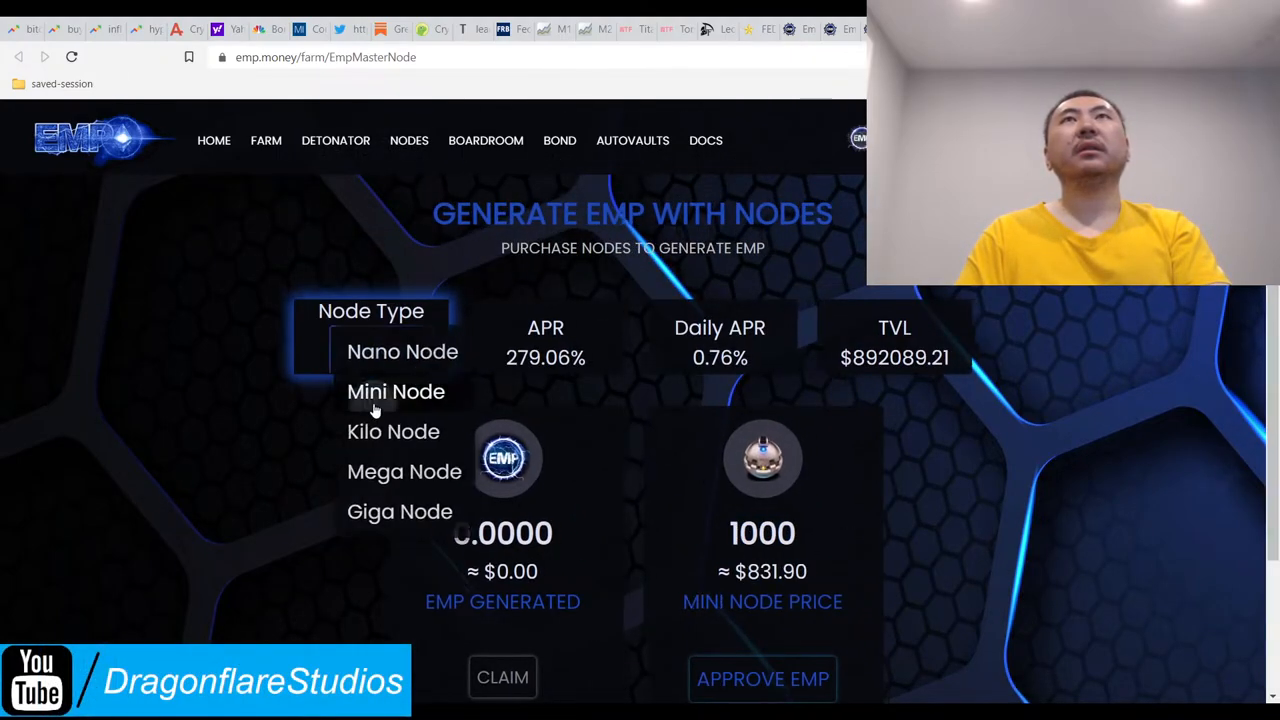
click(402, 351)
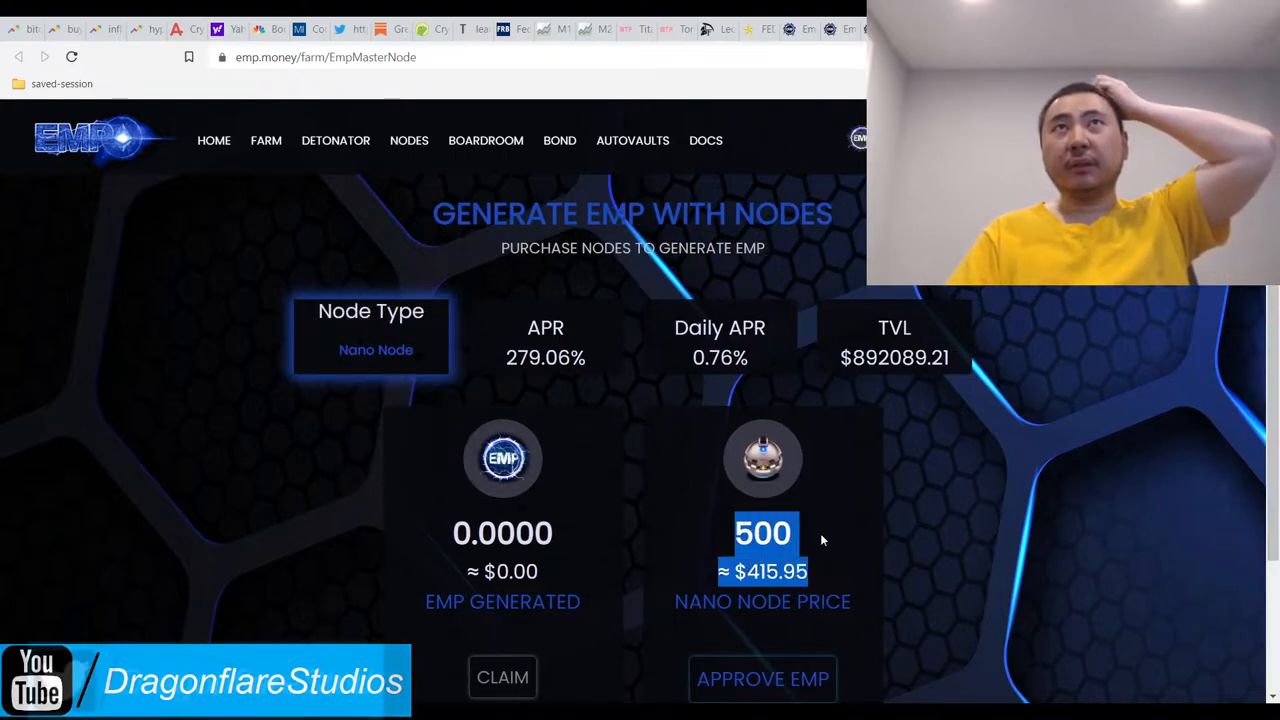
scroll(down, 3)
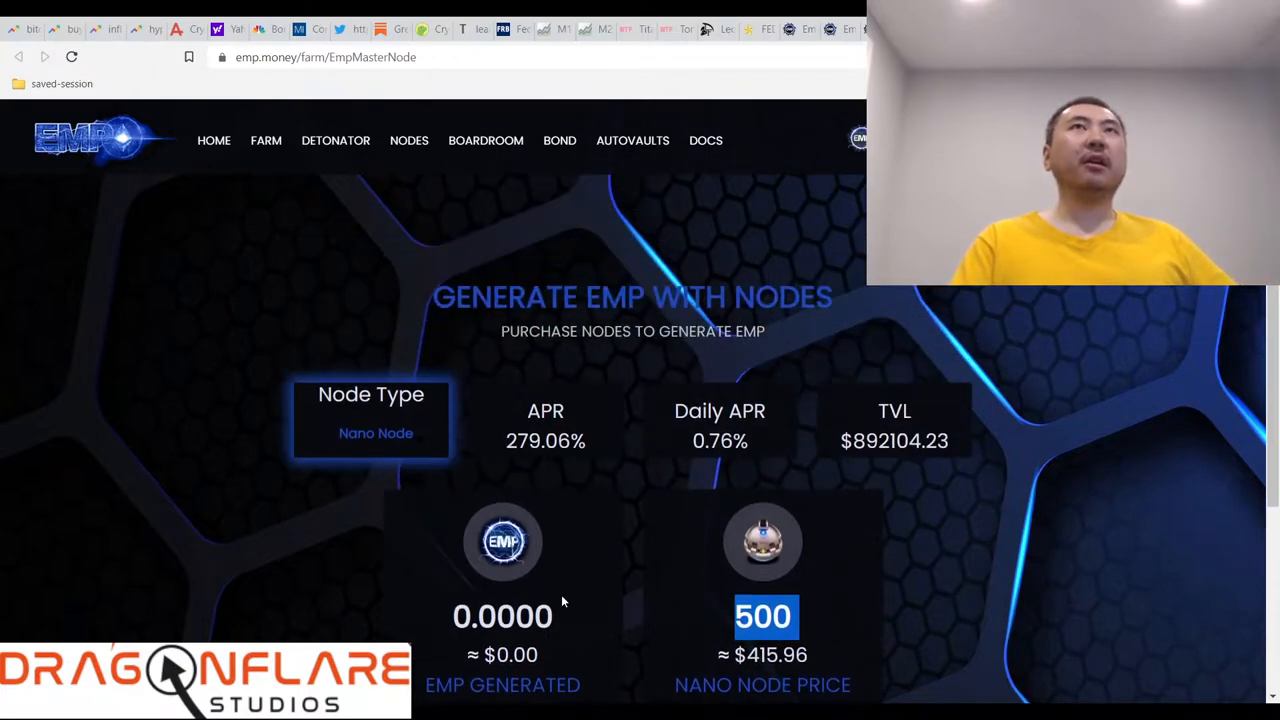
mouse_move(517, 525)
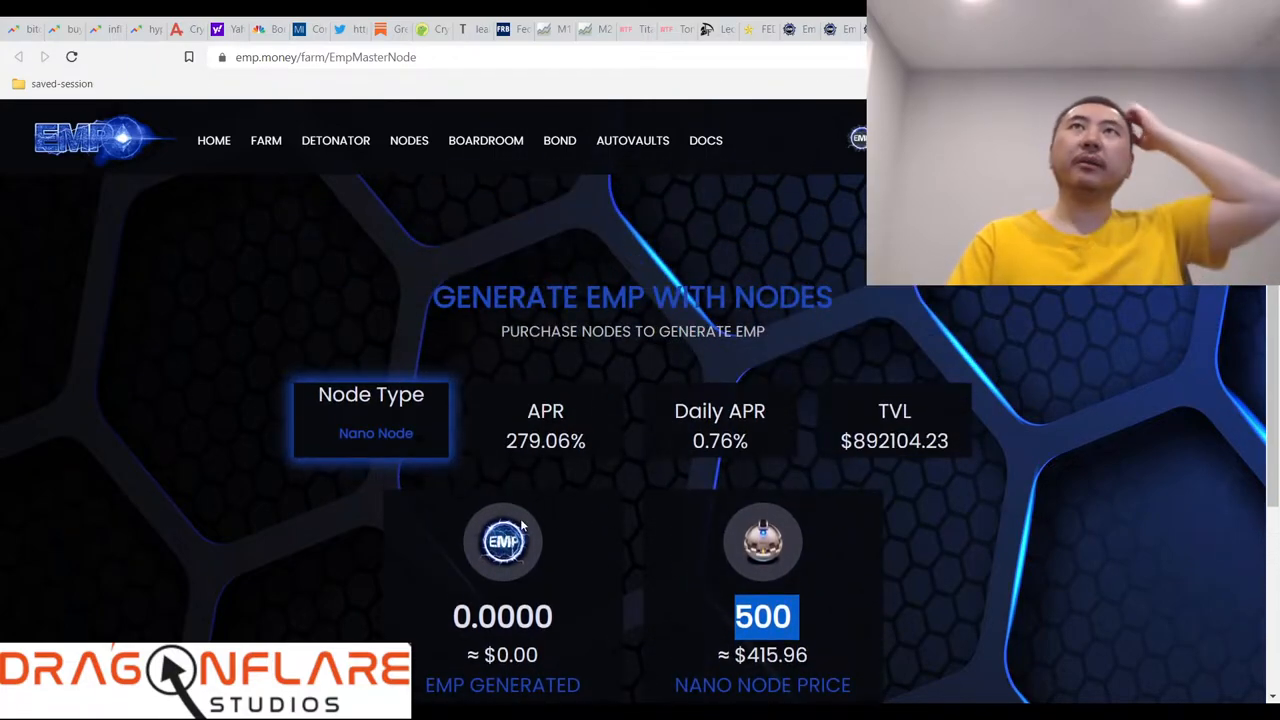
scroll(down, 3)
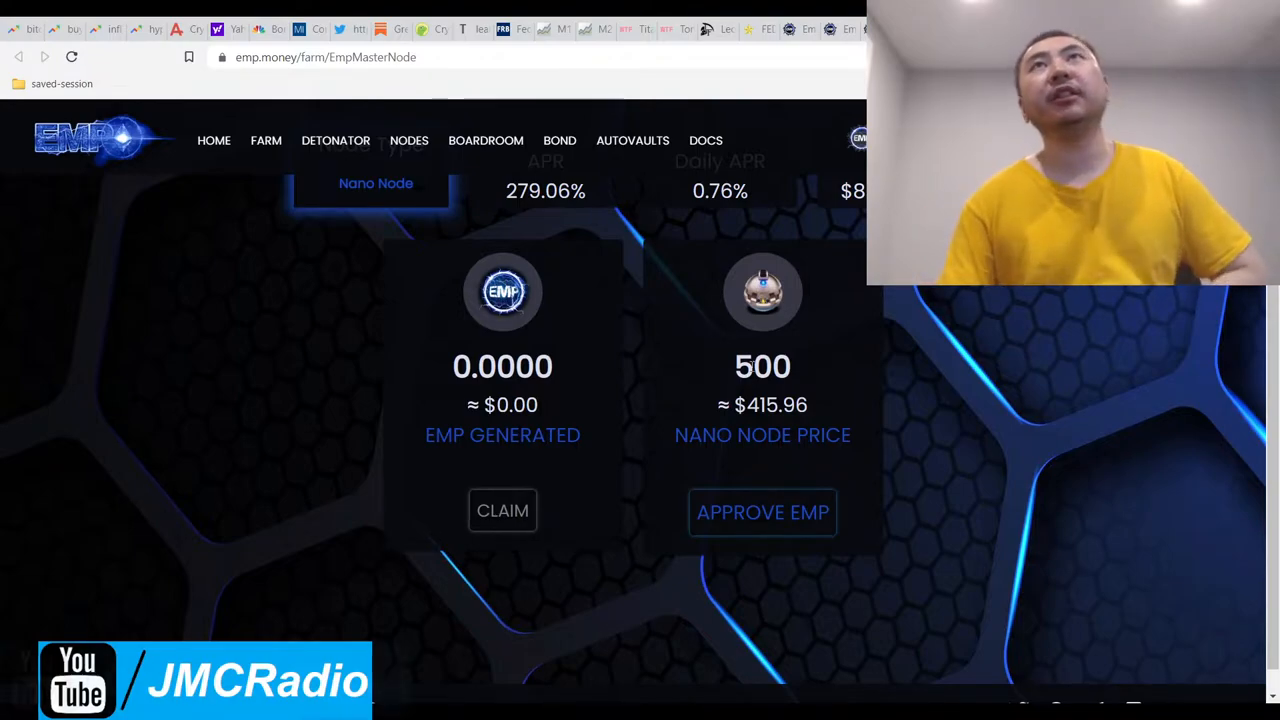
scroll(down, 3)
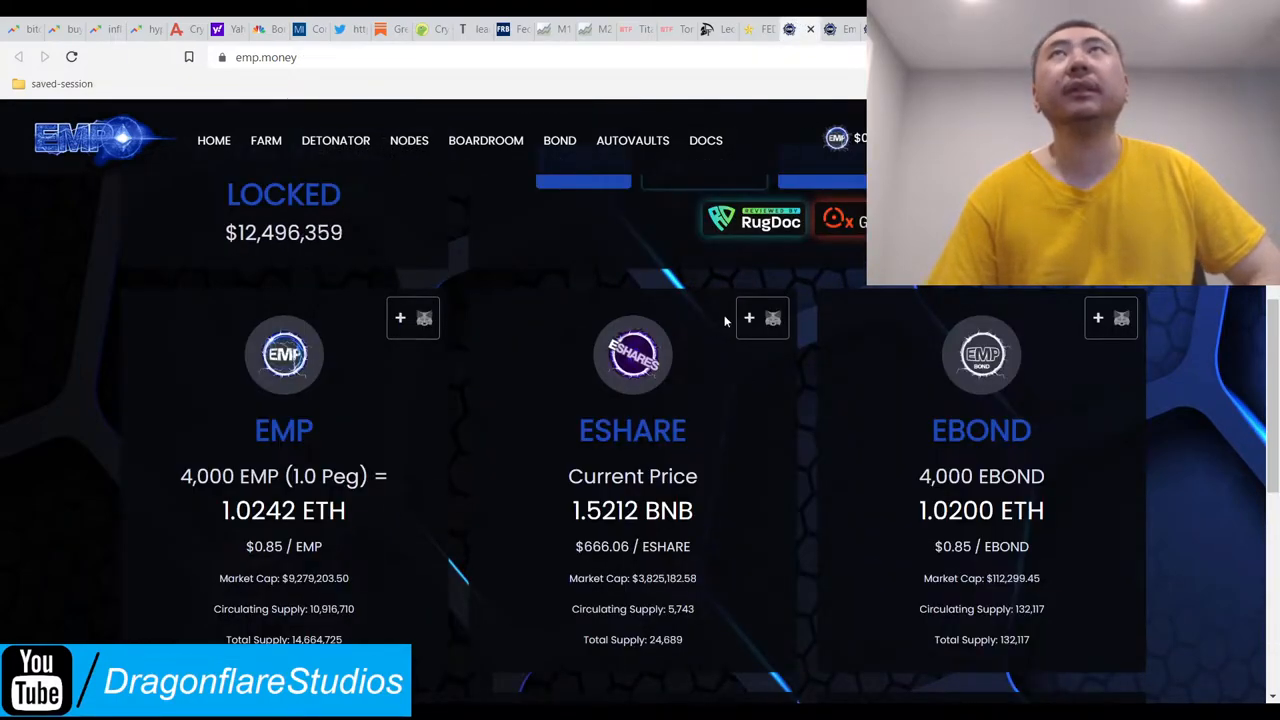
click(408, 140)
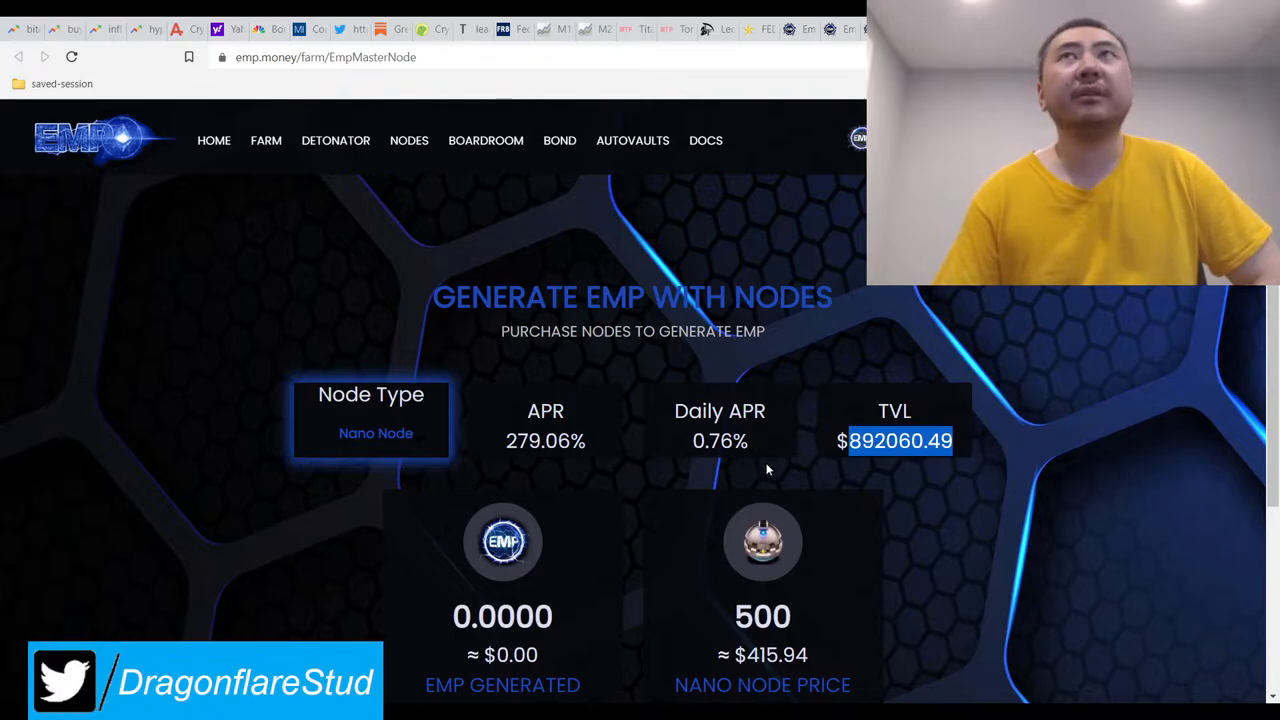
scroll(down, 3)
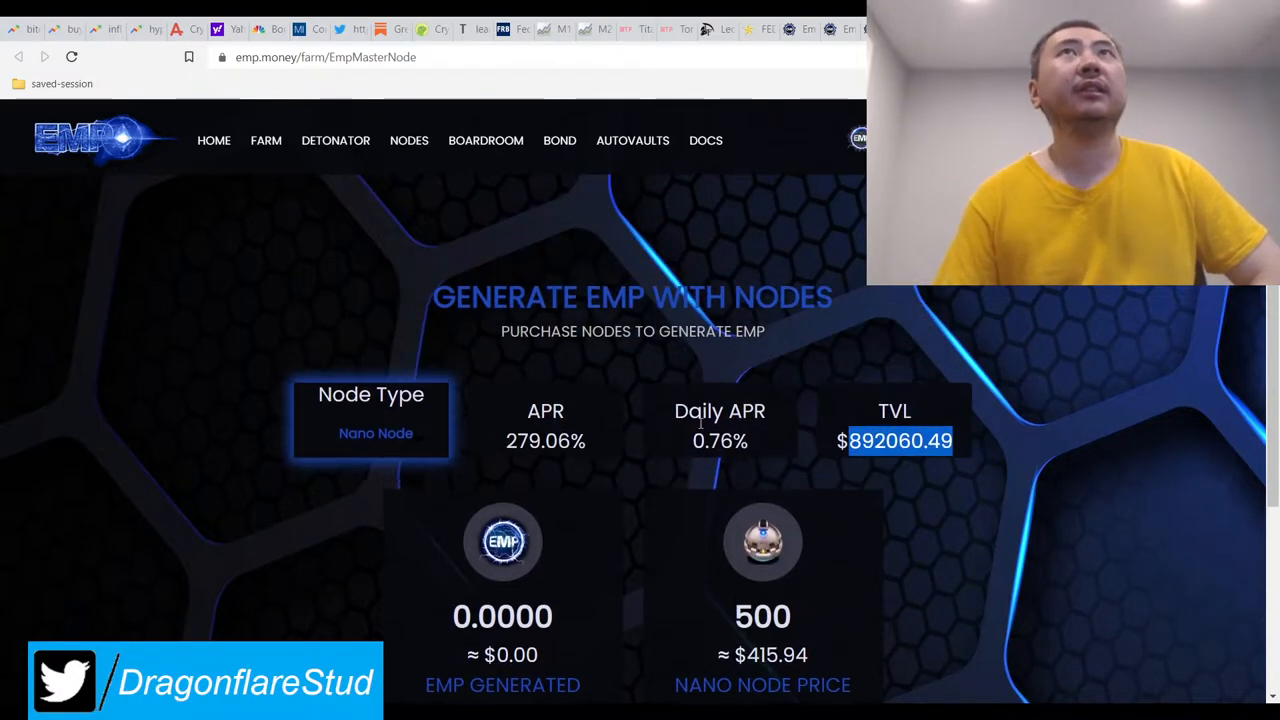
scroll(down, 3)
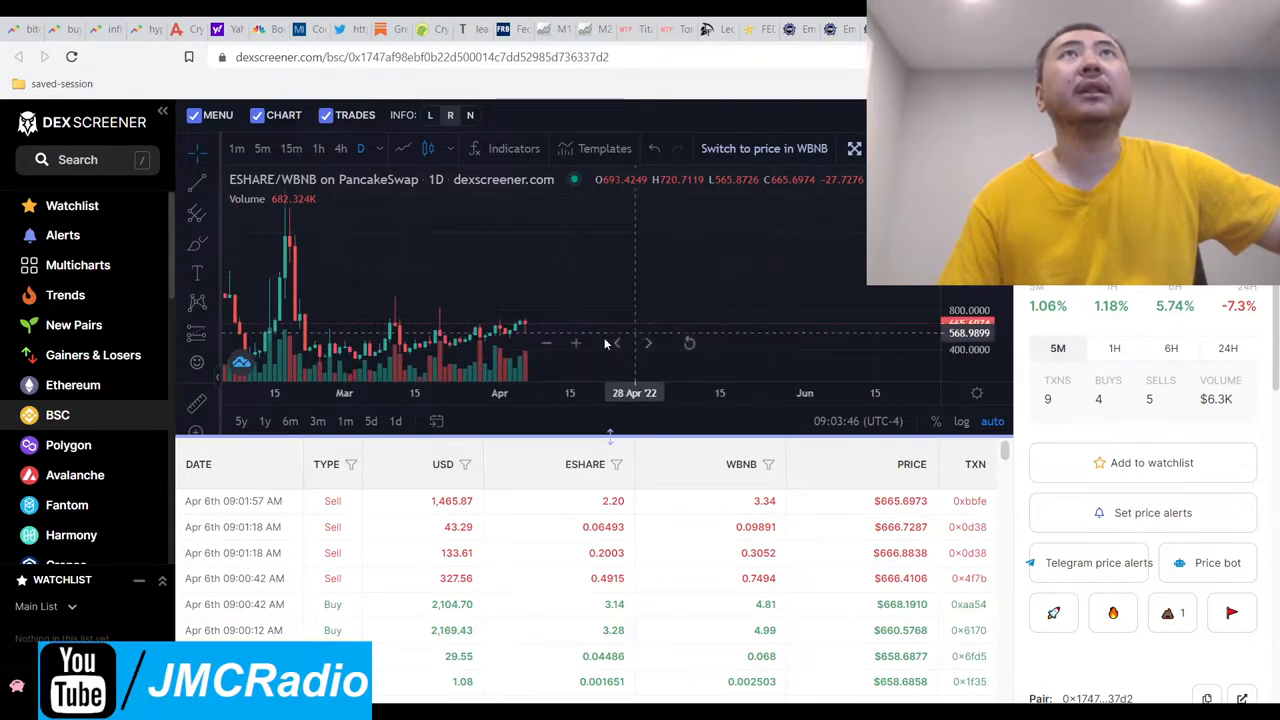
mouse_move(720, 320)
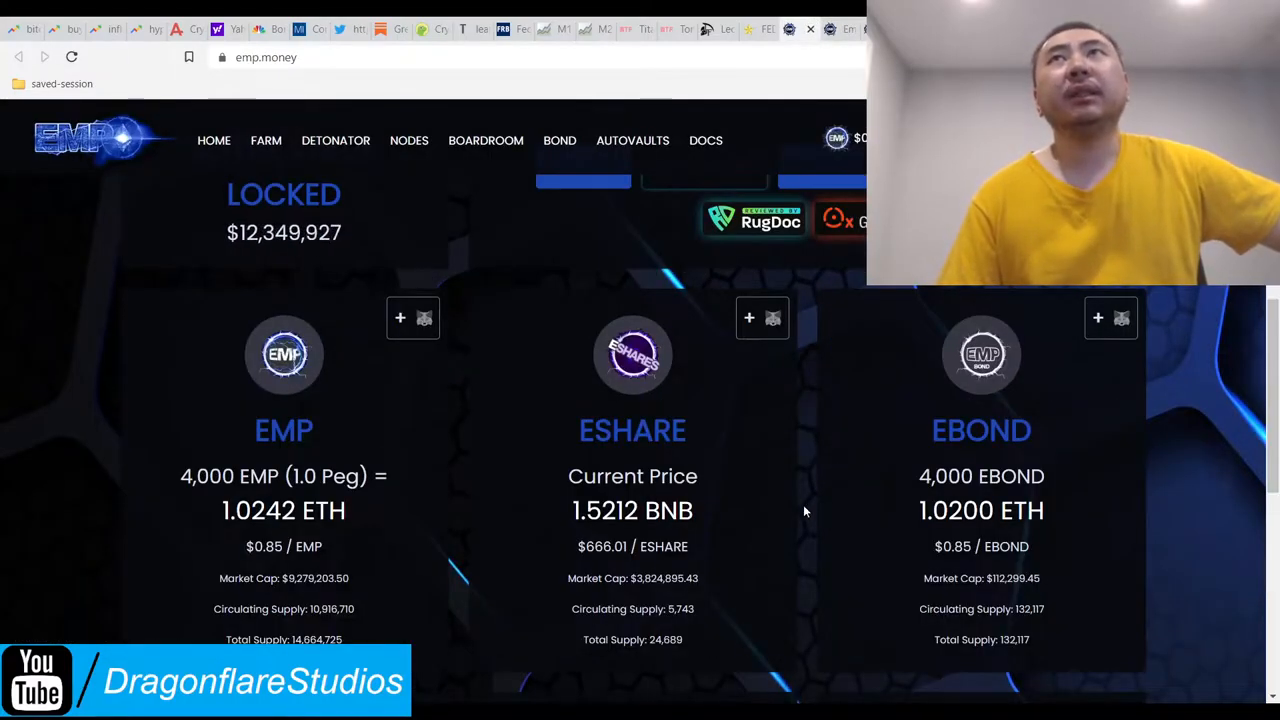
Scroll the emp.money home page down to the EMP-ETH and ESHARE-BNB LP cards.
scroll(up, 3)
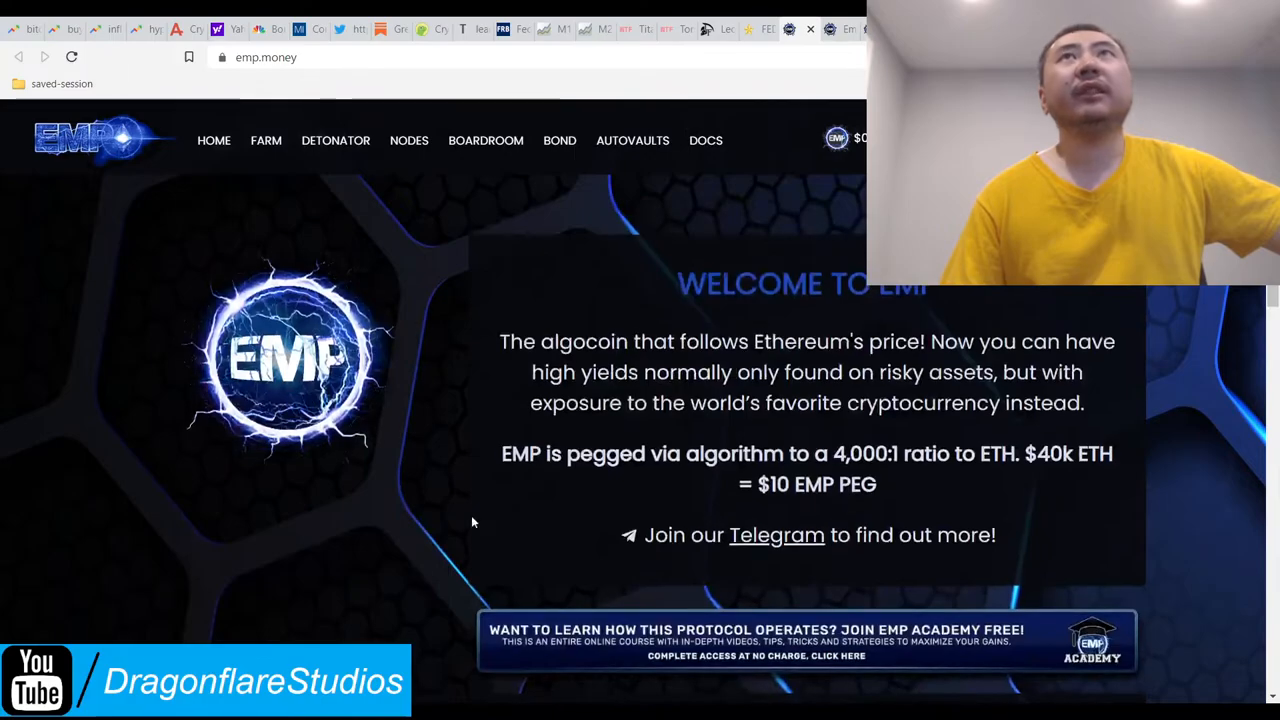
scroll(down, 3)
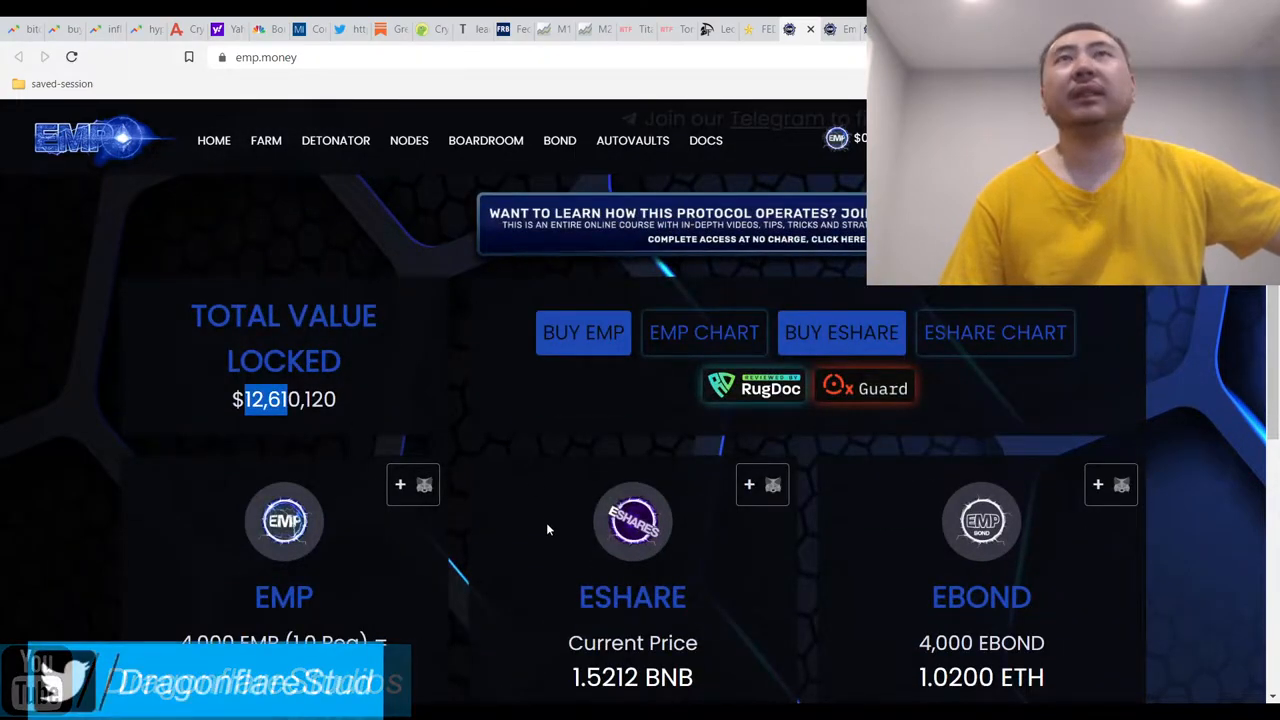
scroll(down, 3)
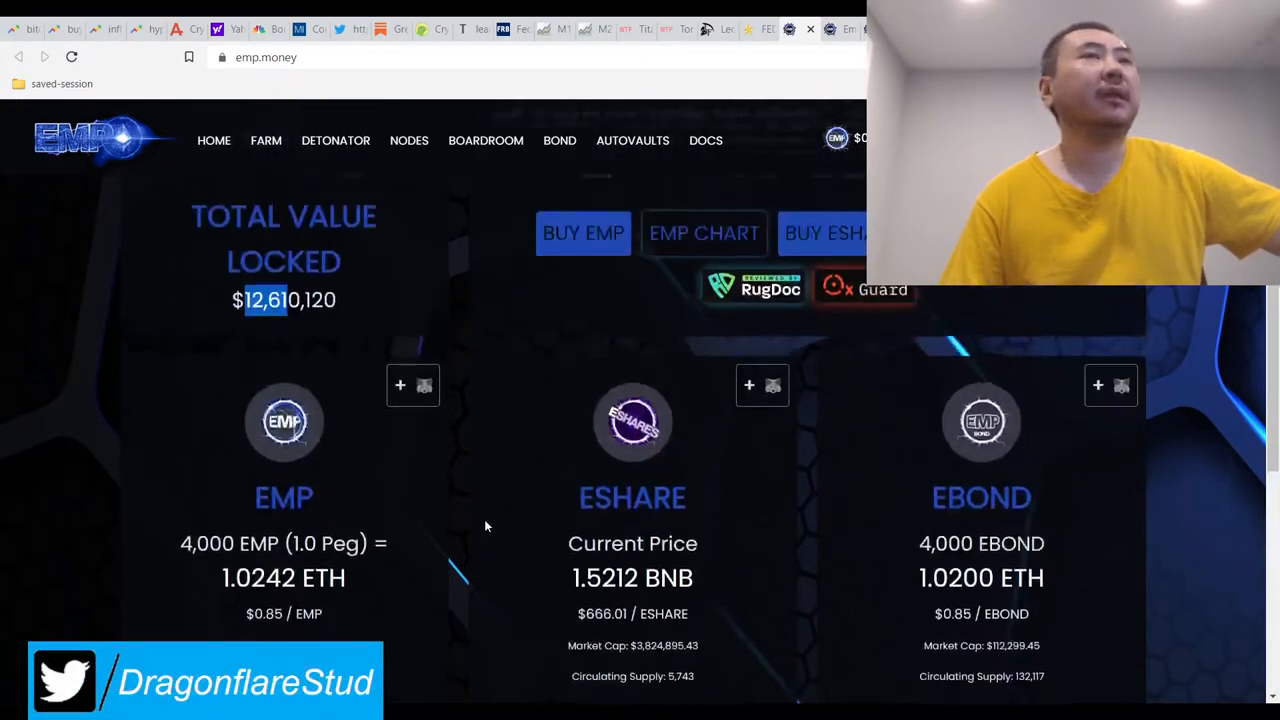
scroll(down, 3)
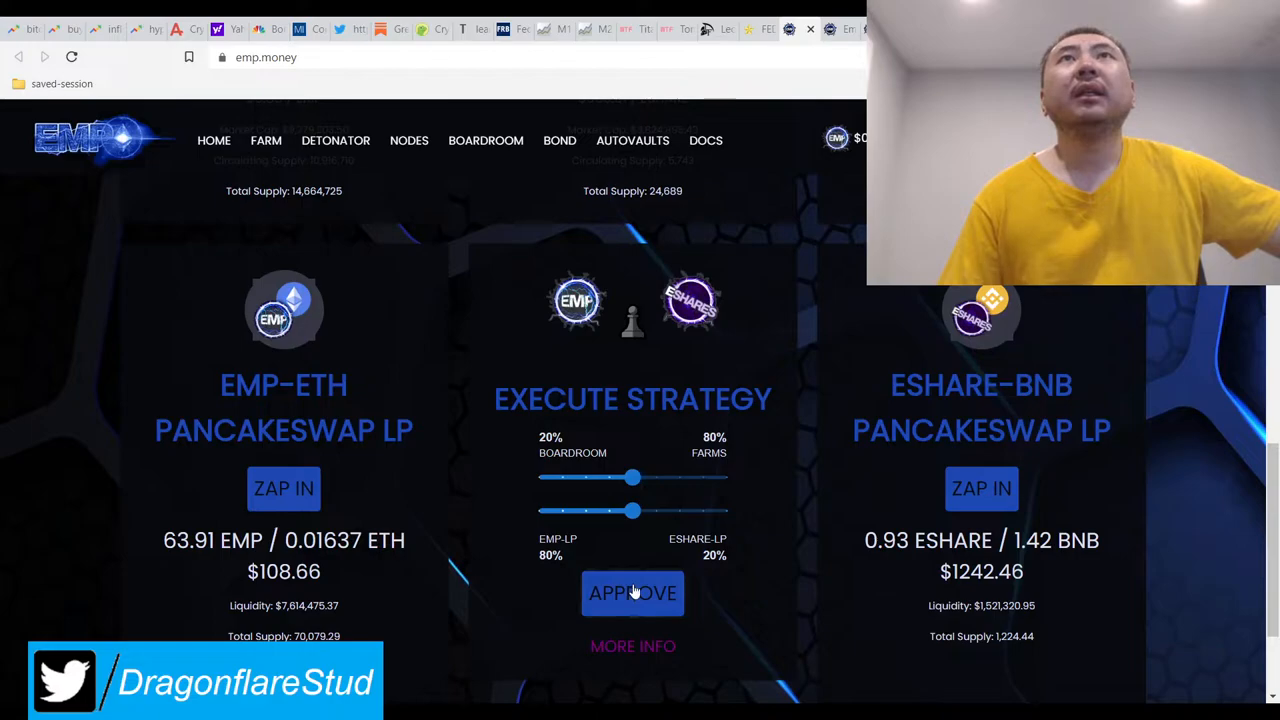
Expand Strategy Info to list claiming and depositing rewards into farms and boardroom.
click(632, 646)
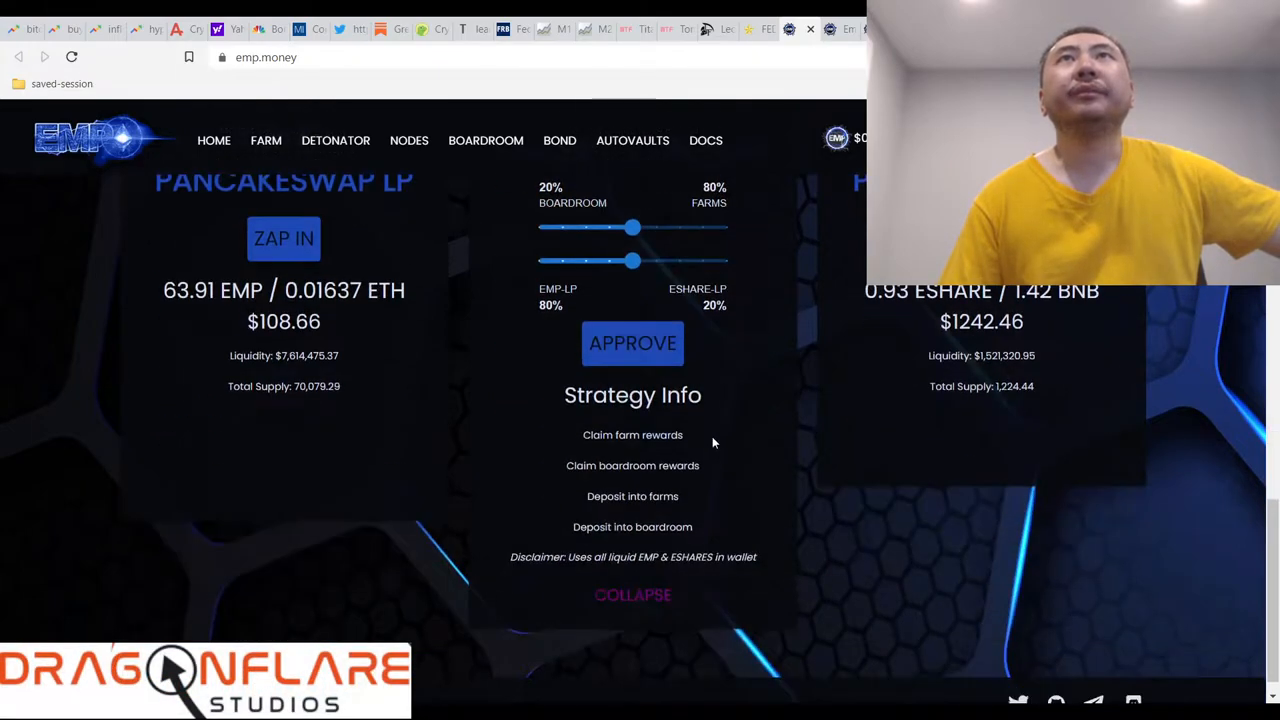
mouse_move(810, 556)
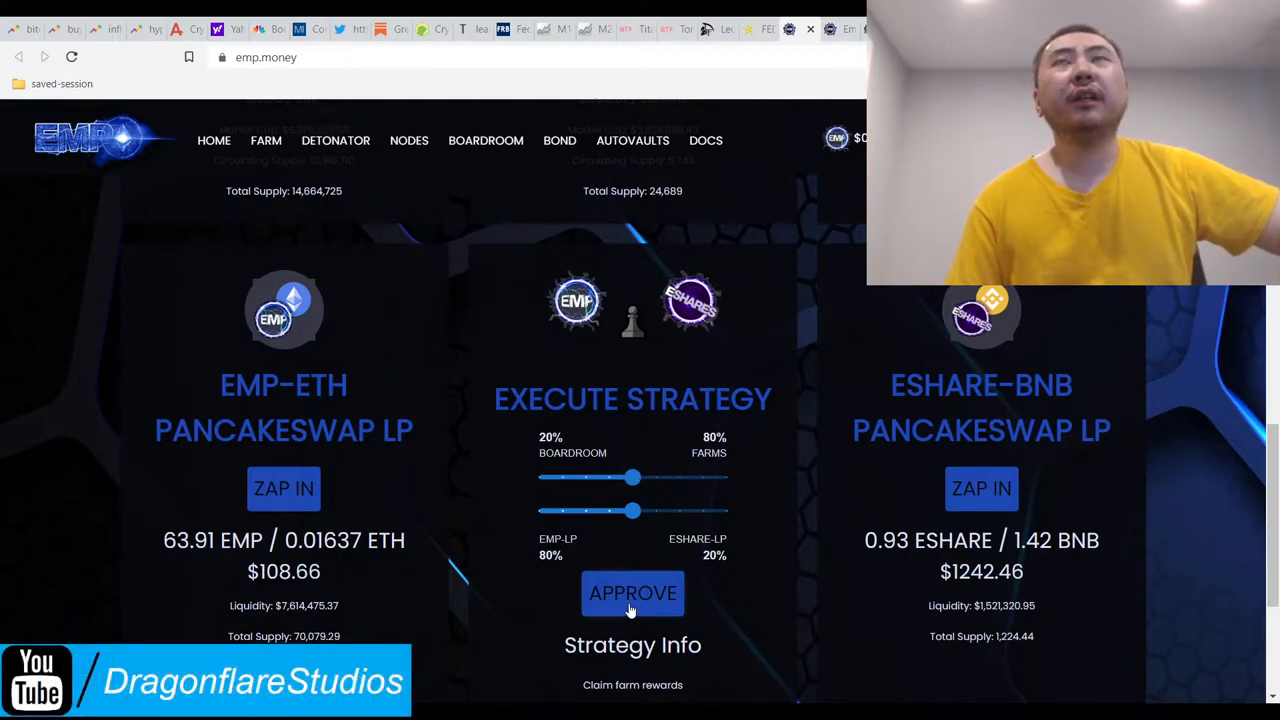
mouse_move(583, 557)
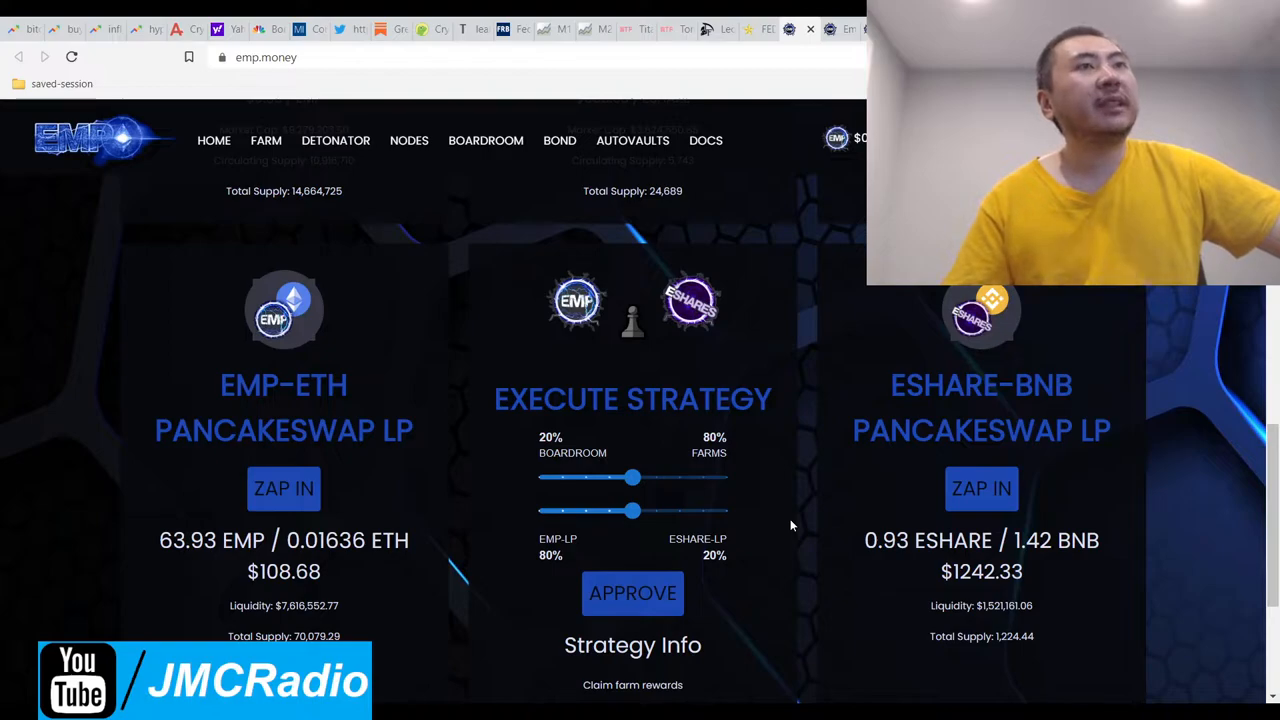
mouse_move(772, 495)
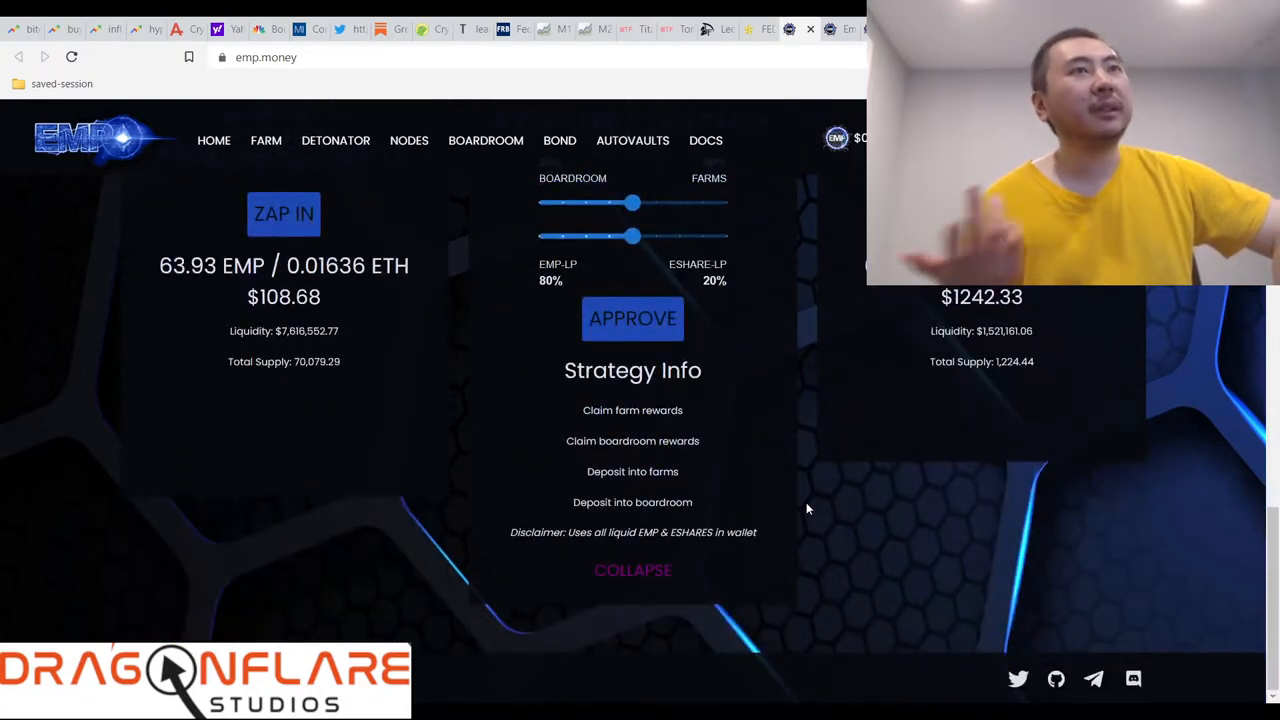
scroll(up, 3)
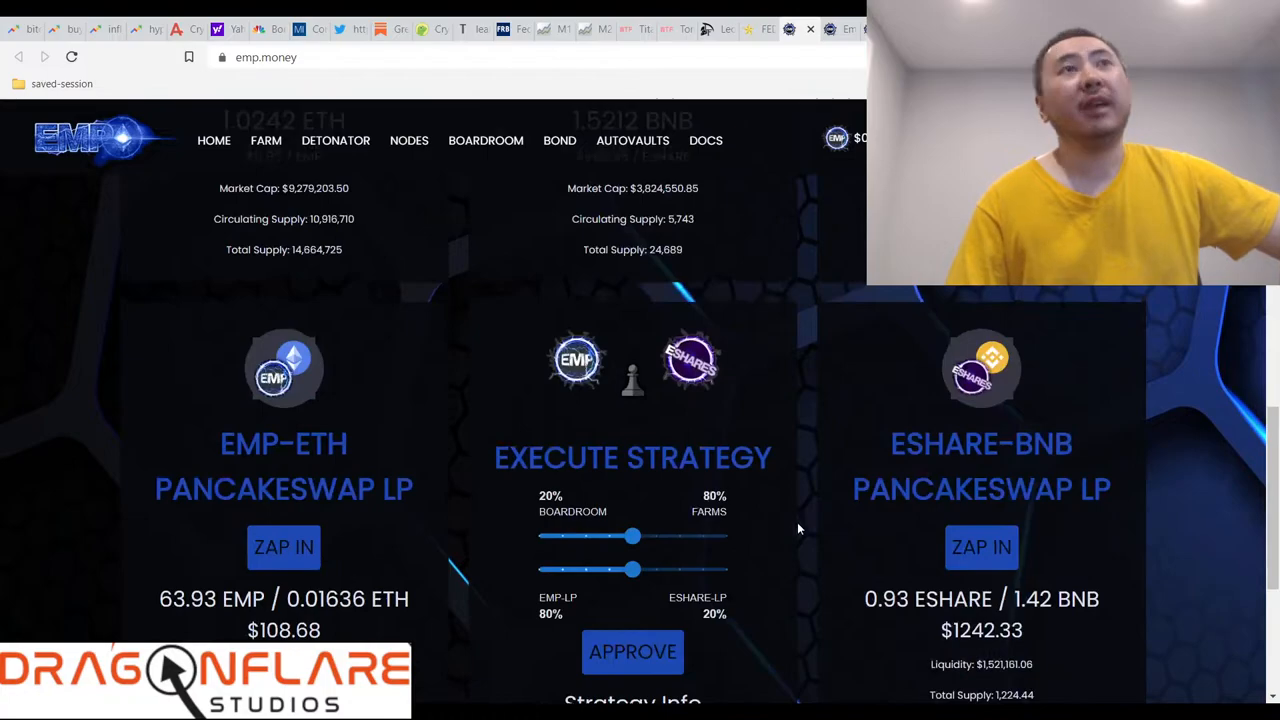
mouse_move(803, 600)
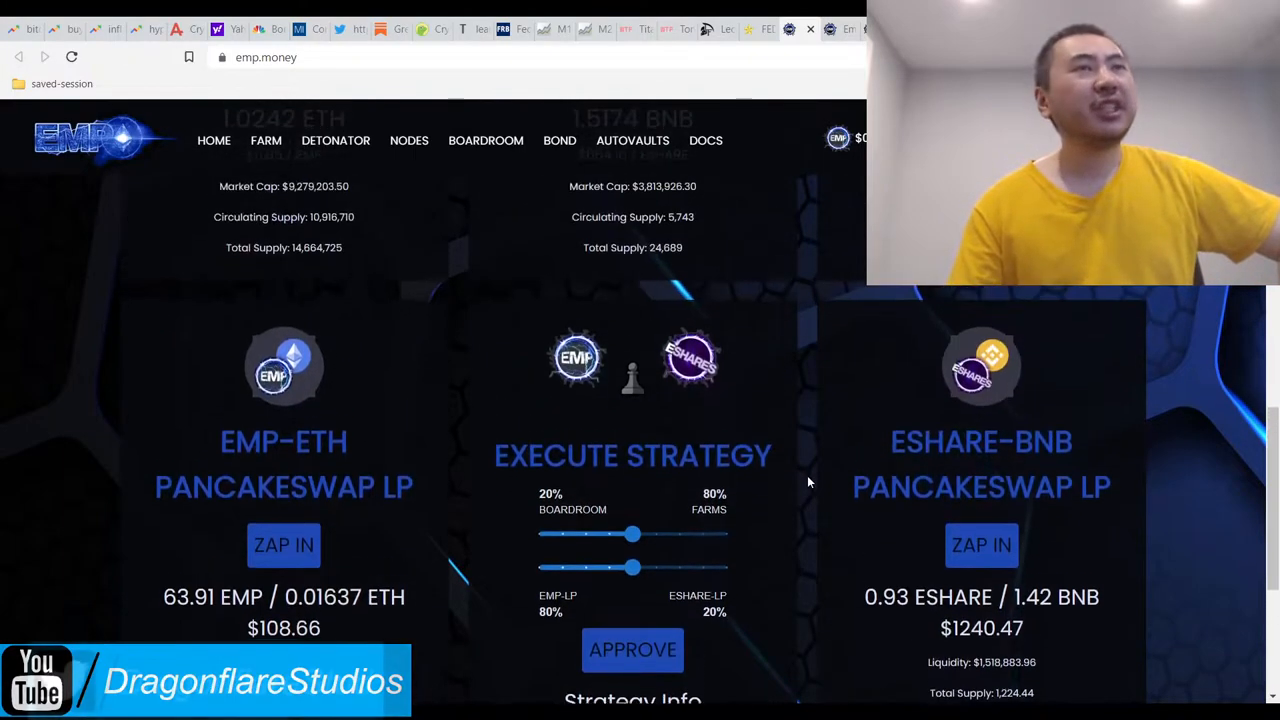
scroll(down, 3)
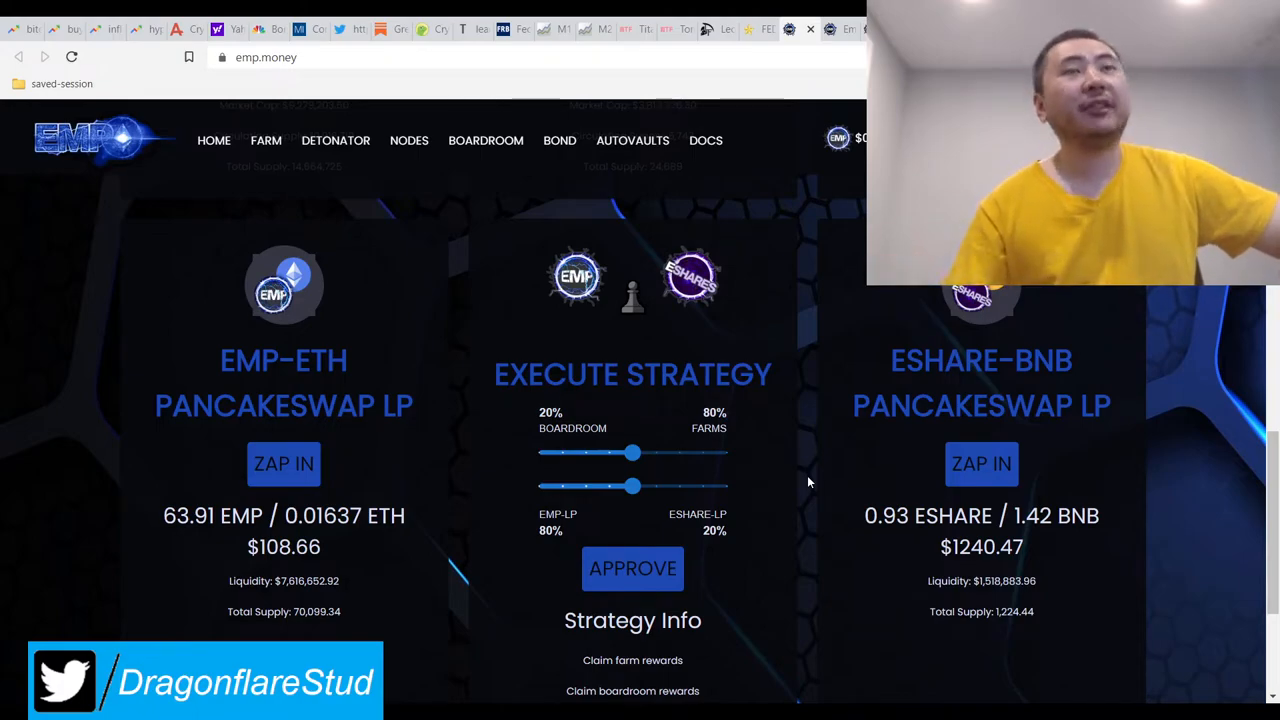
scroll(down, 3)
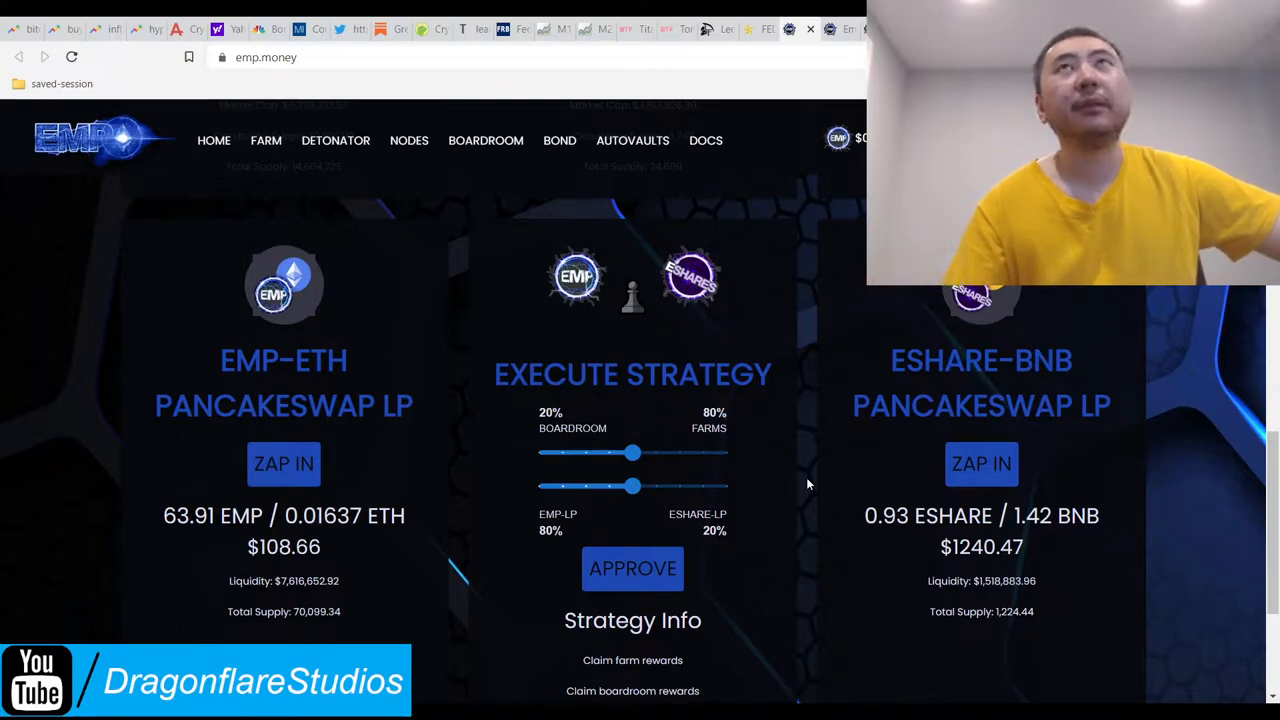
scroll(up, 3)
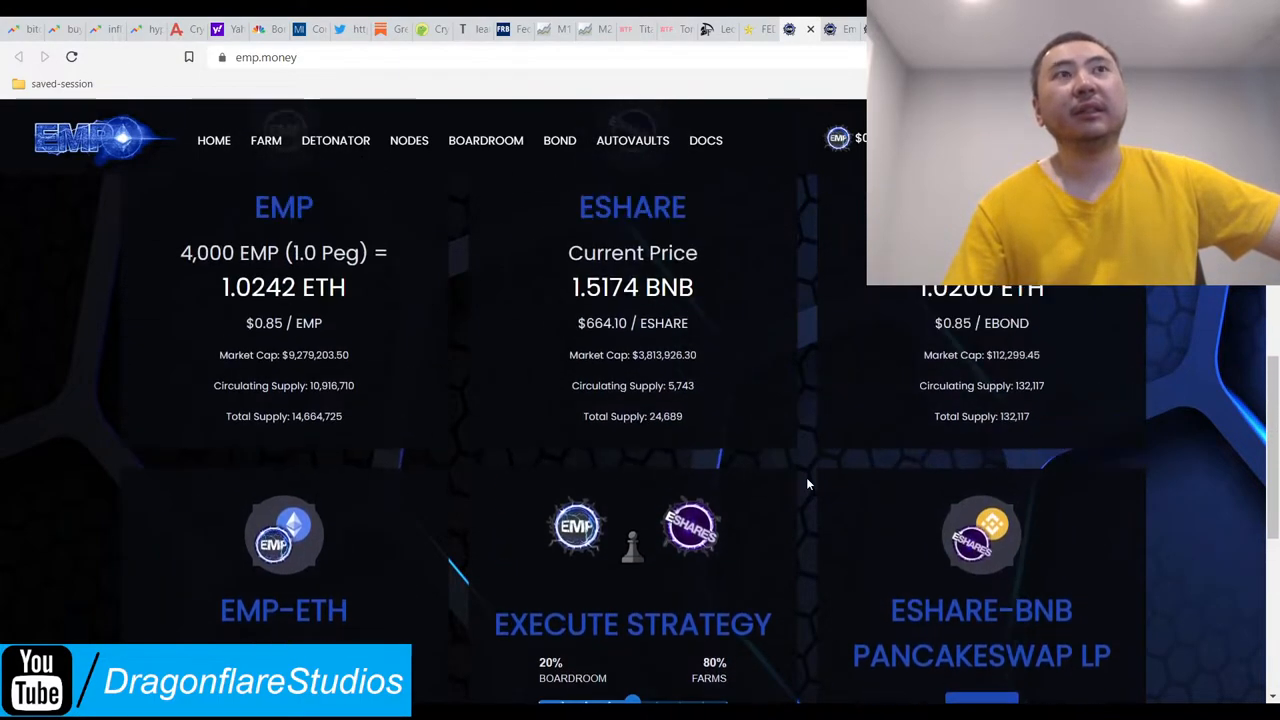
scroll(down, 3)
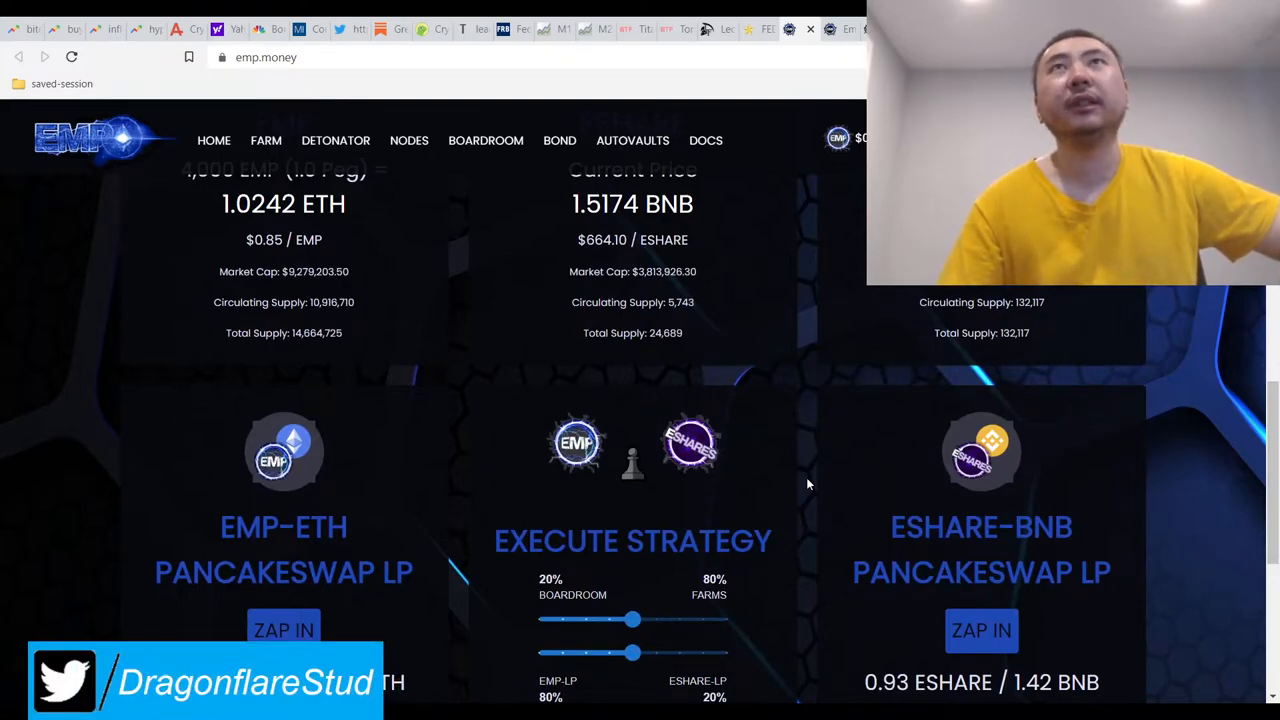
scroll(down, 3)
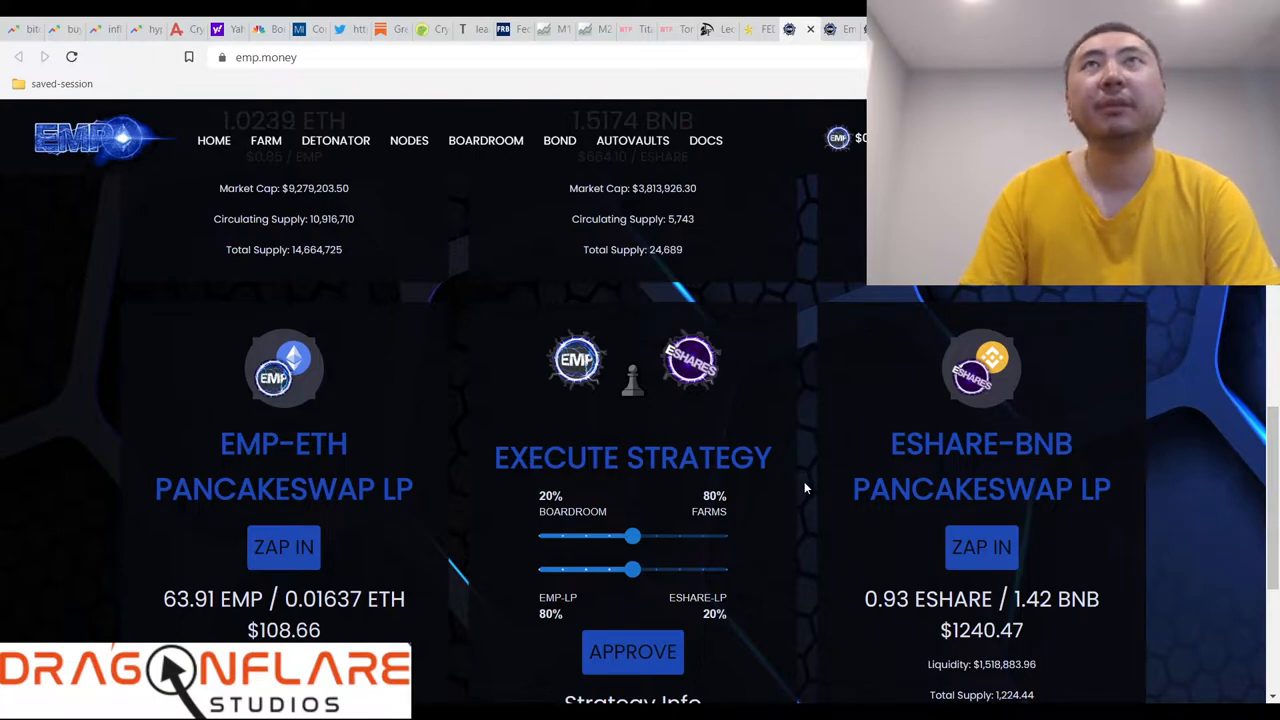
scroll(down, 3)
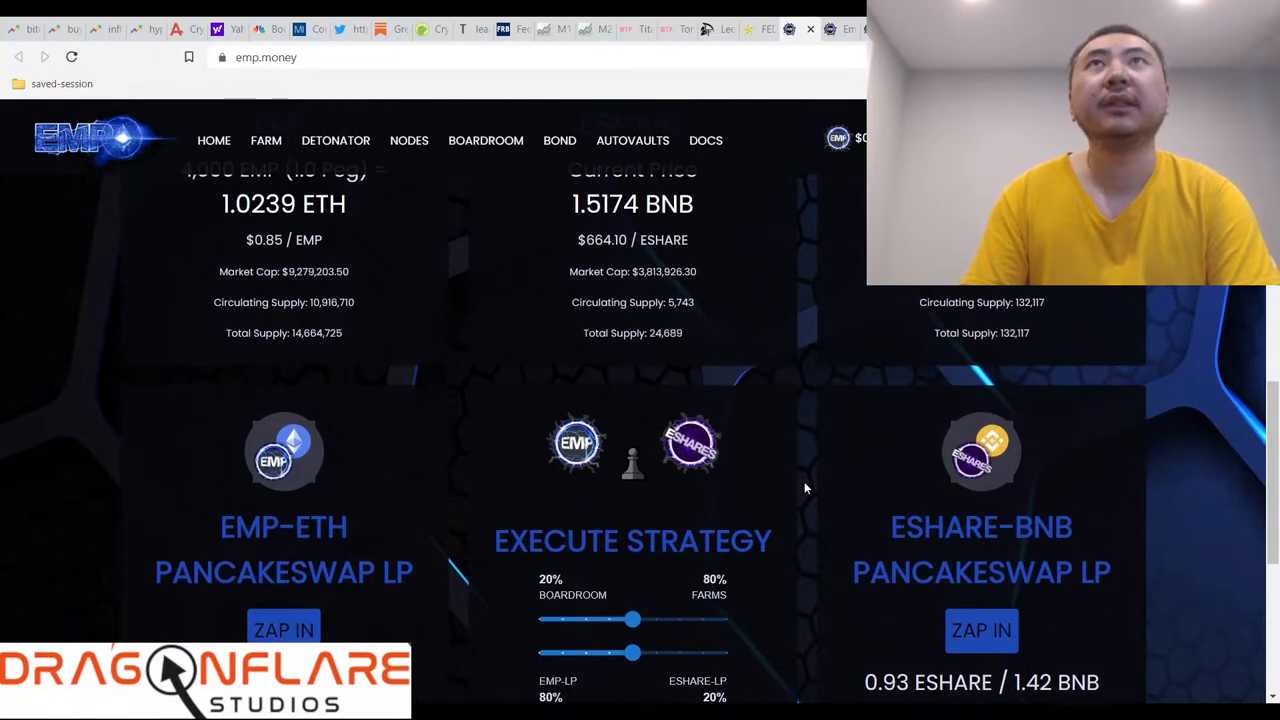
Open the EMP Money farms page.
scroll(up, 3)
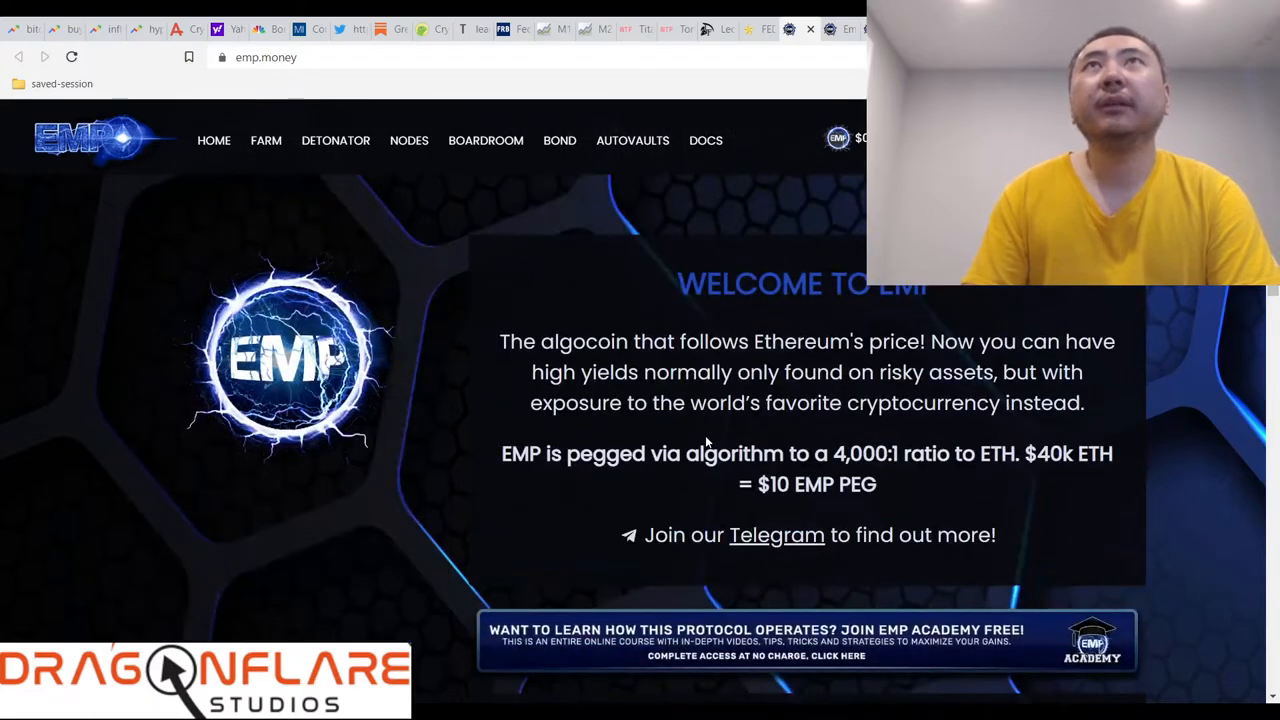
scroll(down, 3)
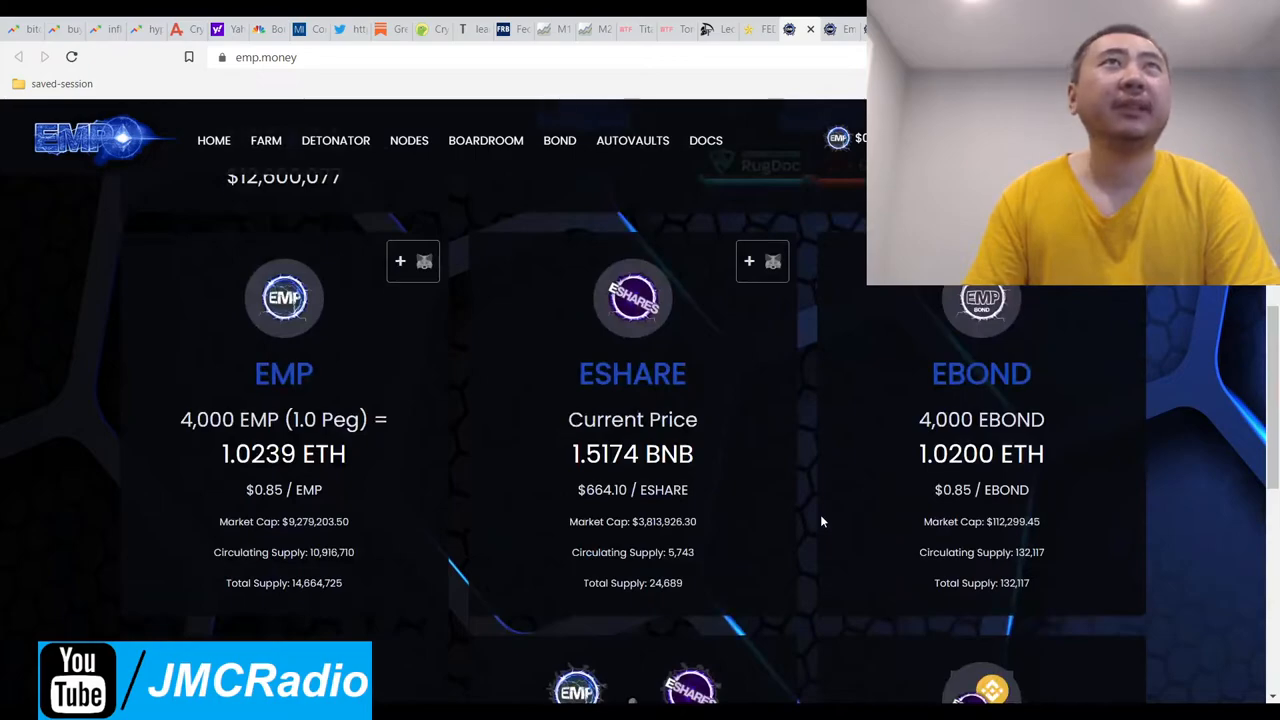
click(266, 140)
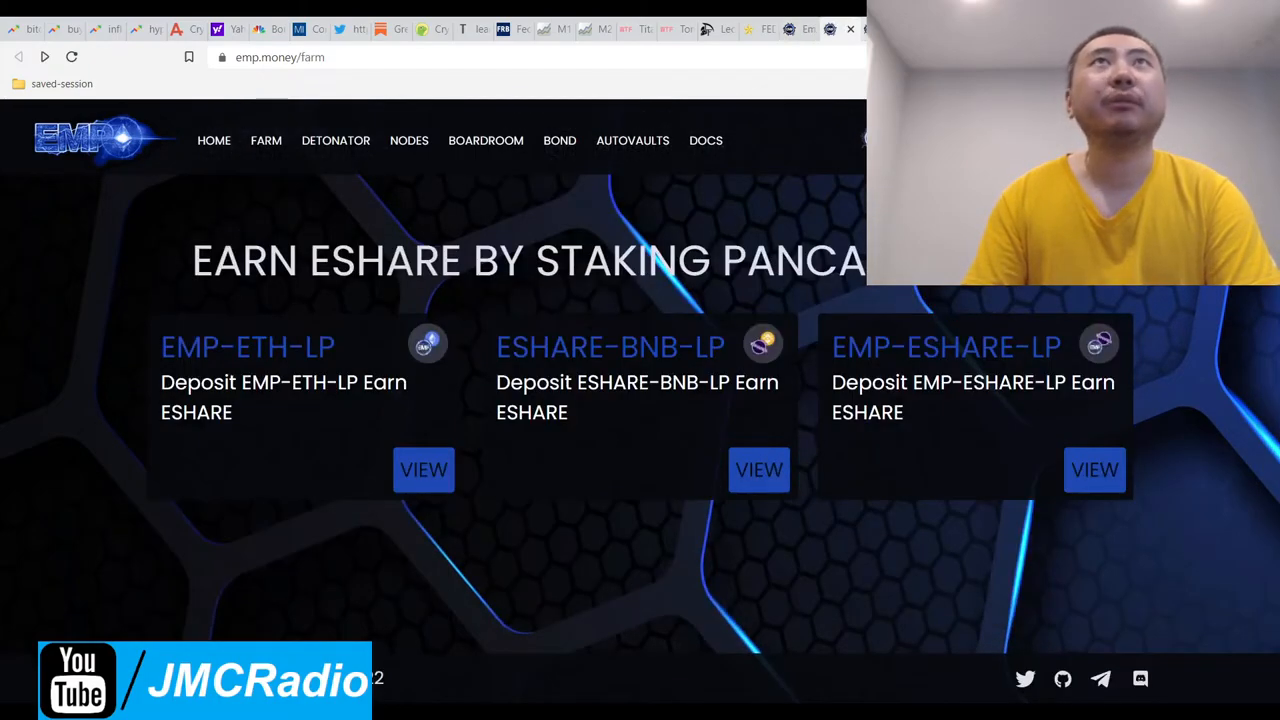
Visit the Detonator pool, return to farms, then reopen Detonator showing balance 26,989.24.
click(335, 140)
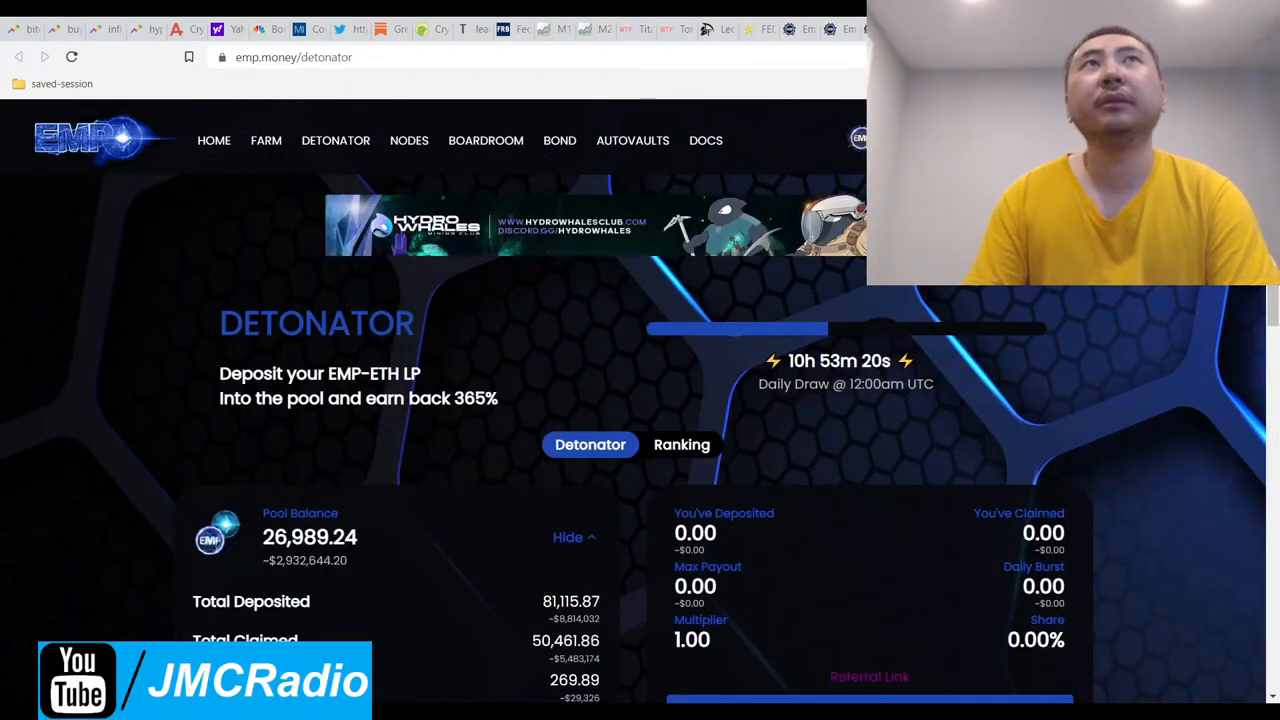
click(485, 140)
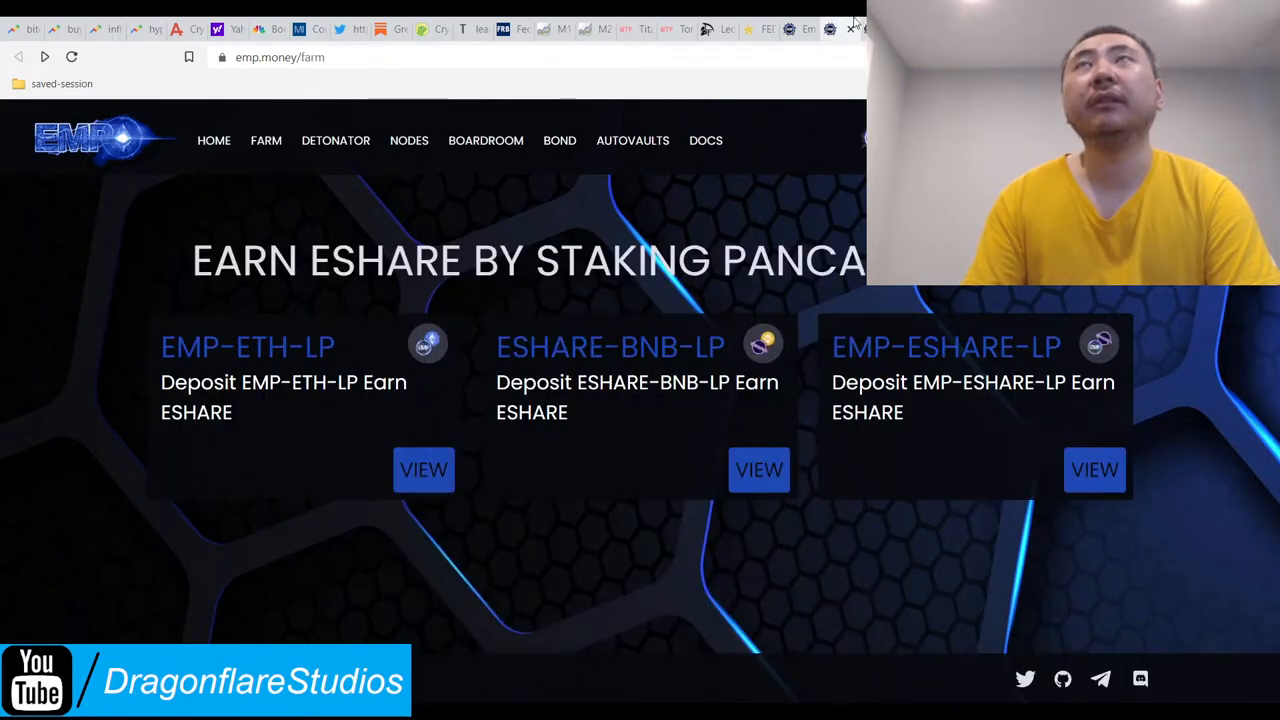
click(335, 140)
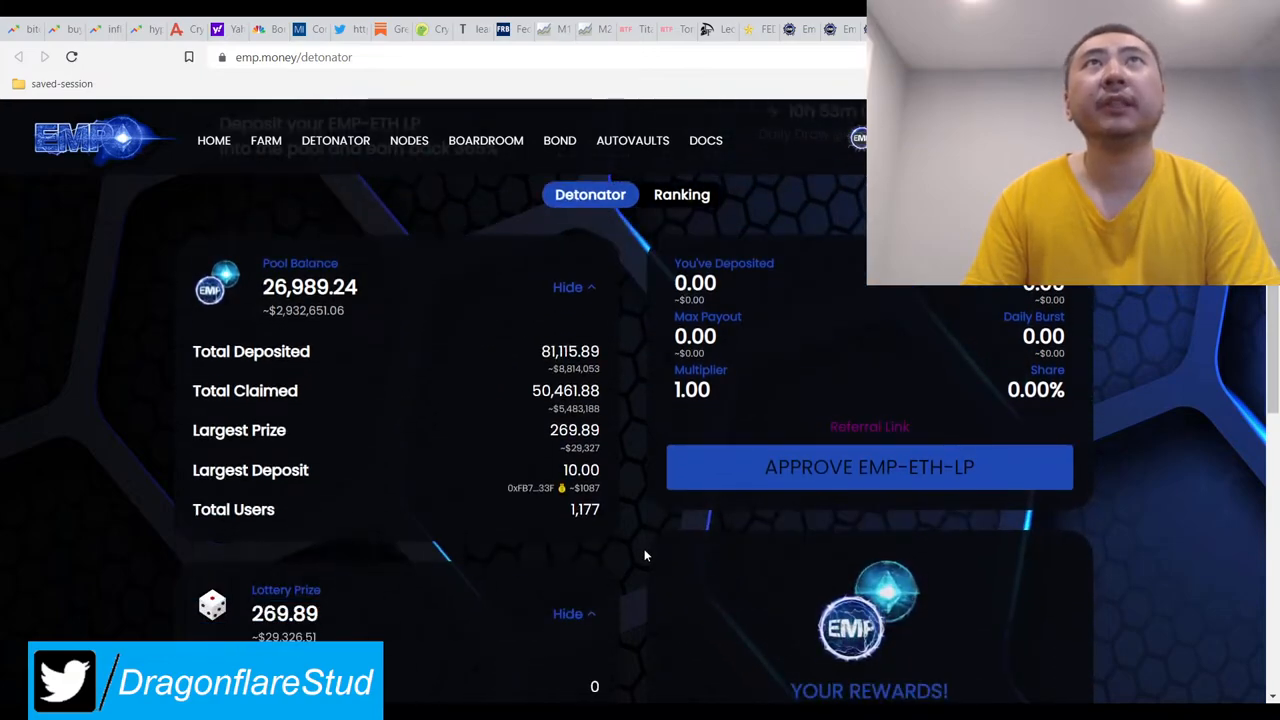
scroll(down, 3)
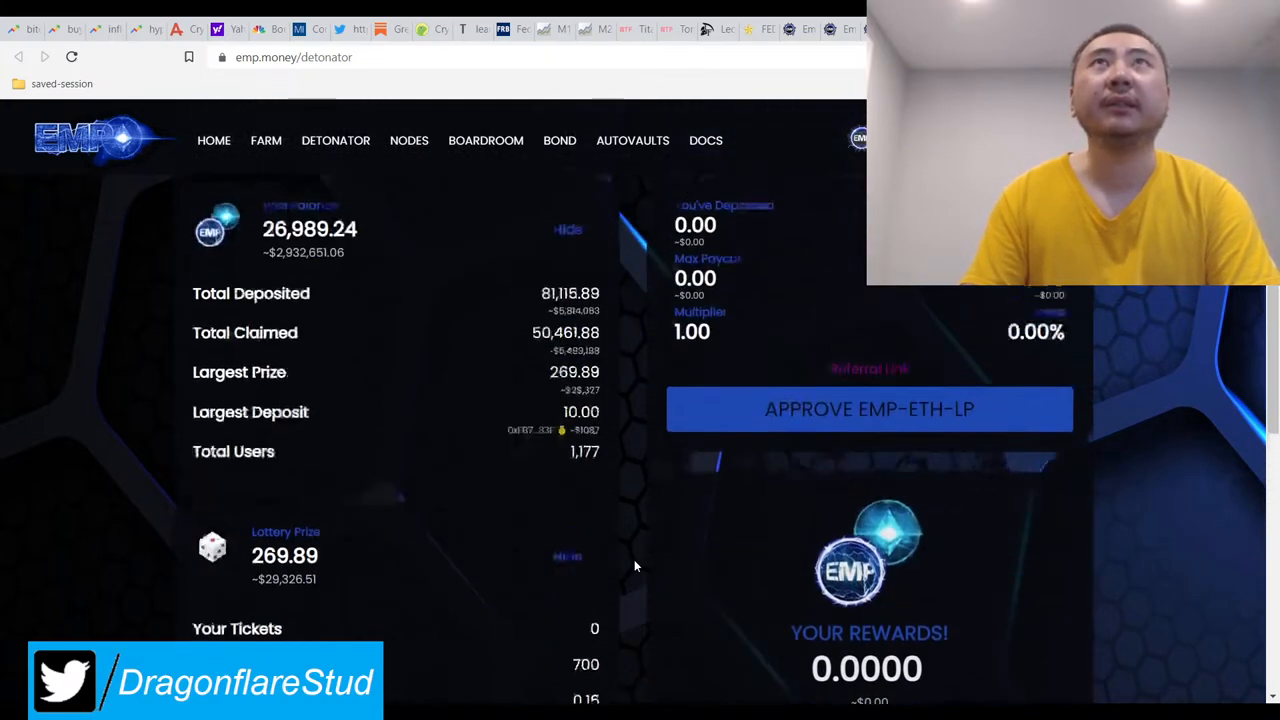
scroll(down, 3)
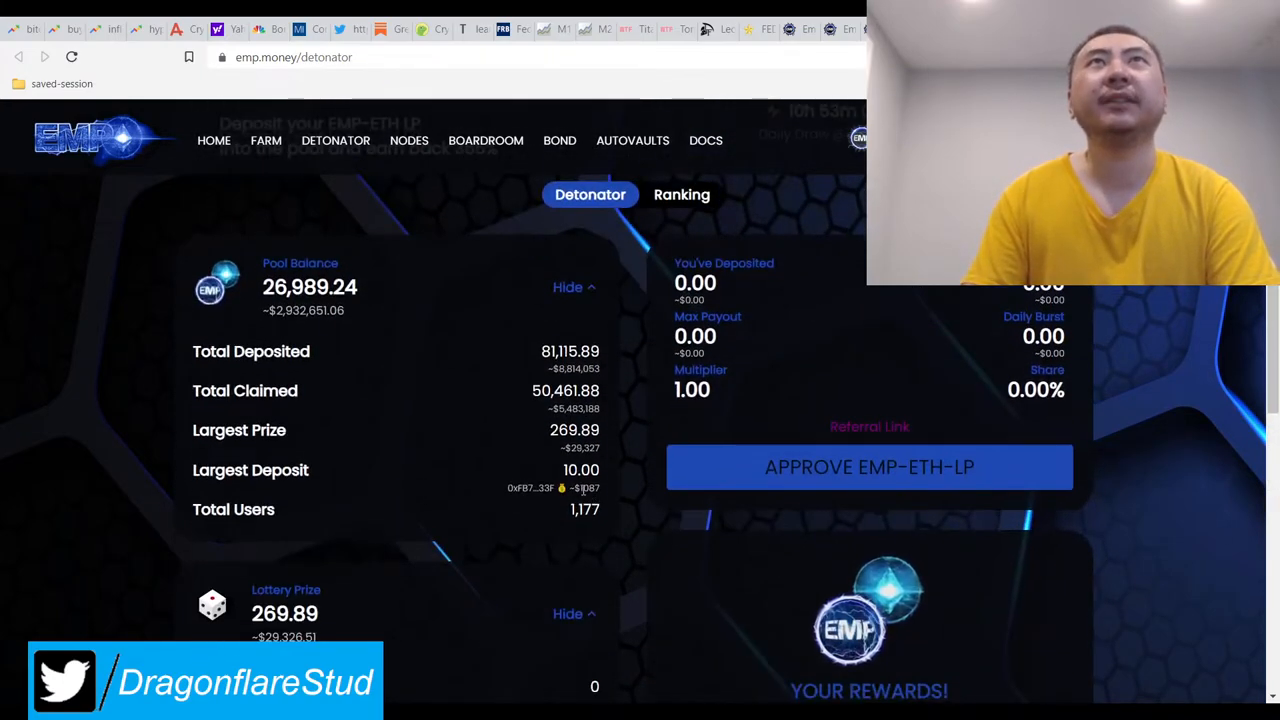
scroll(down, 3)
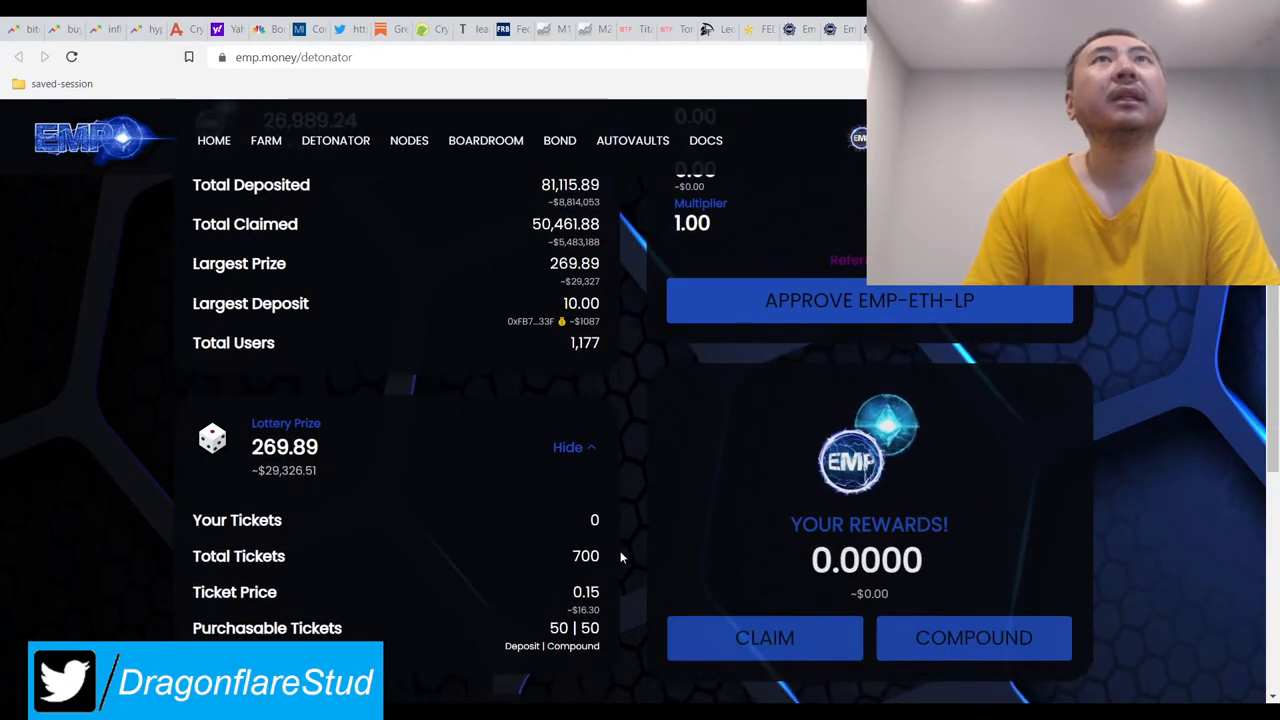
scroll(down, 3)
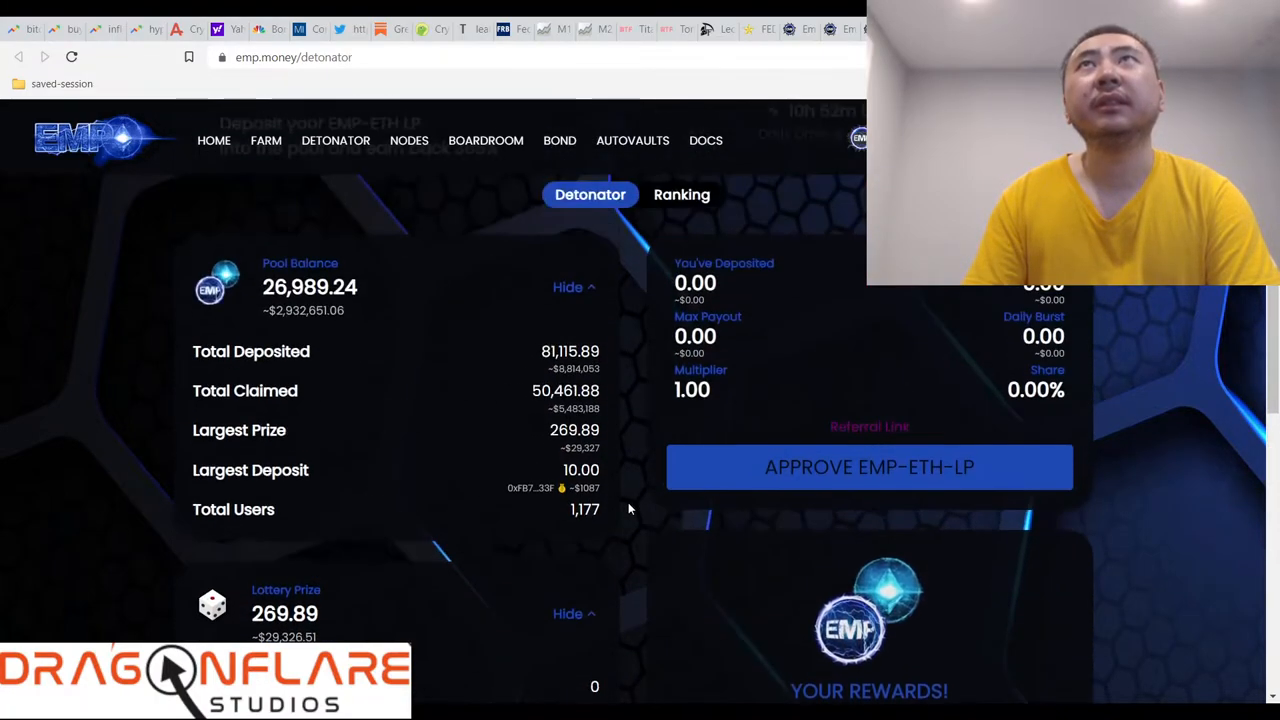
scroll(down, 3)
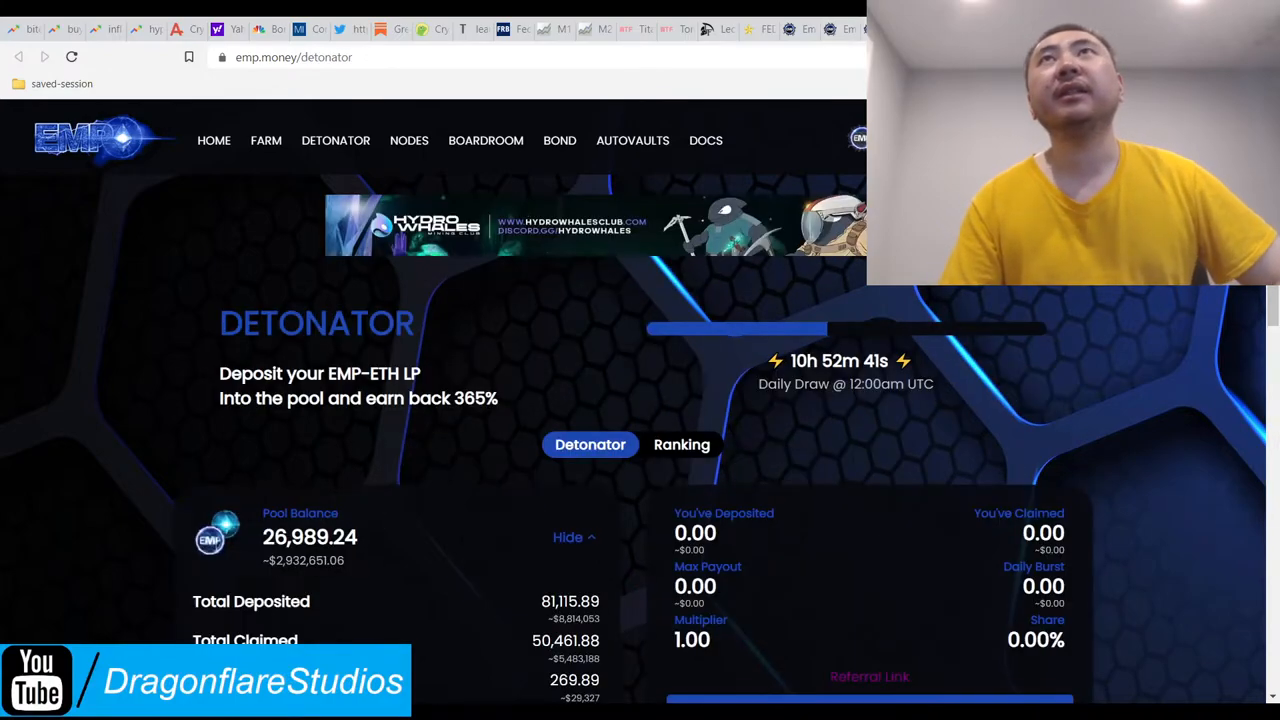
scroll(down, 3)
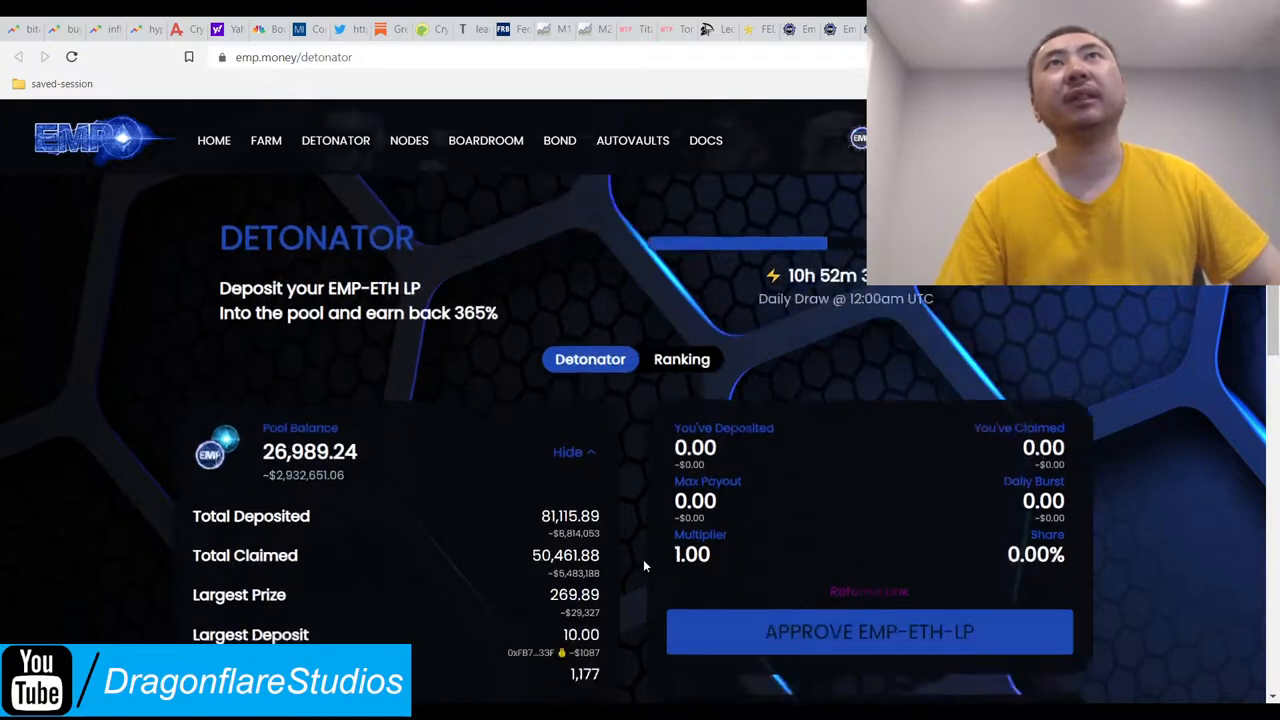
scroll(down, 3)
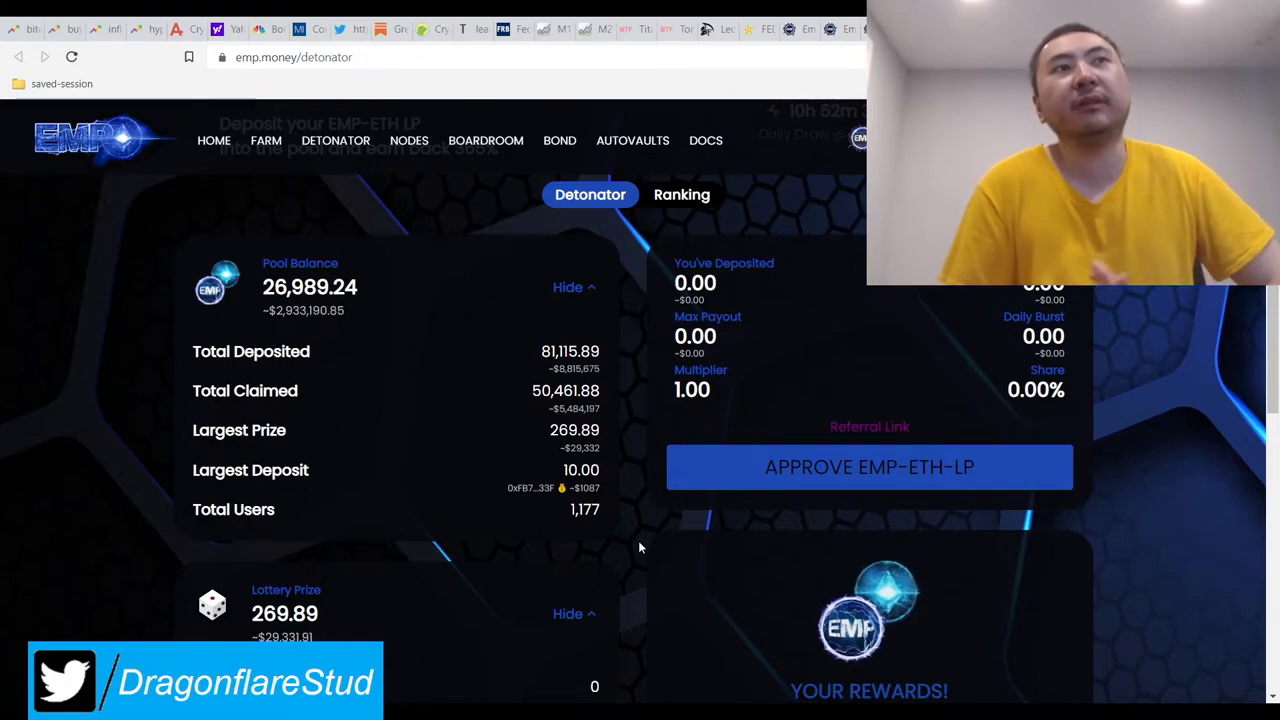
scroll(down, 3)
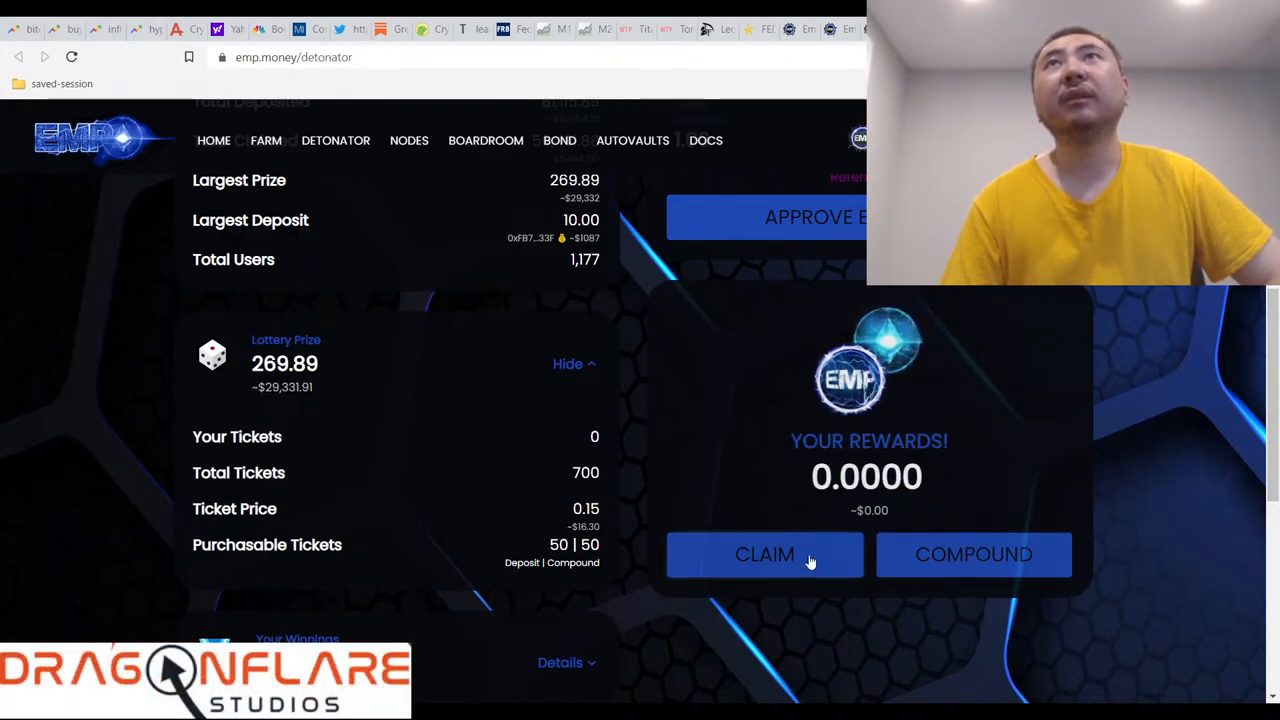
mouse_move(973, 555)
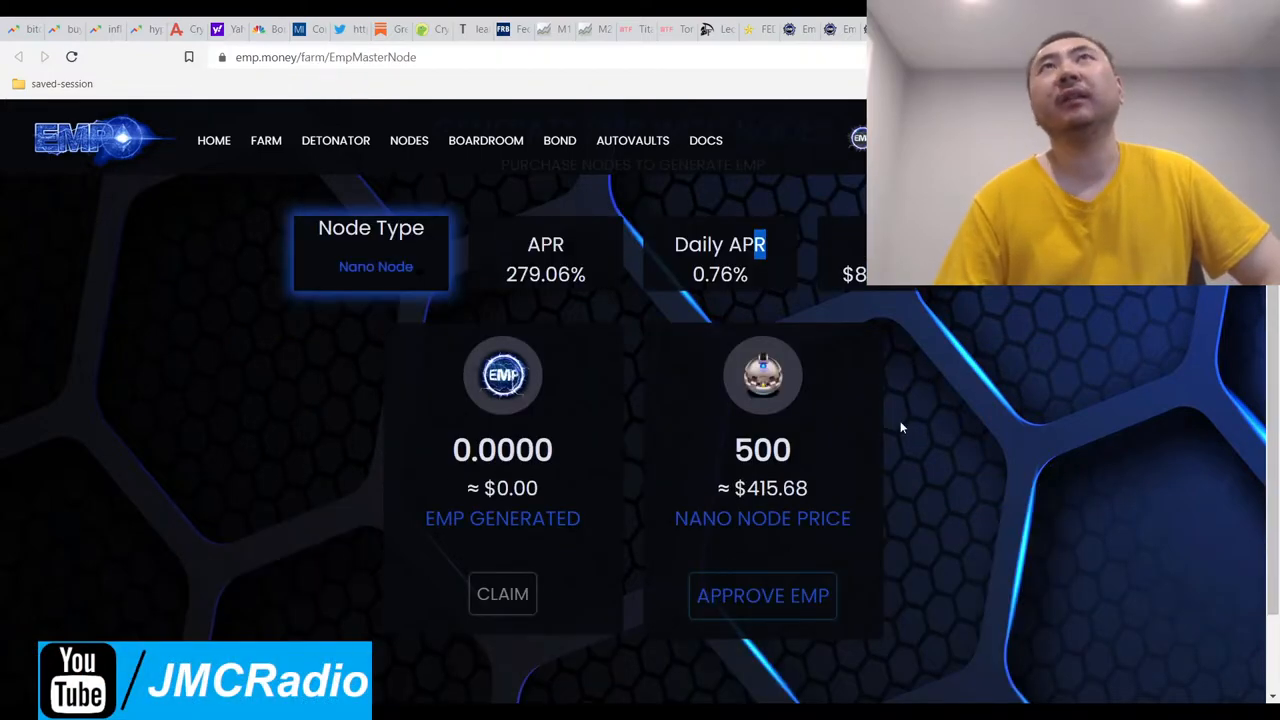
mouse_move(1007, 518)
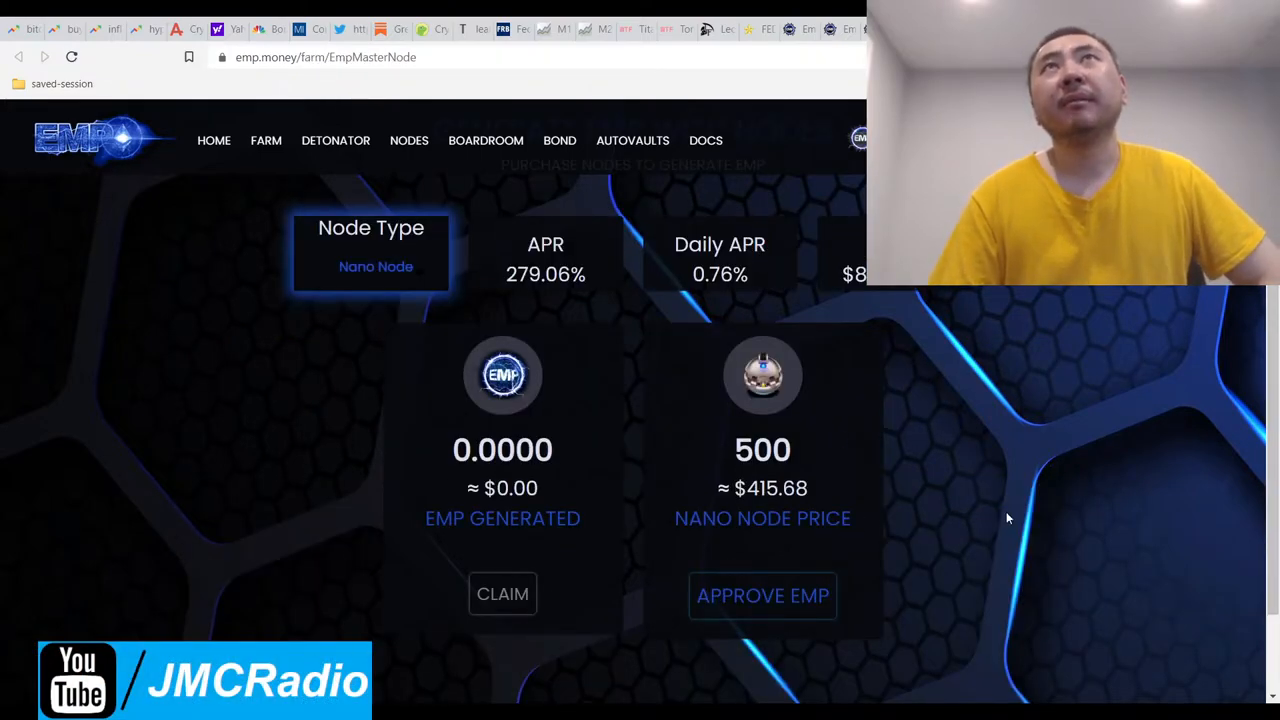
click(485, 140)
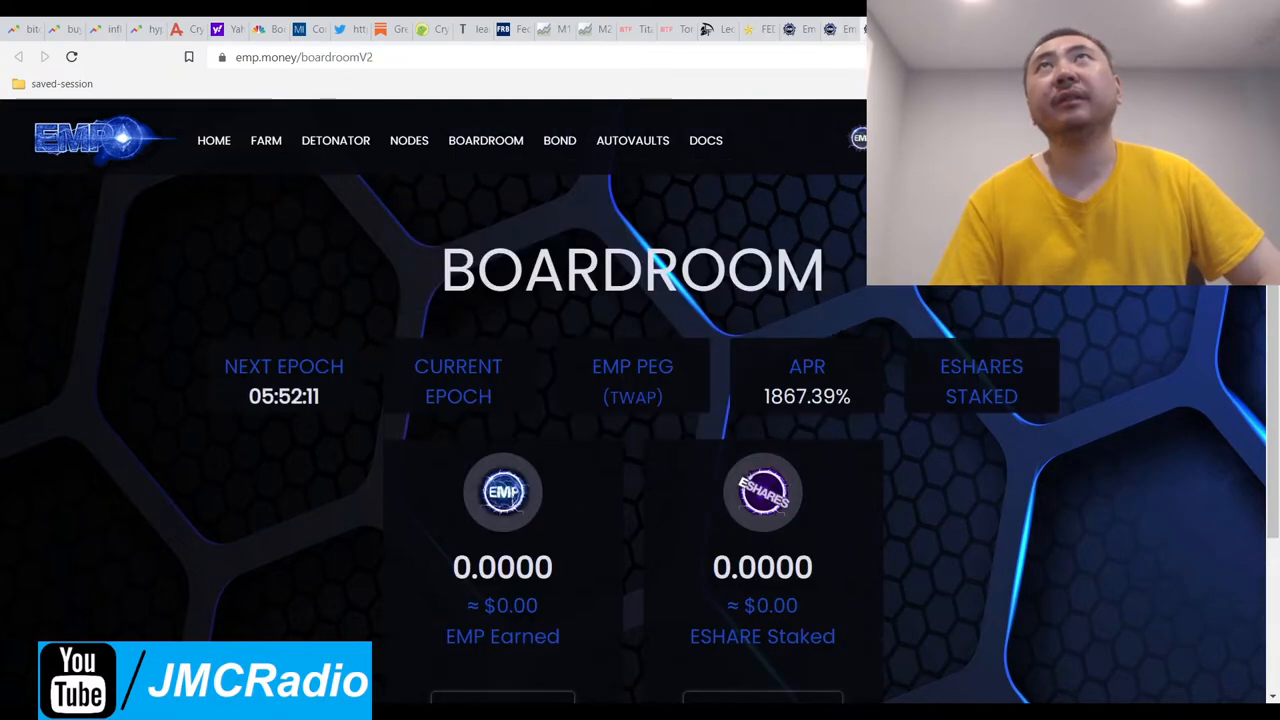
click(265, 140)
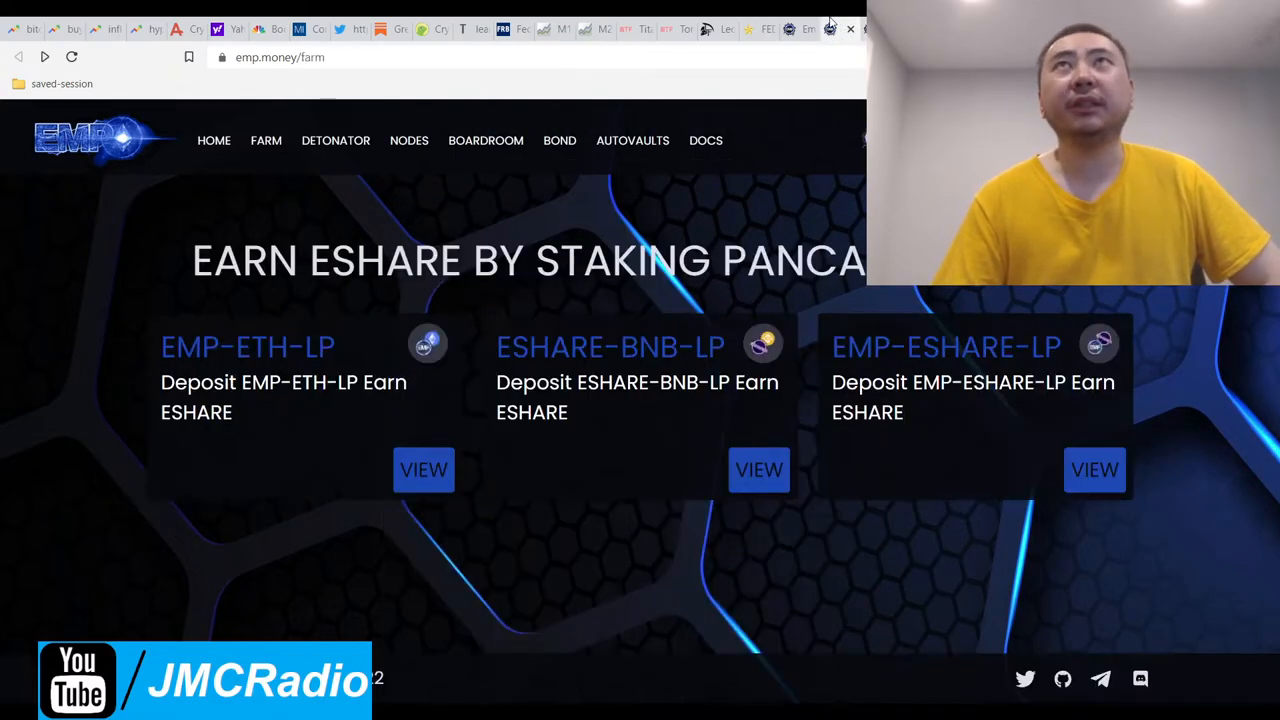
click(213, 140)
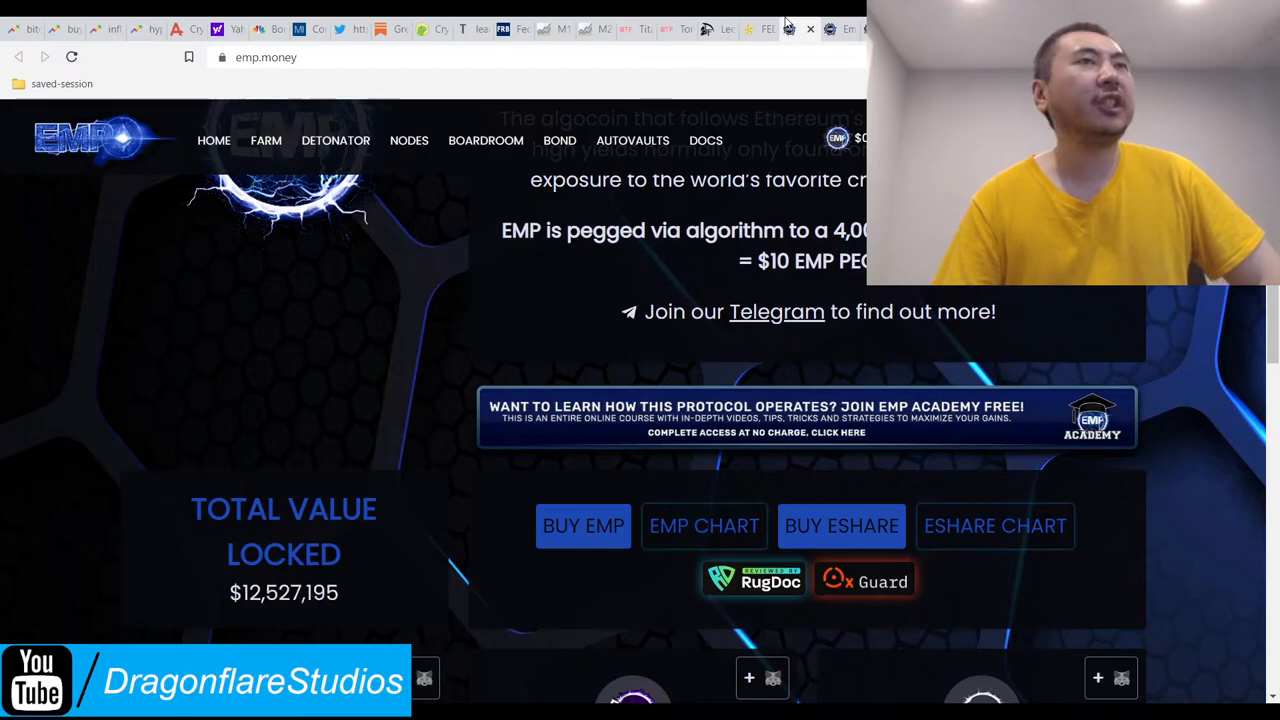
scroll(down, 3)
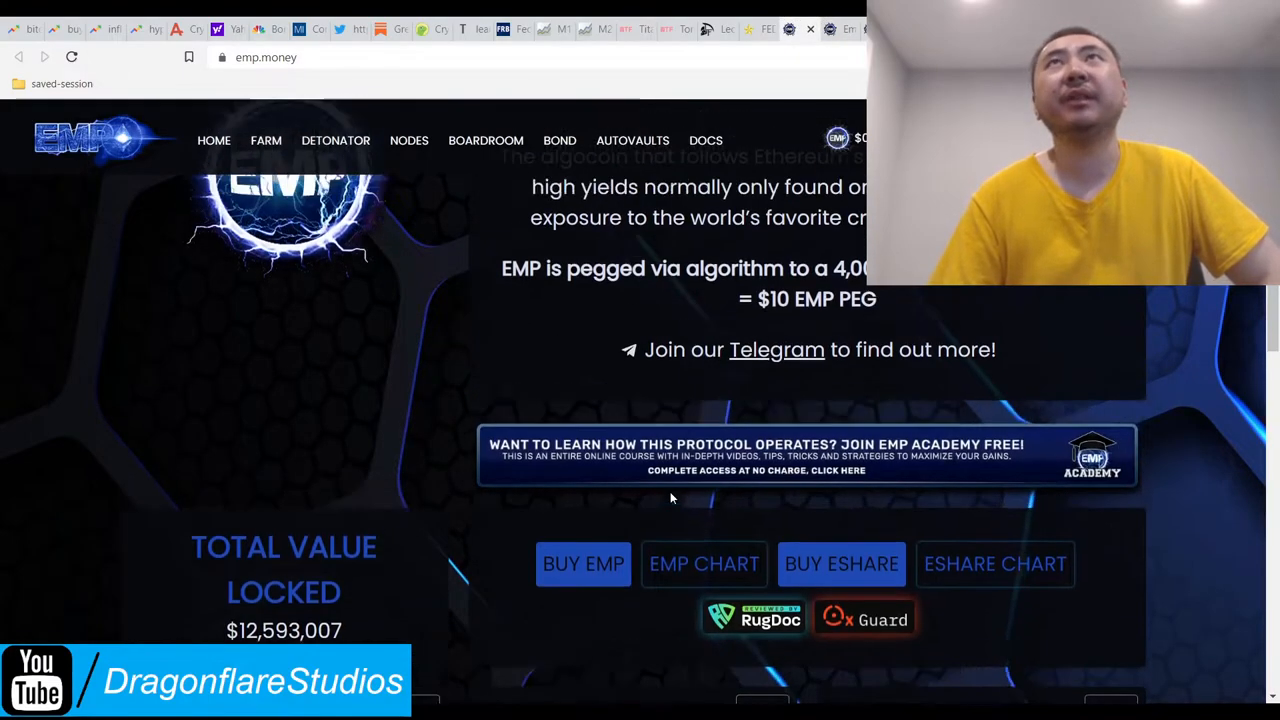
scroll(down, 3)
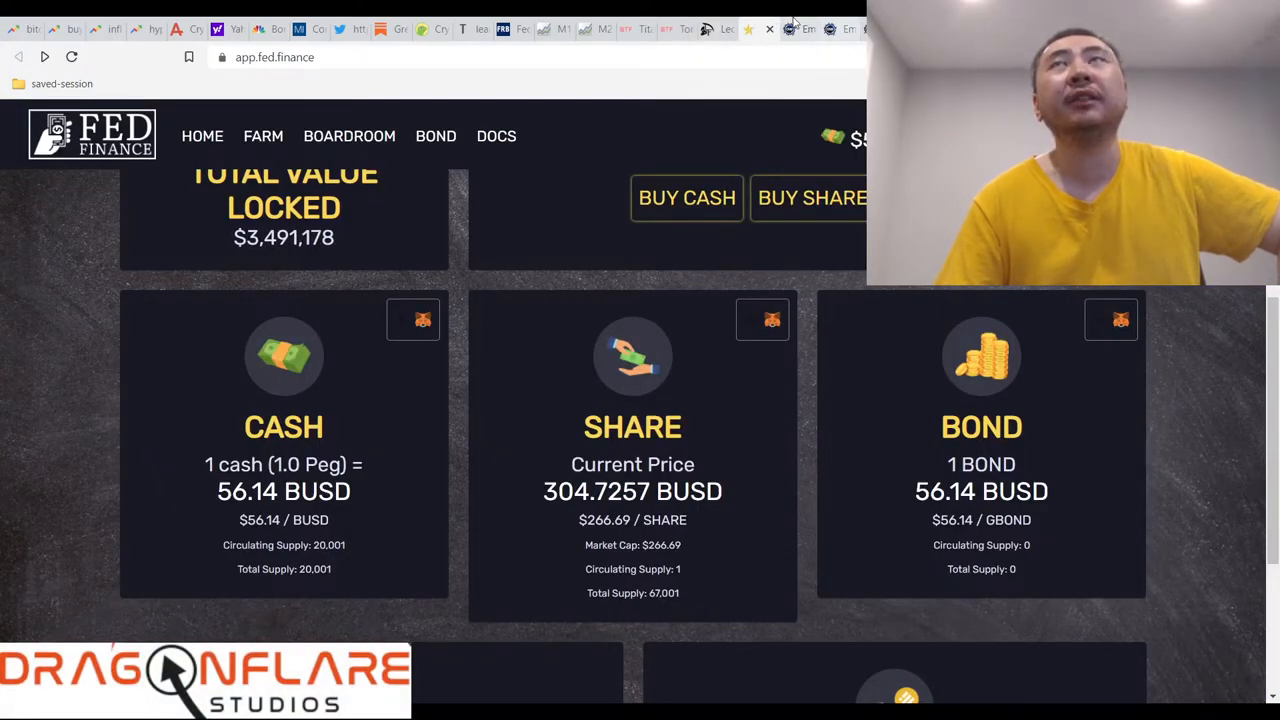
Open Fed Finance's Genesis Pools farming page from the top navigation.
scroll(up, 3)
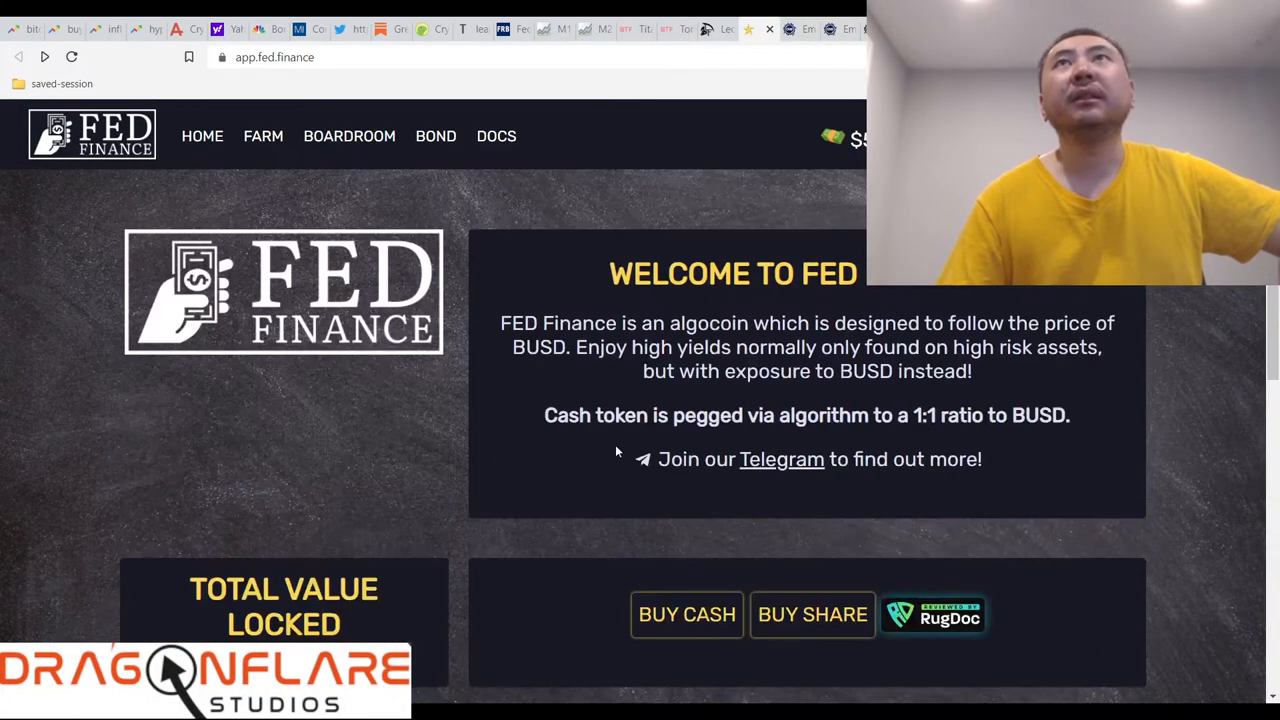
click(263, 136)
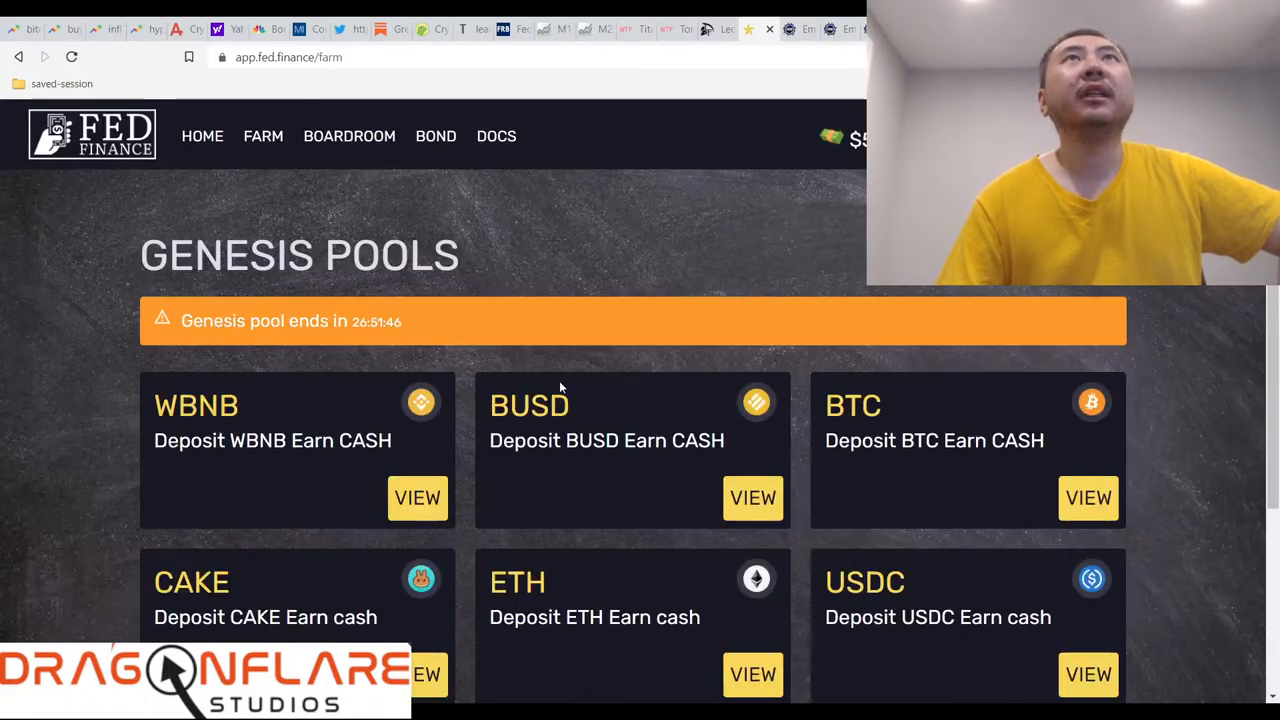
drag(183, 321, 405, 321)
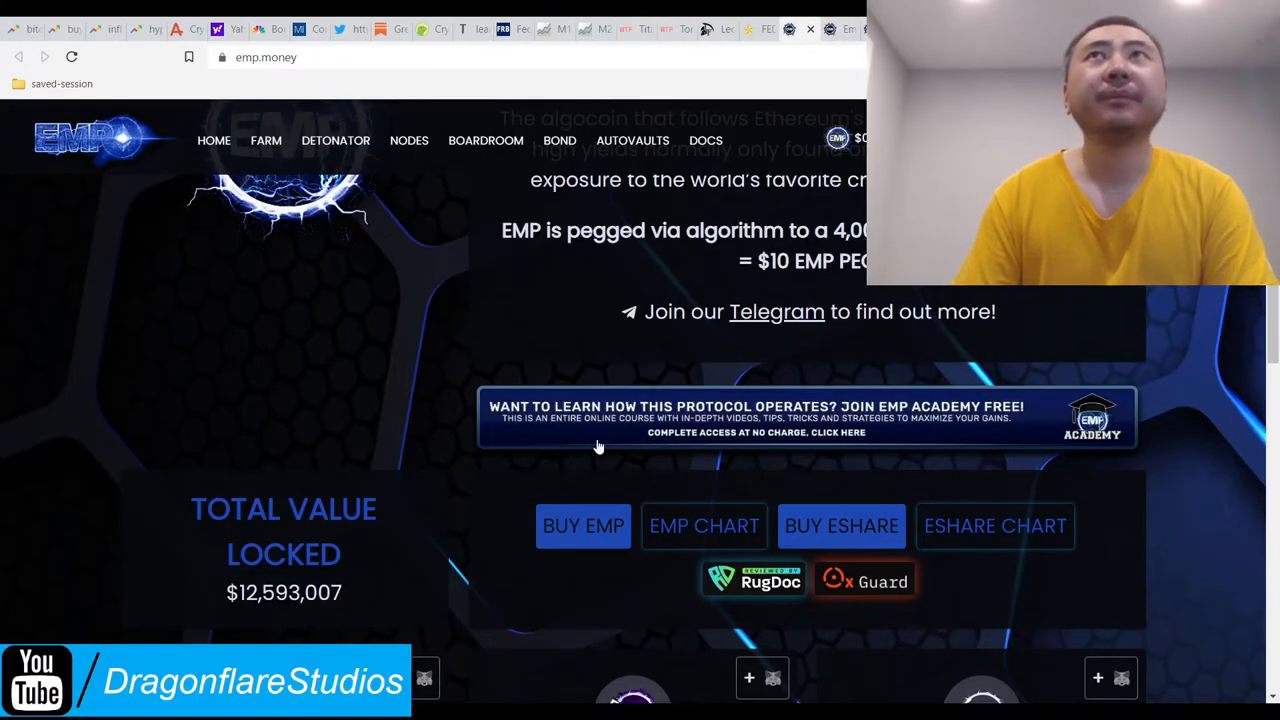
scroll(down, 3)
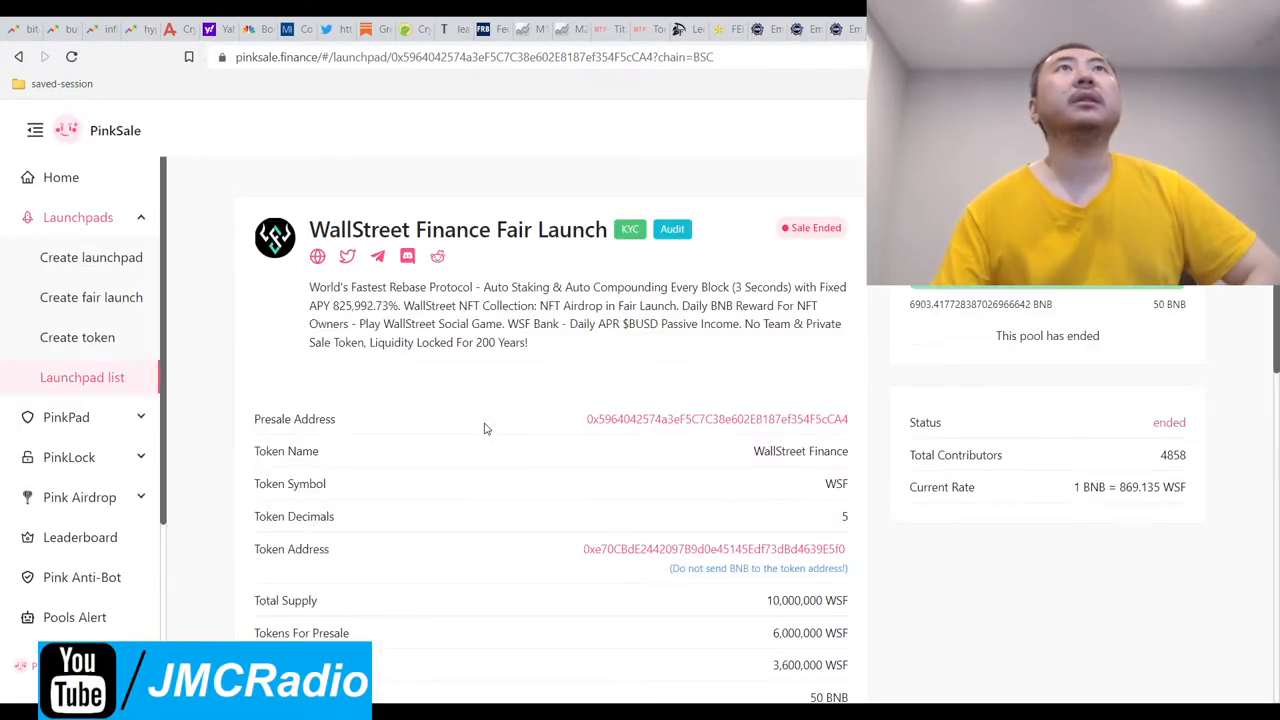
scroll(down, 3)
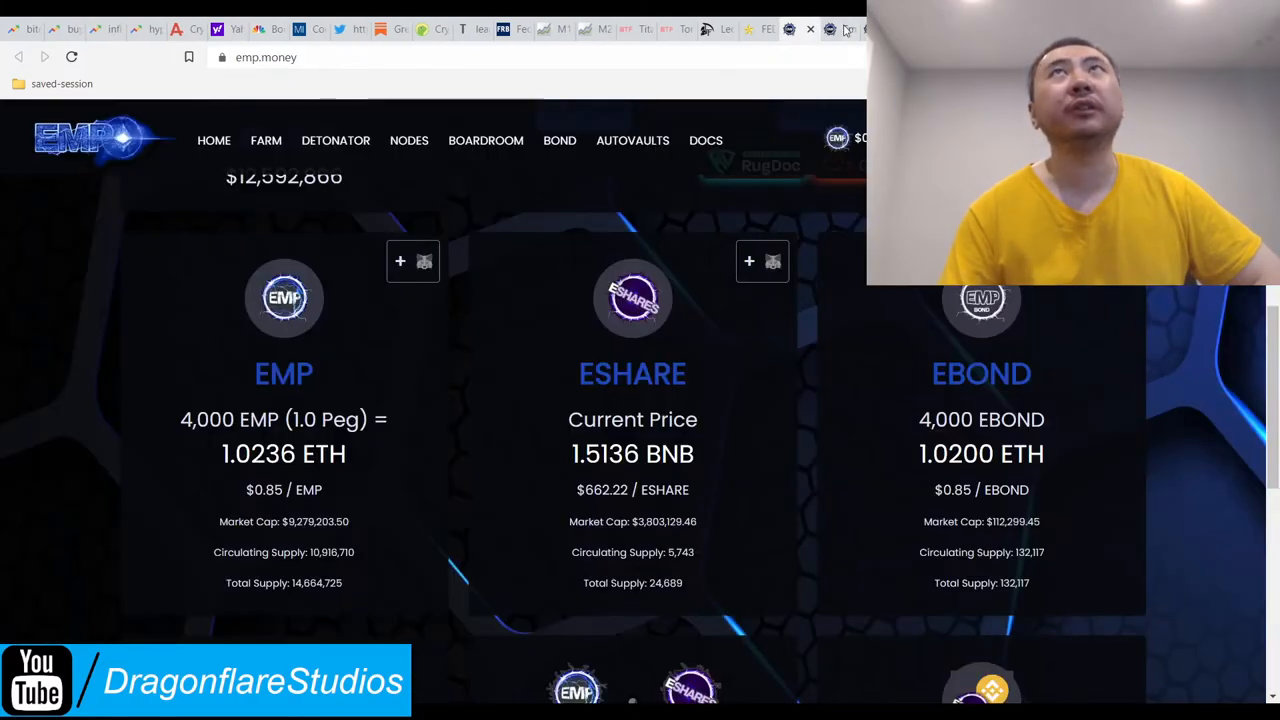
mouse_move(810, 471)
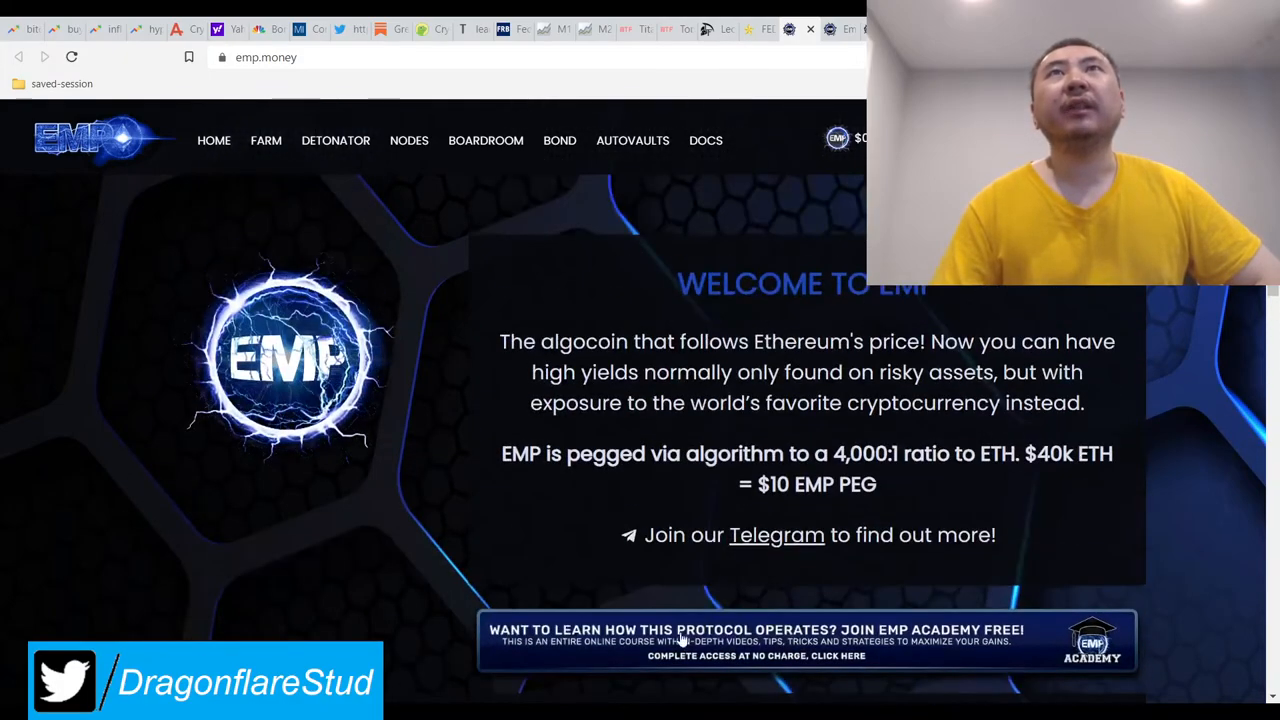
scroll(down, 3)
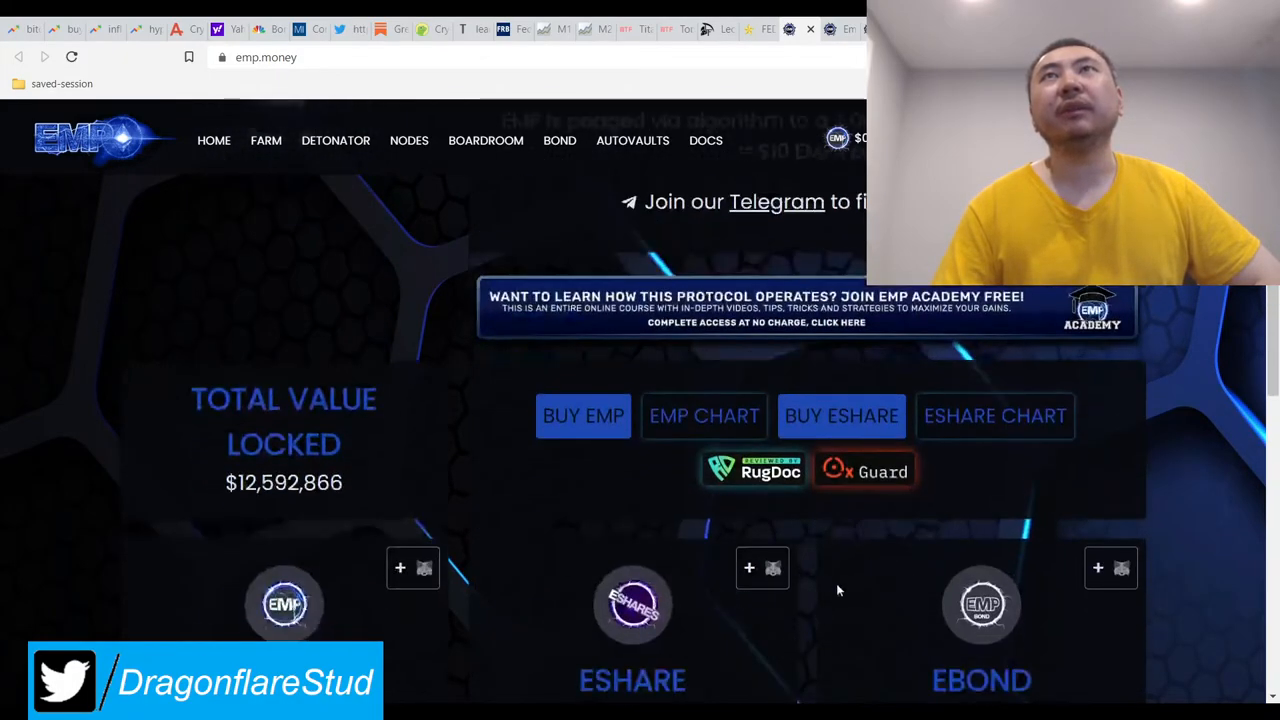
scroll(down, 3)
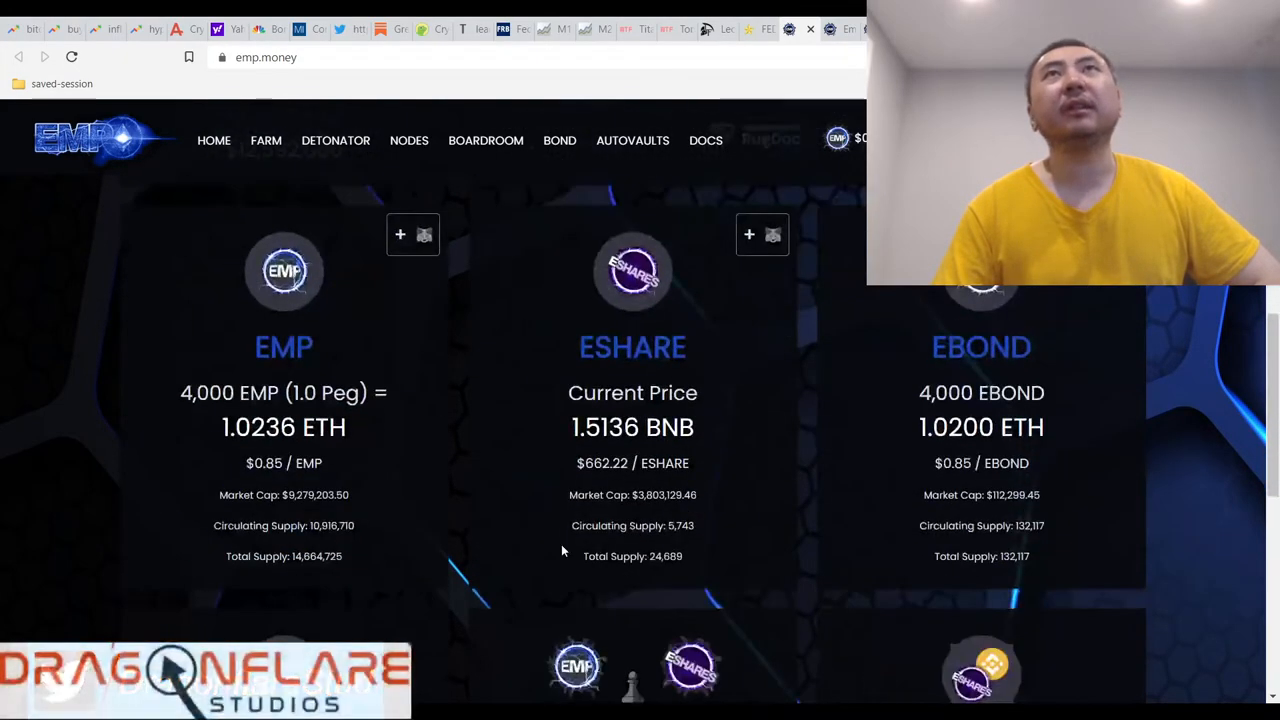
scroll(down, 3)
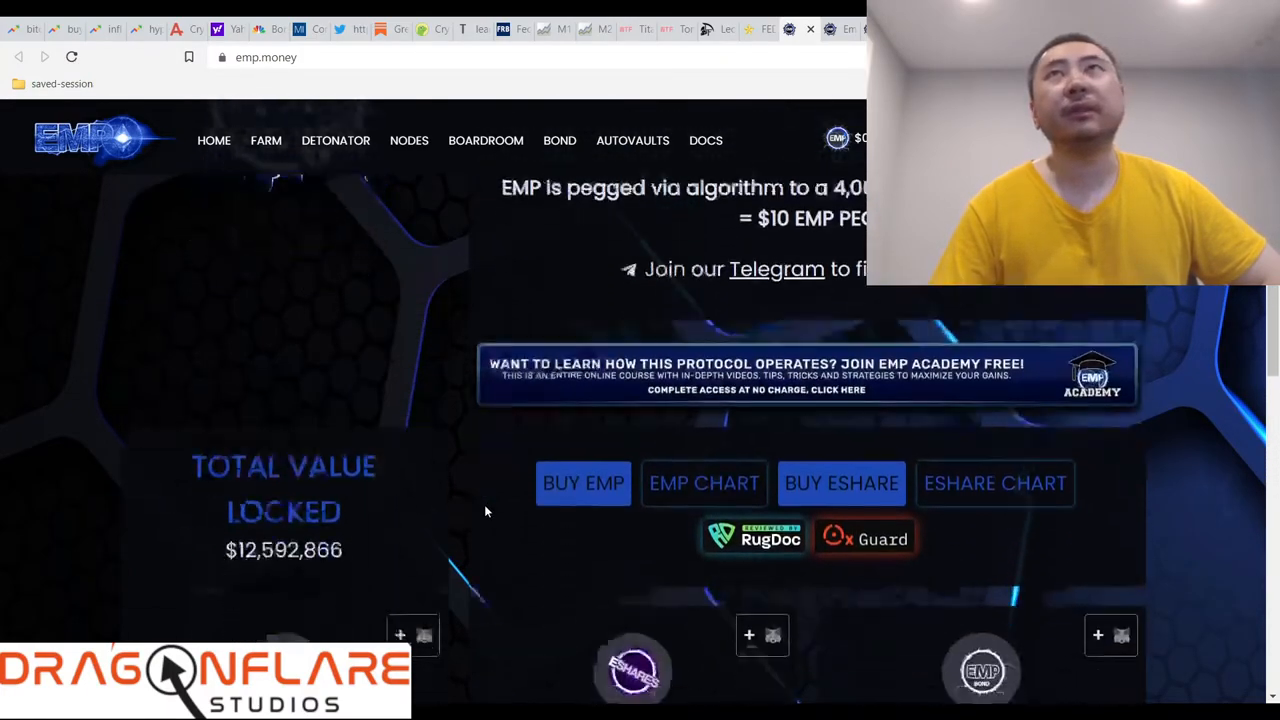
scroll(down, 3)
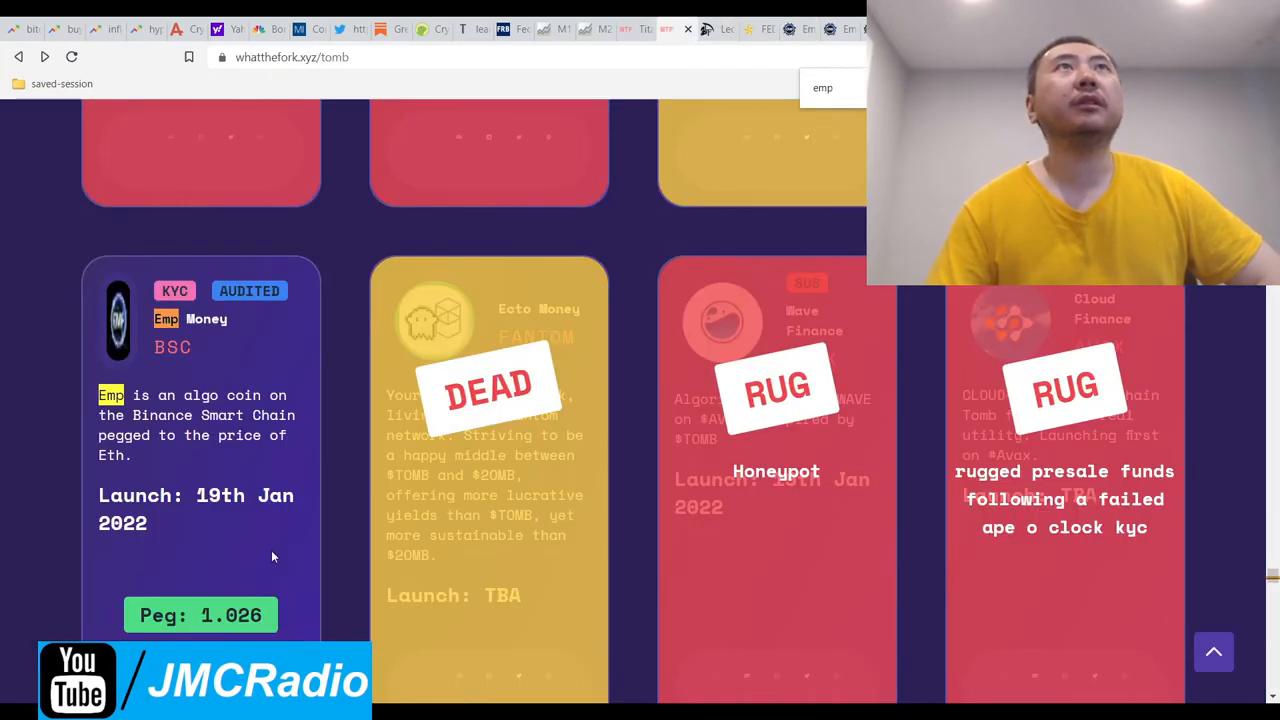
scroll(down, 3)
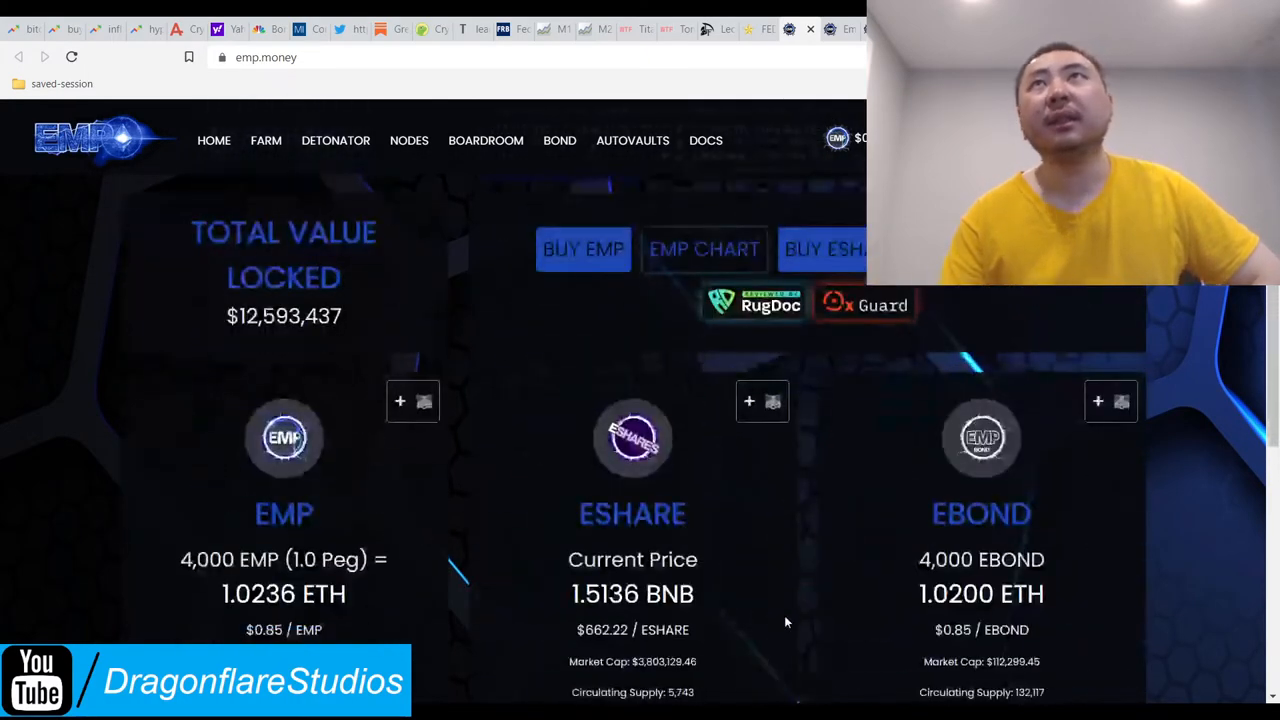
scroll(down, 3)
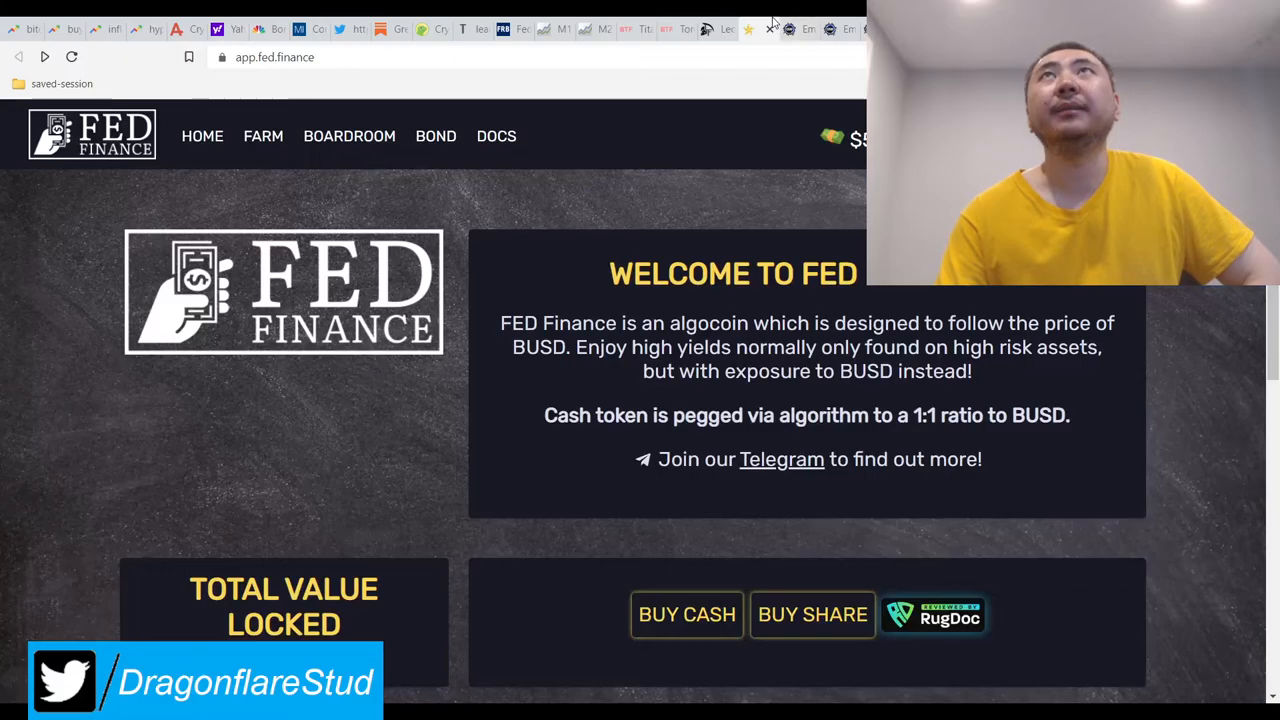
scroll(down, 3)
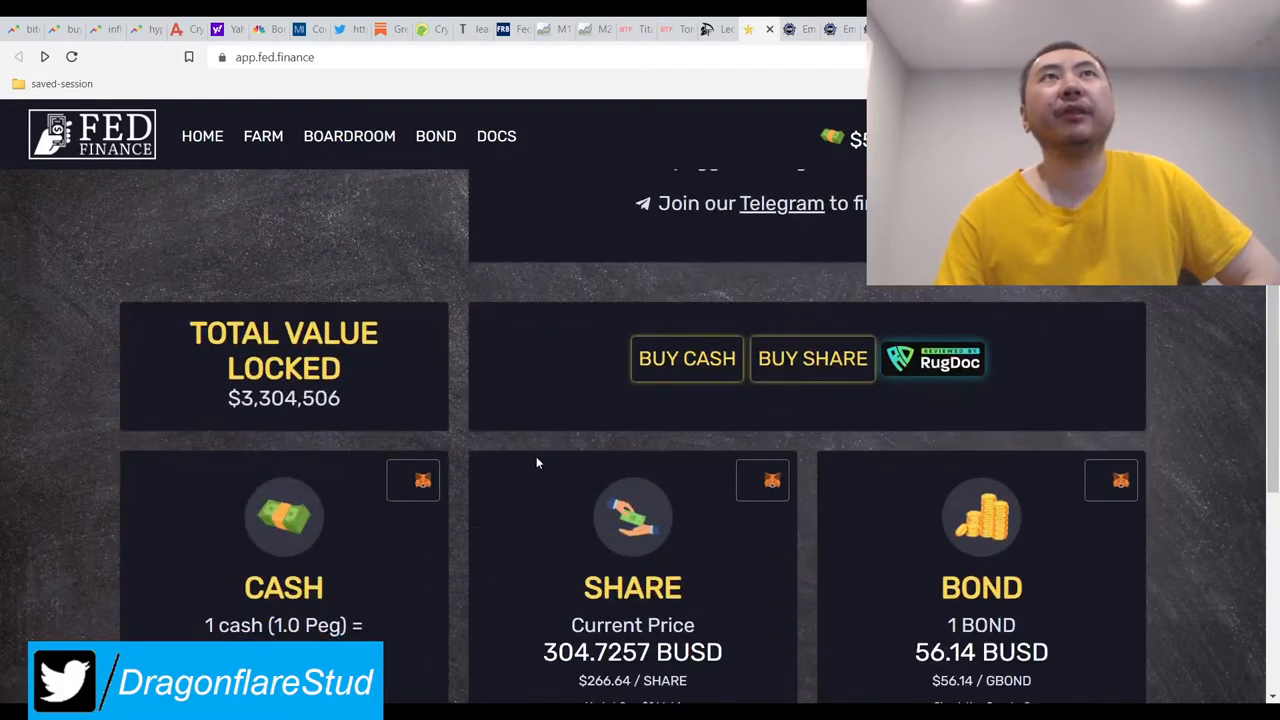
scroll(down, 3)
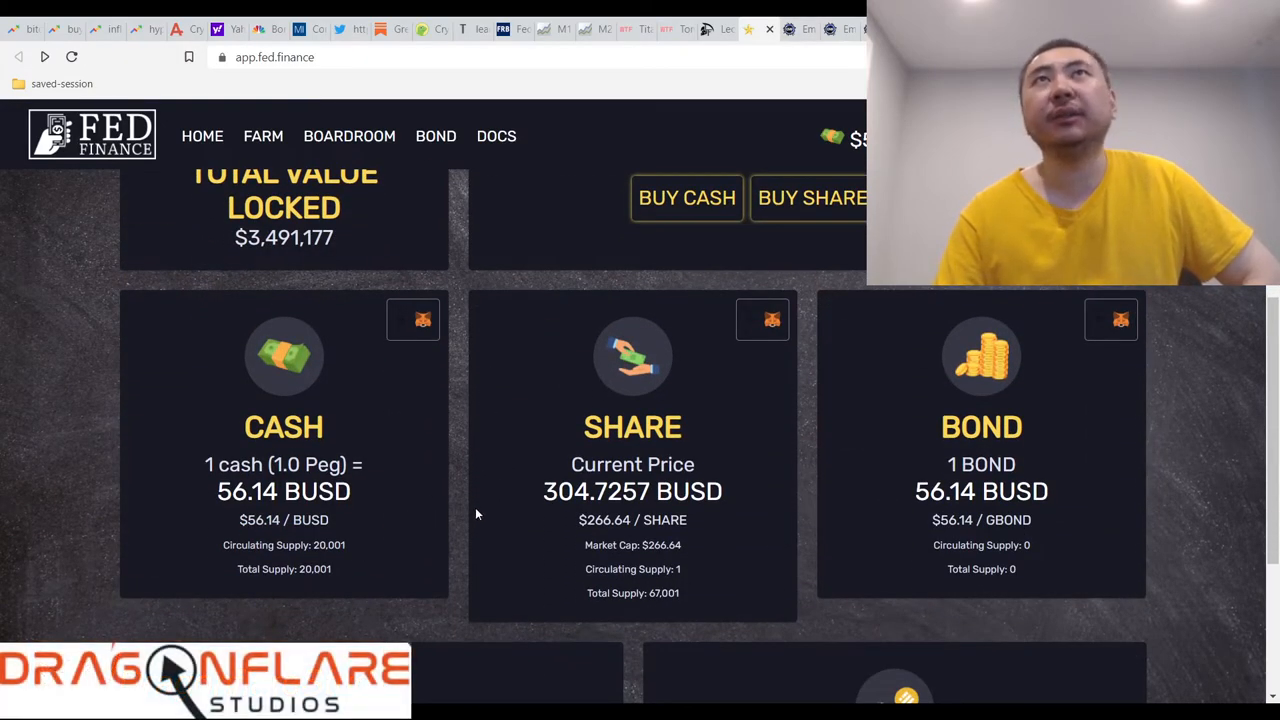
scroll(up, 3)
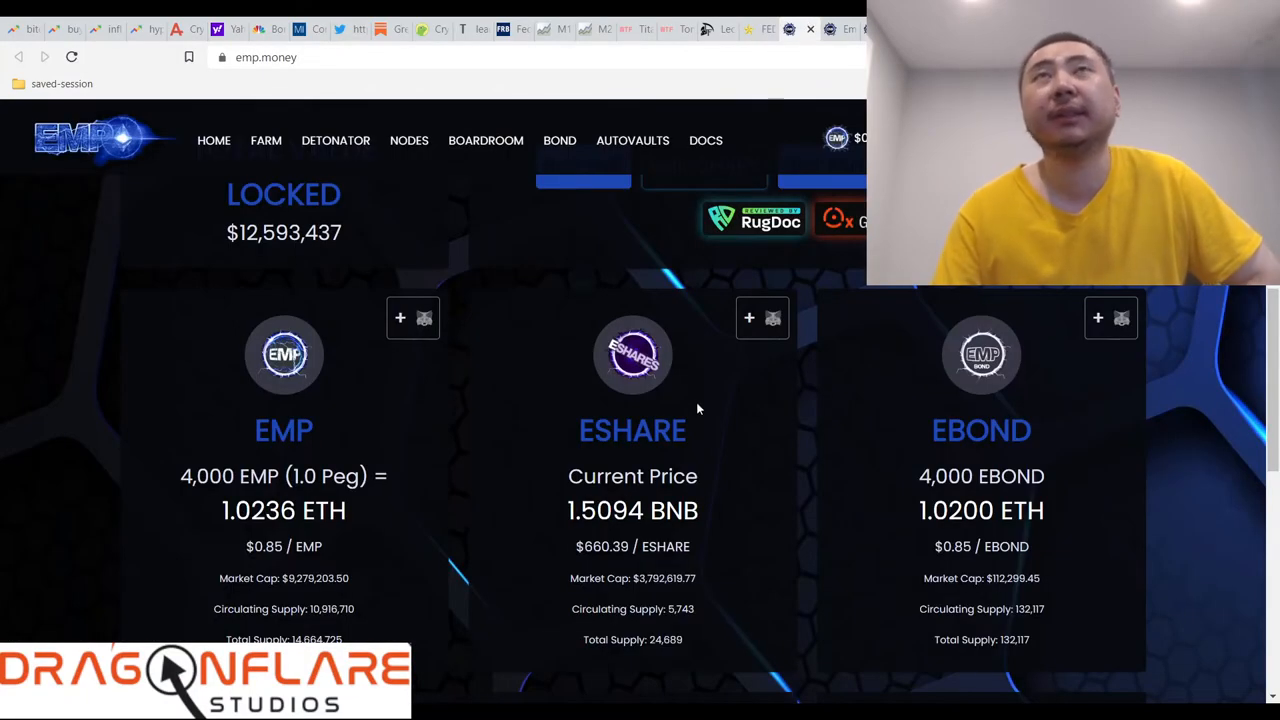
scroll(up, 3)
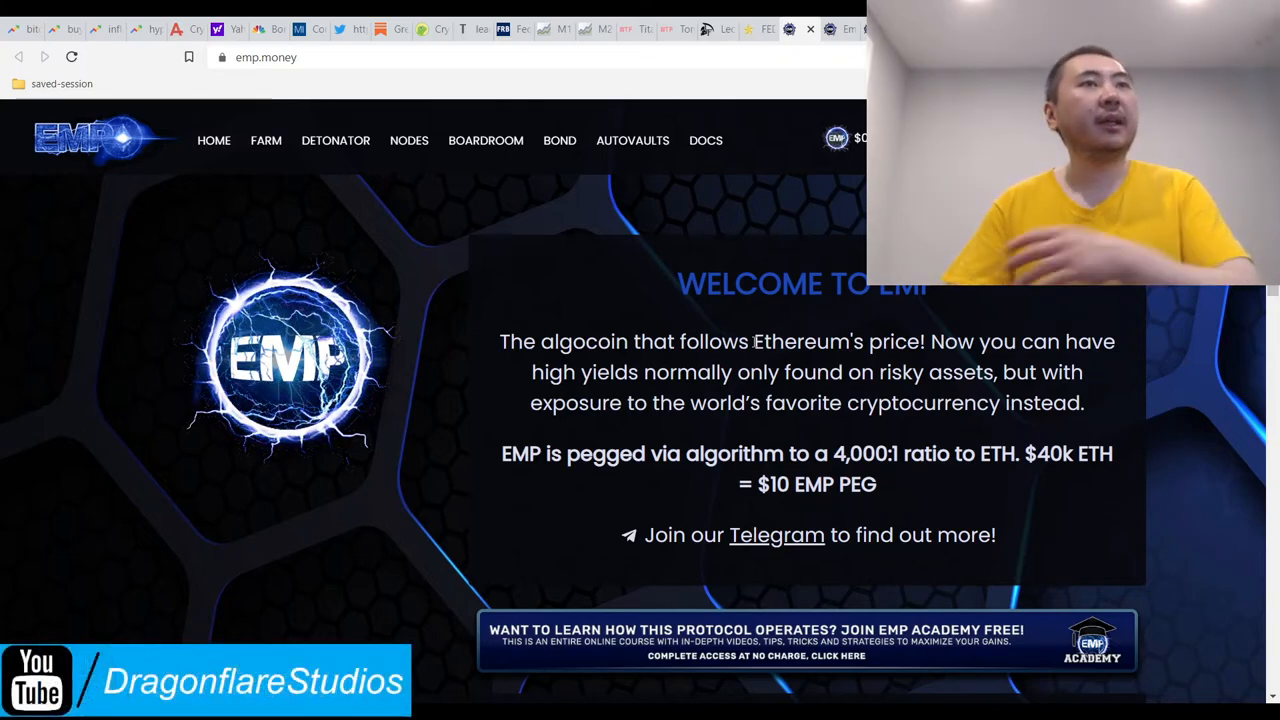
mouse_move(803, 312)
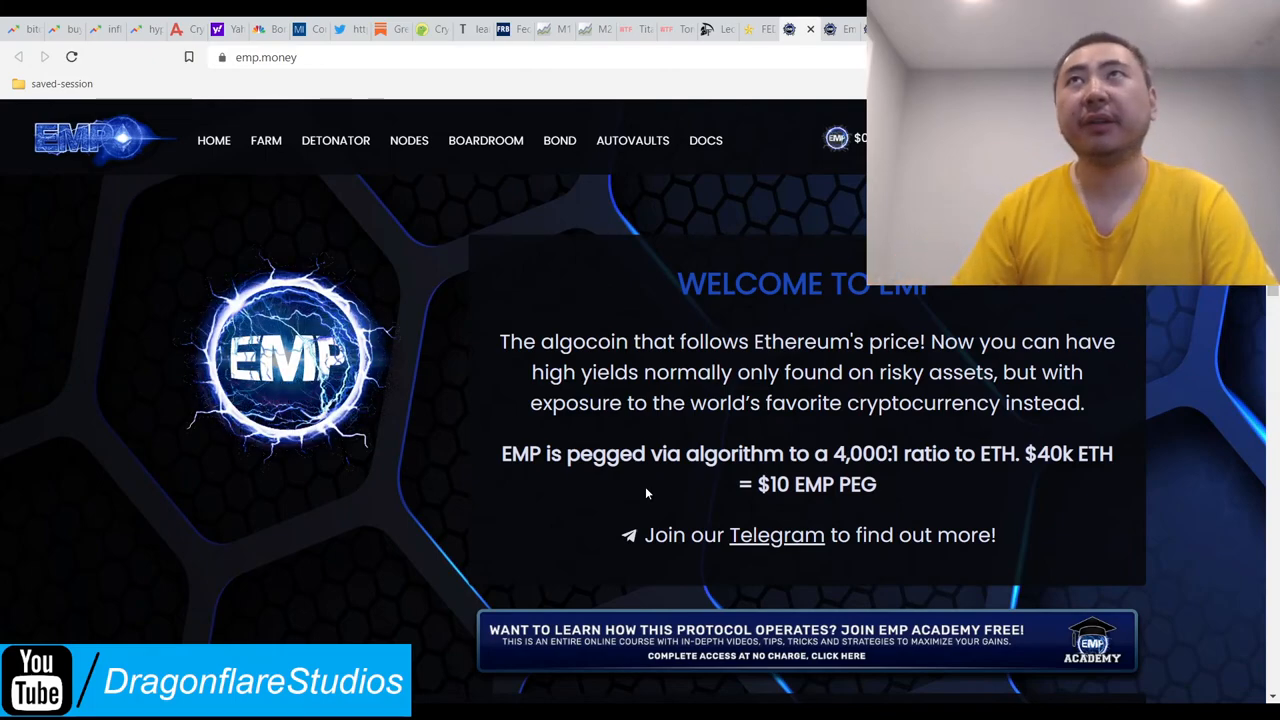
mouse_move(613, 443)
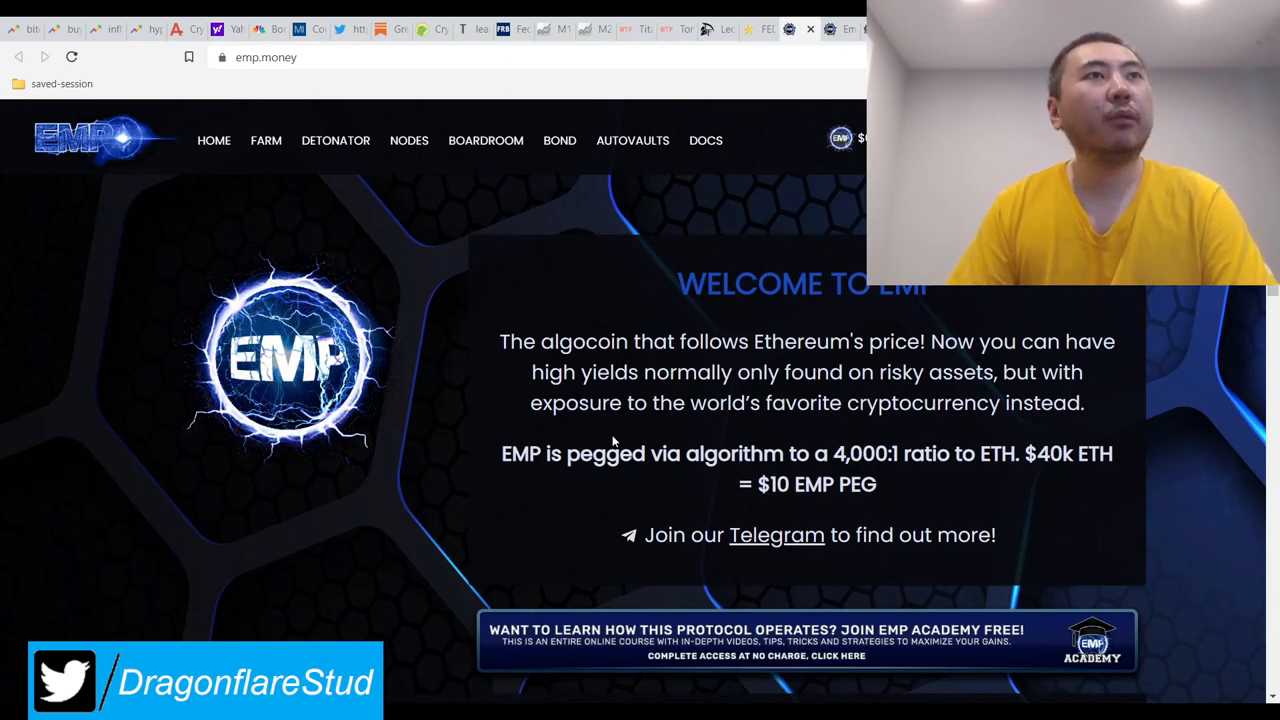
mouse_move(660, 440)
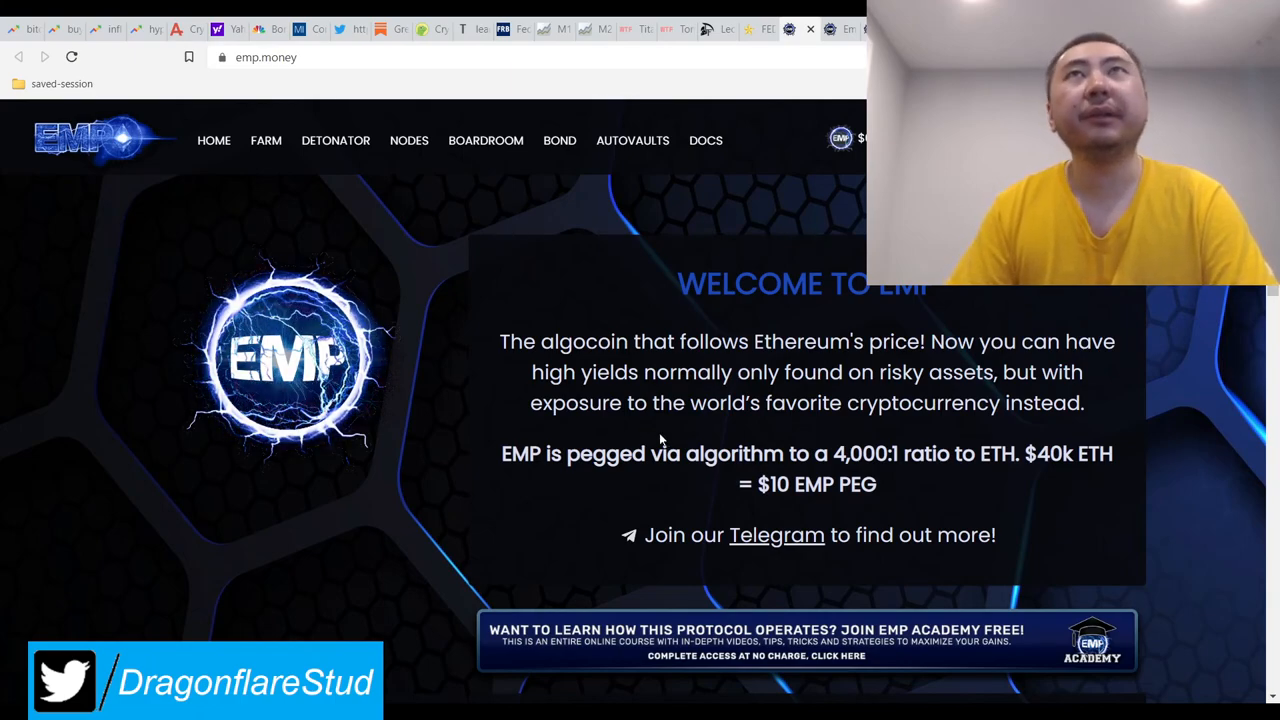
mouse_move(838, 432)
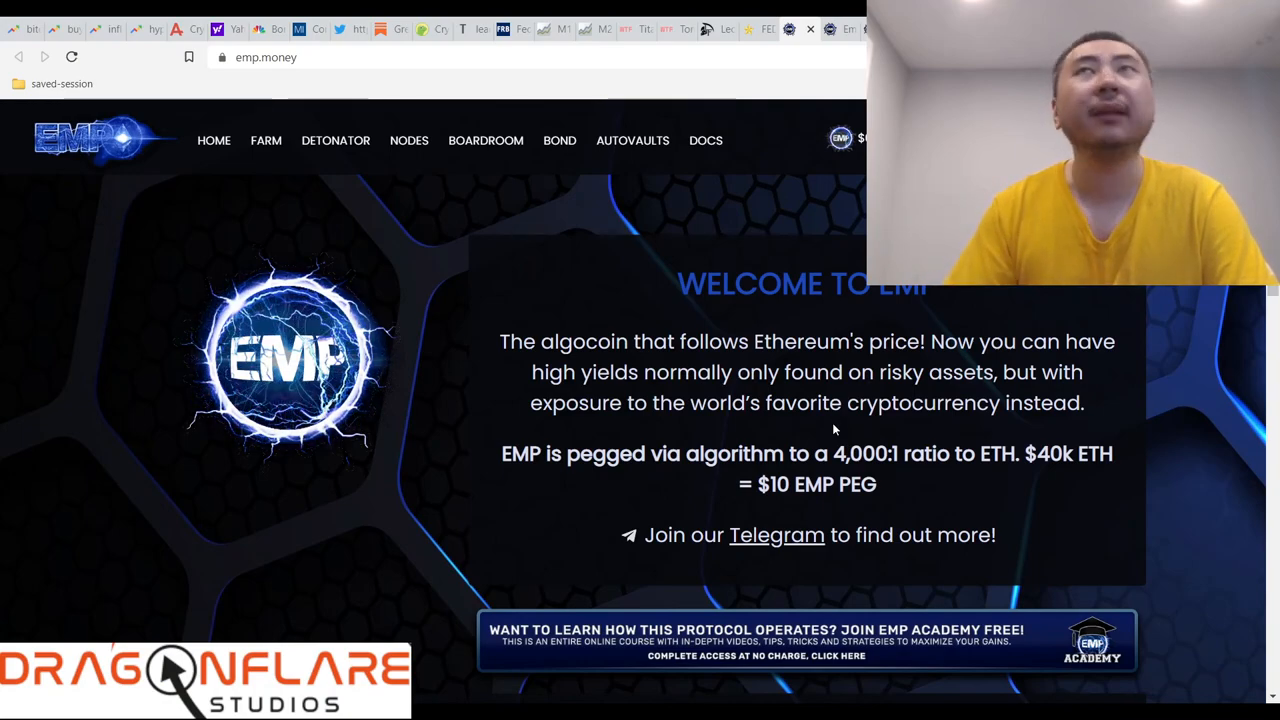
mouse_move(495, 440)
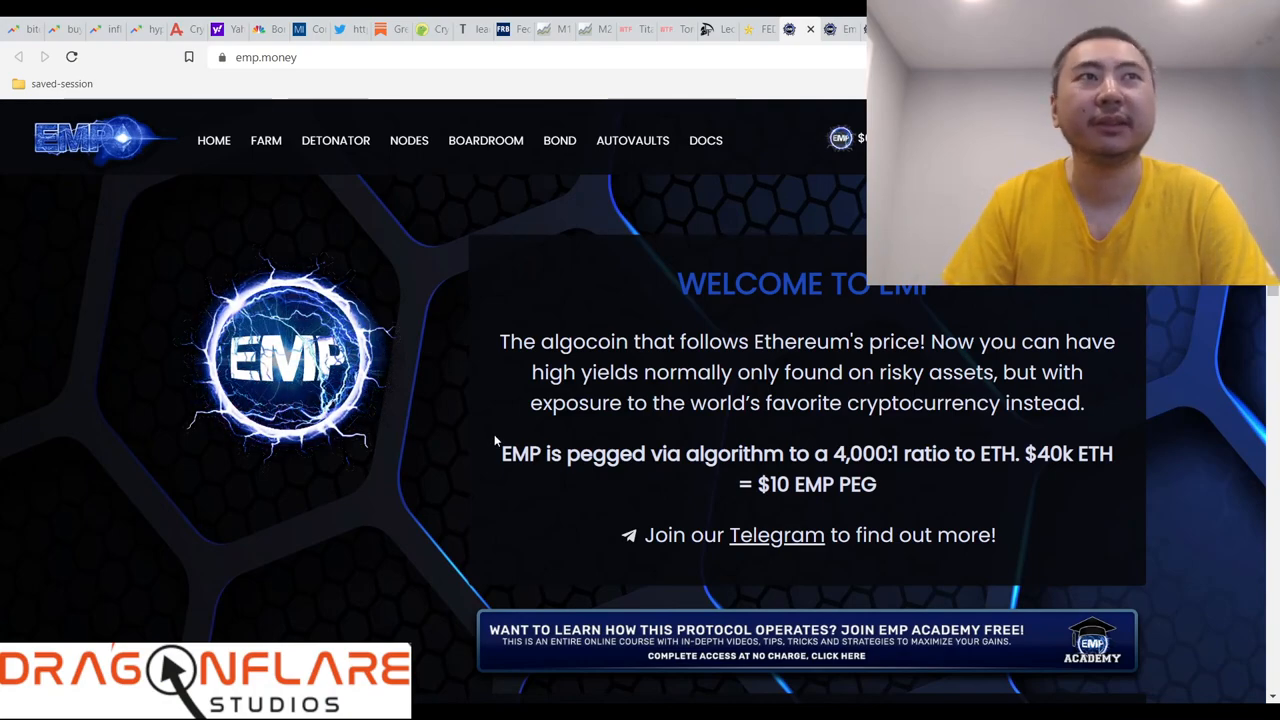
scroll(down, 3)
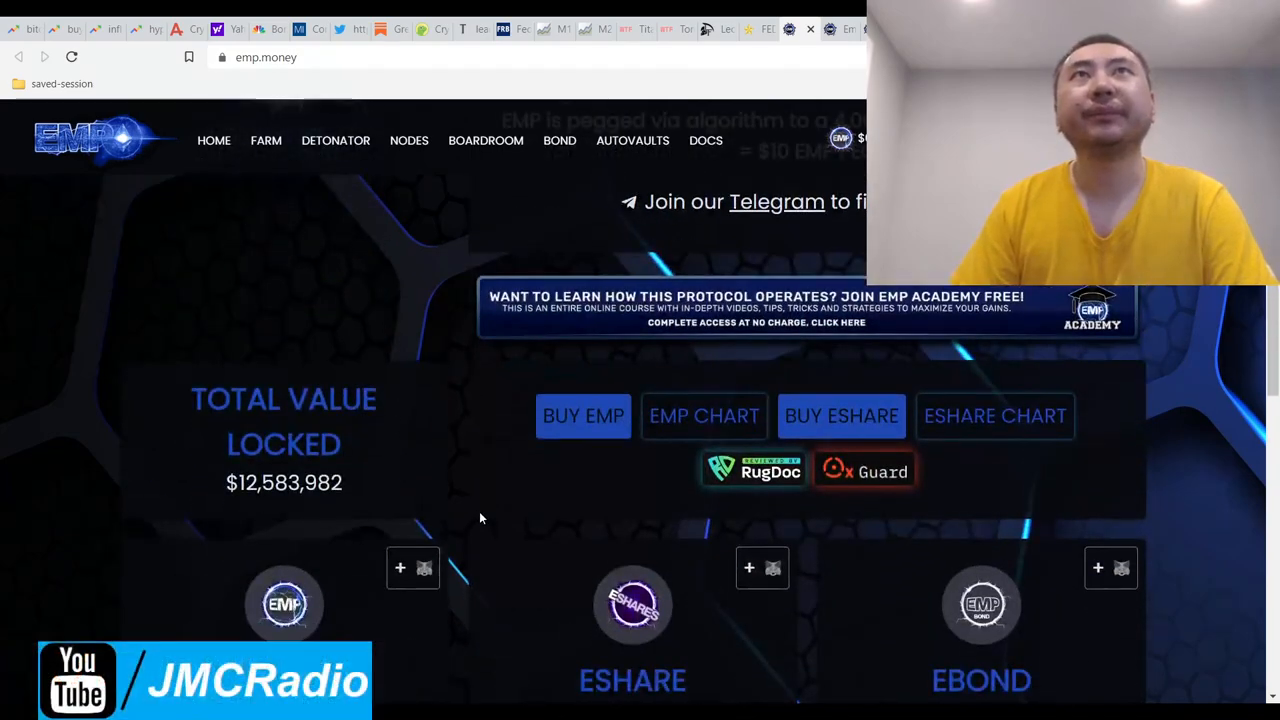
scroll(up, 3)
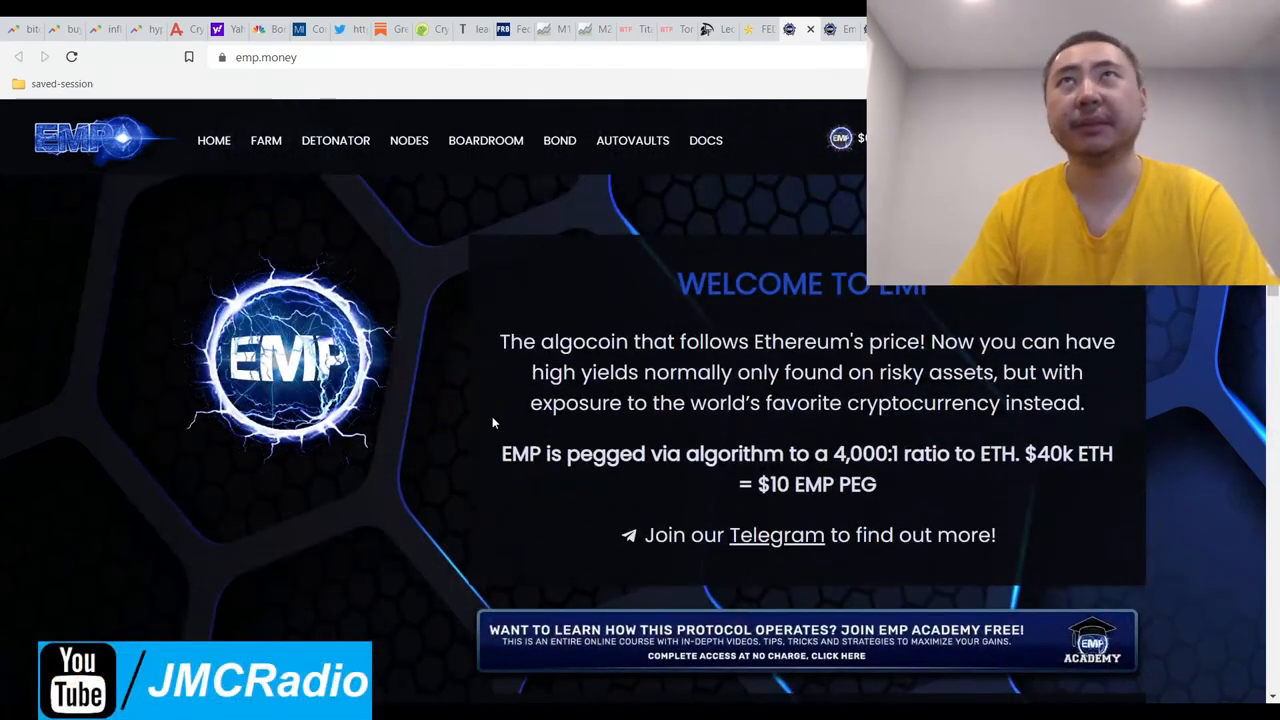